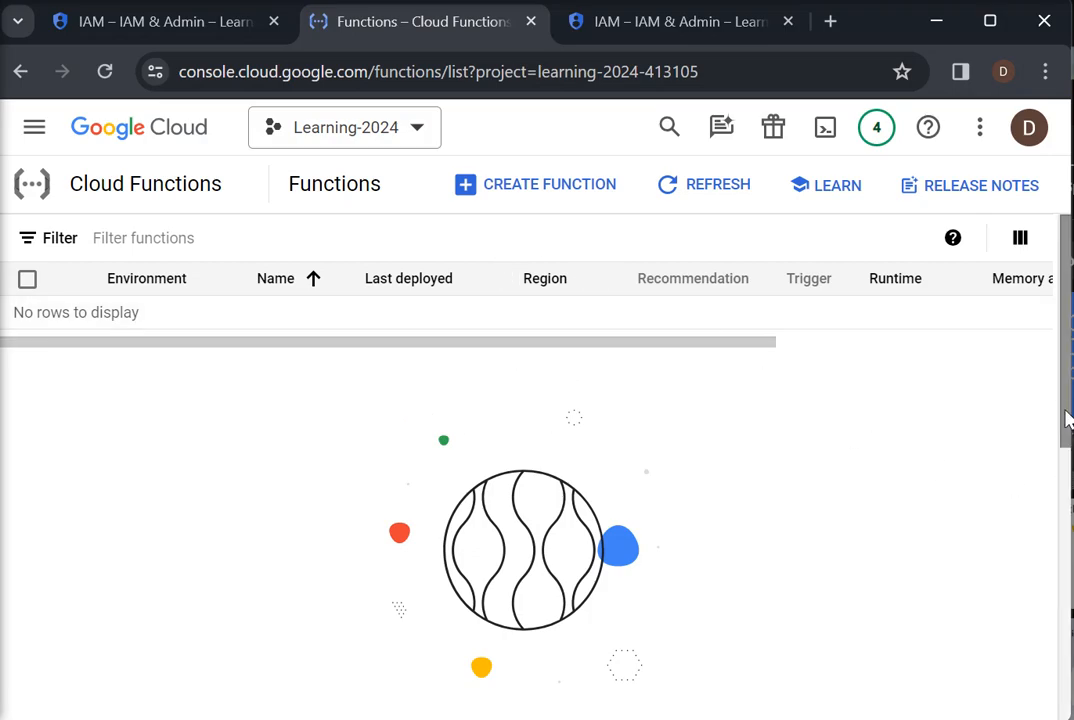
Start creating a new Cloud Function from the functions list.
scroll("down", 3)
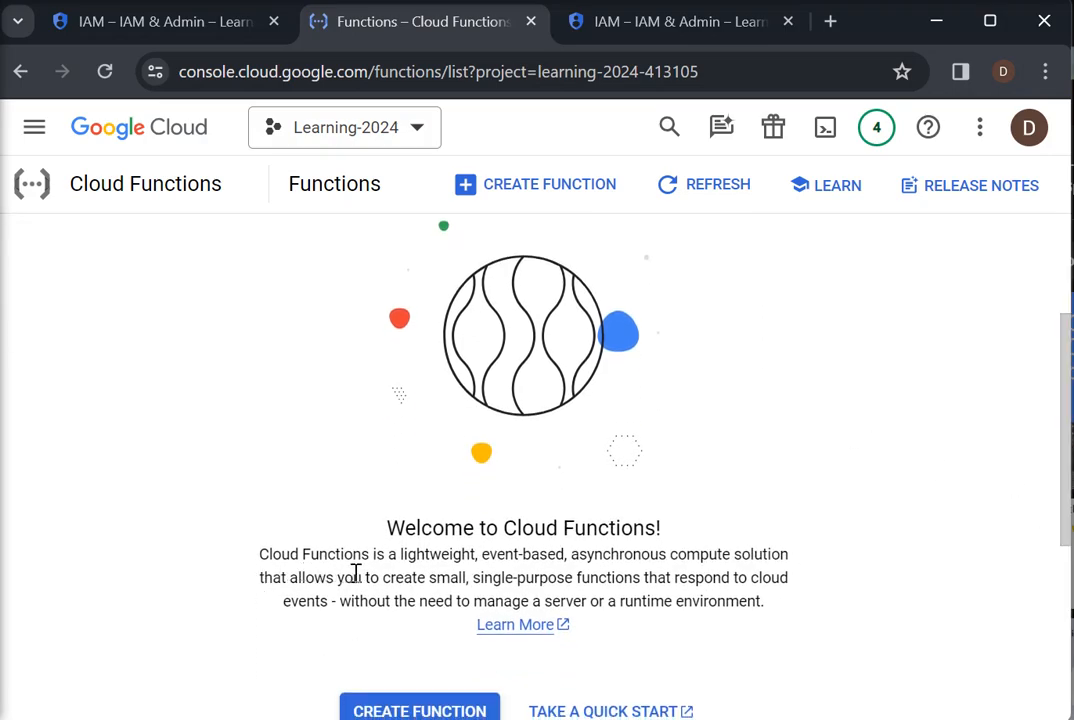
mouse_move(465, 563)
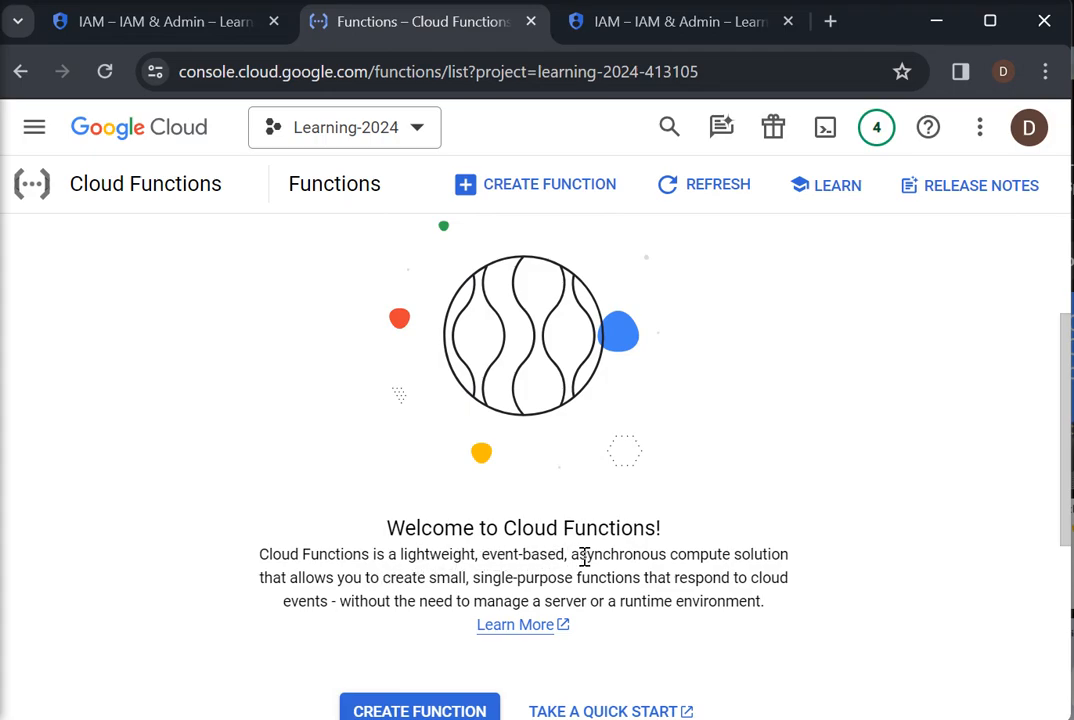
double_click(617, 554)
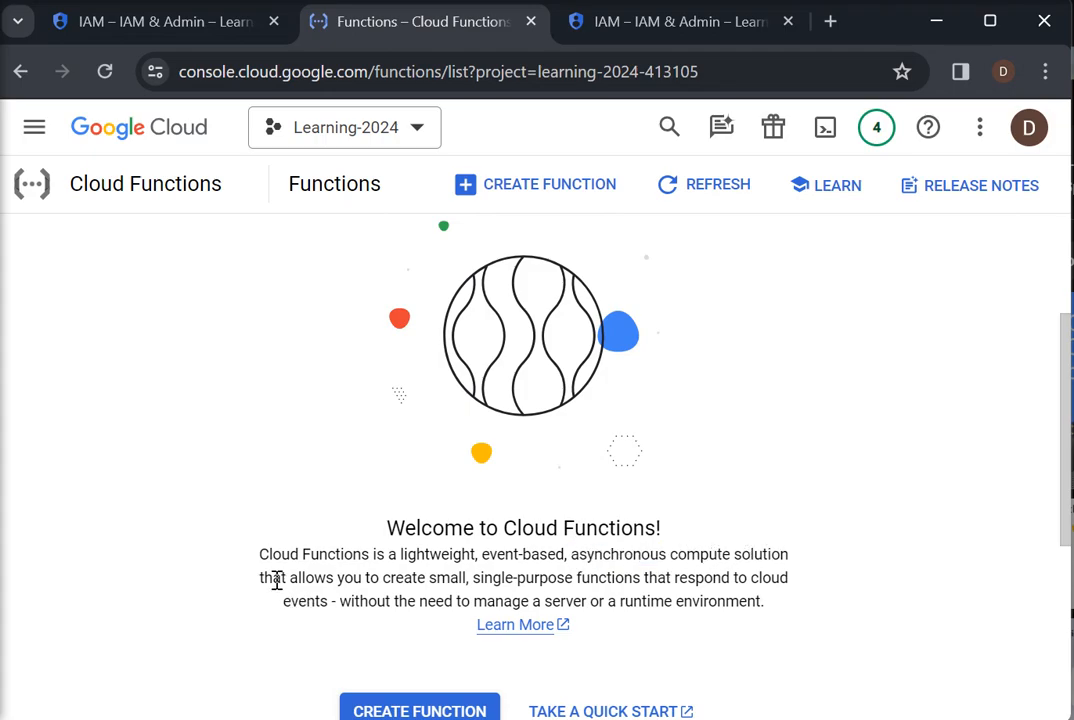
mouse_move(497, 577)
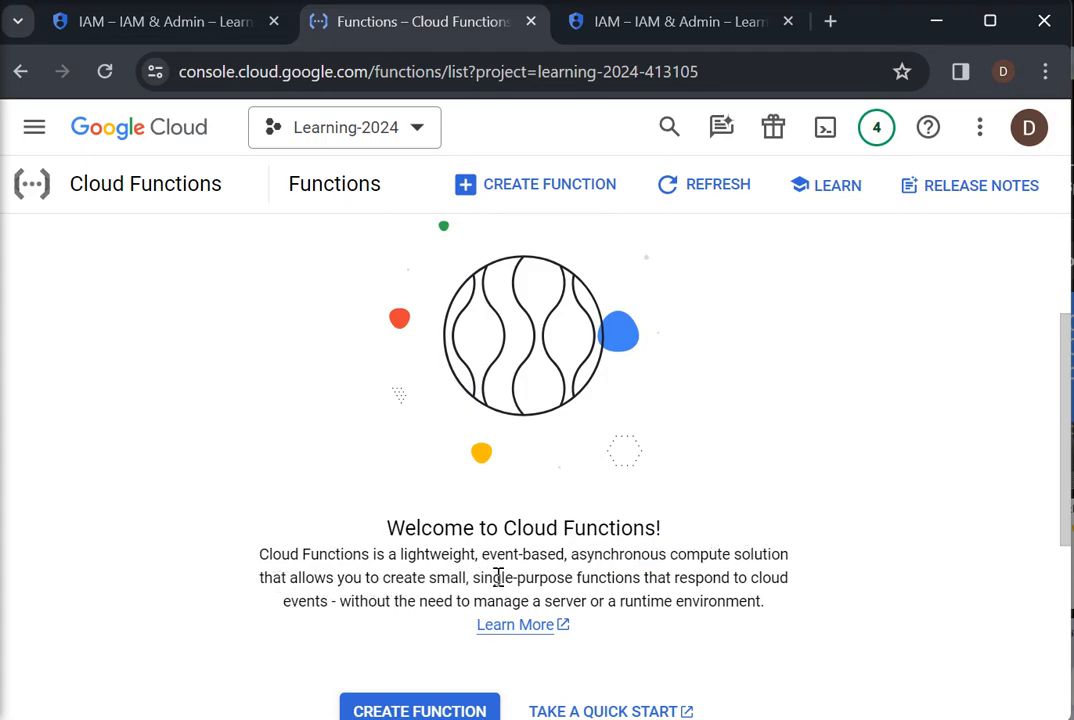
mouse_move(617, 578)
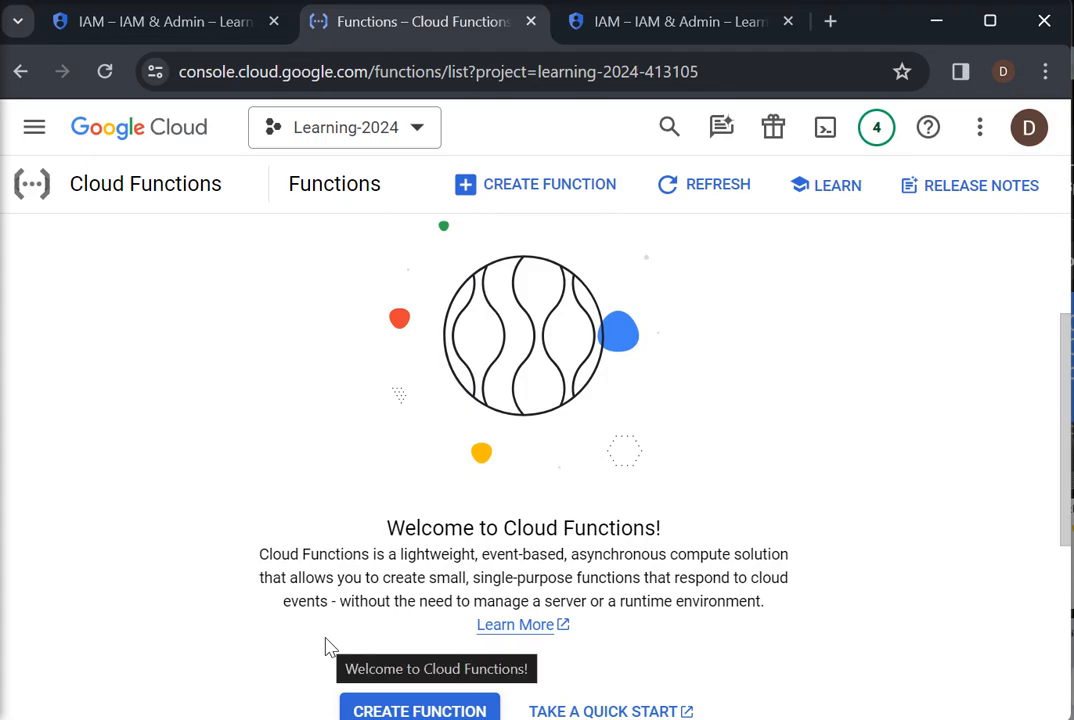
mouse_move(341, 619)
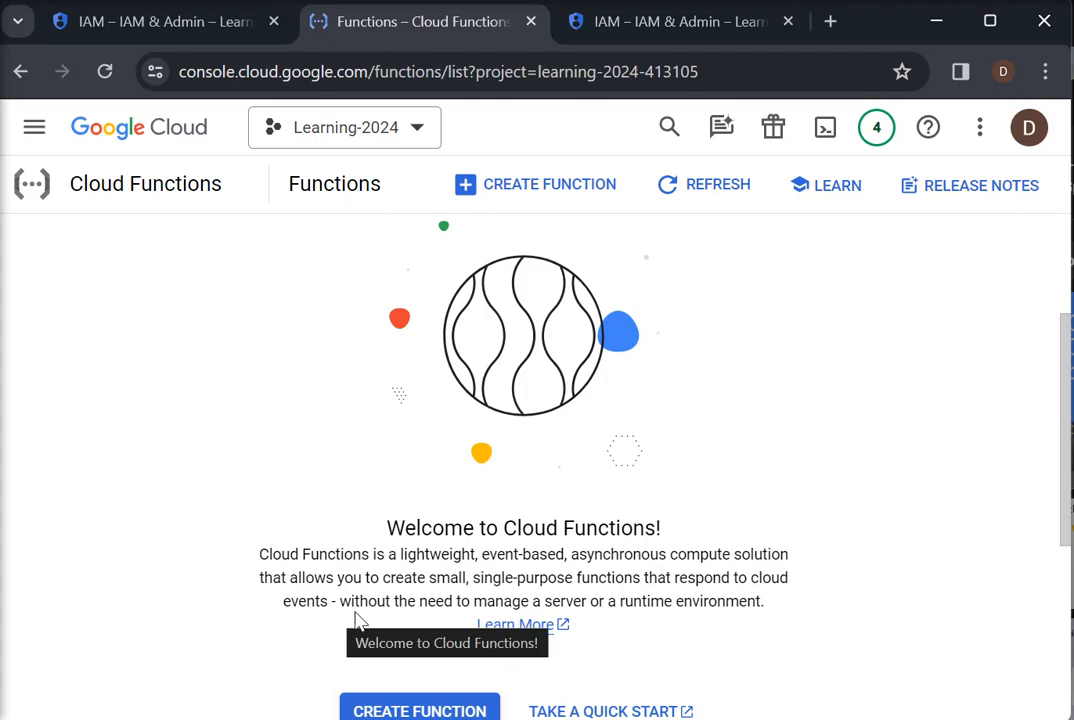
mouse_move(386, 610)
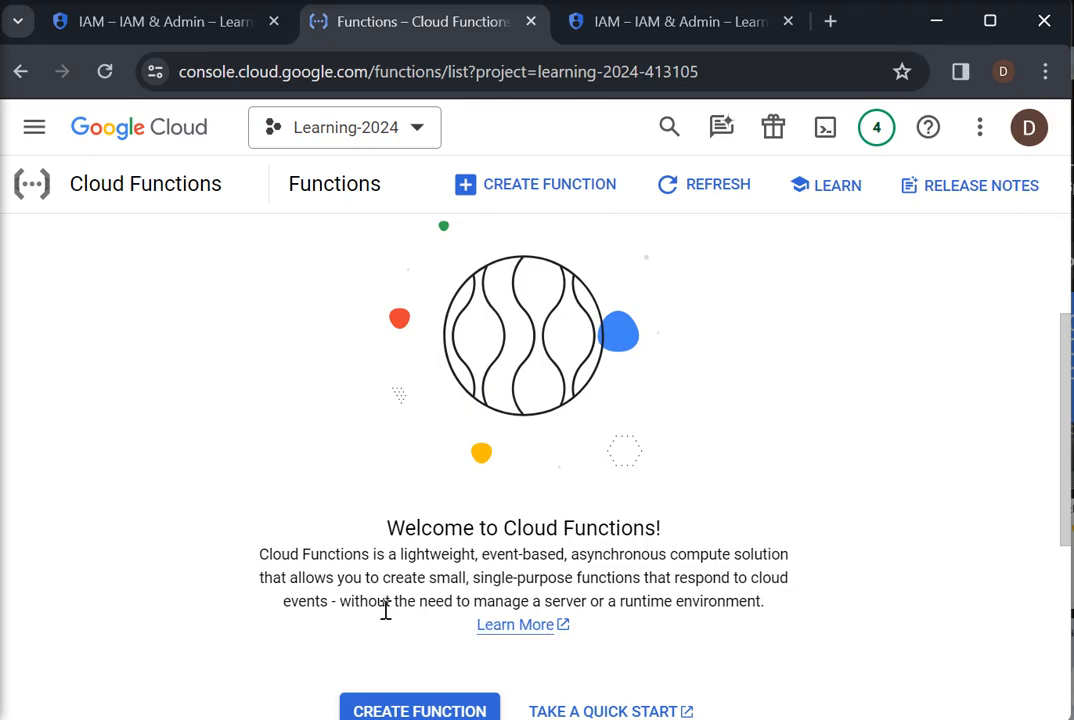
mouse_move(625, 620)
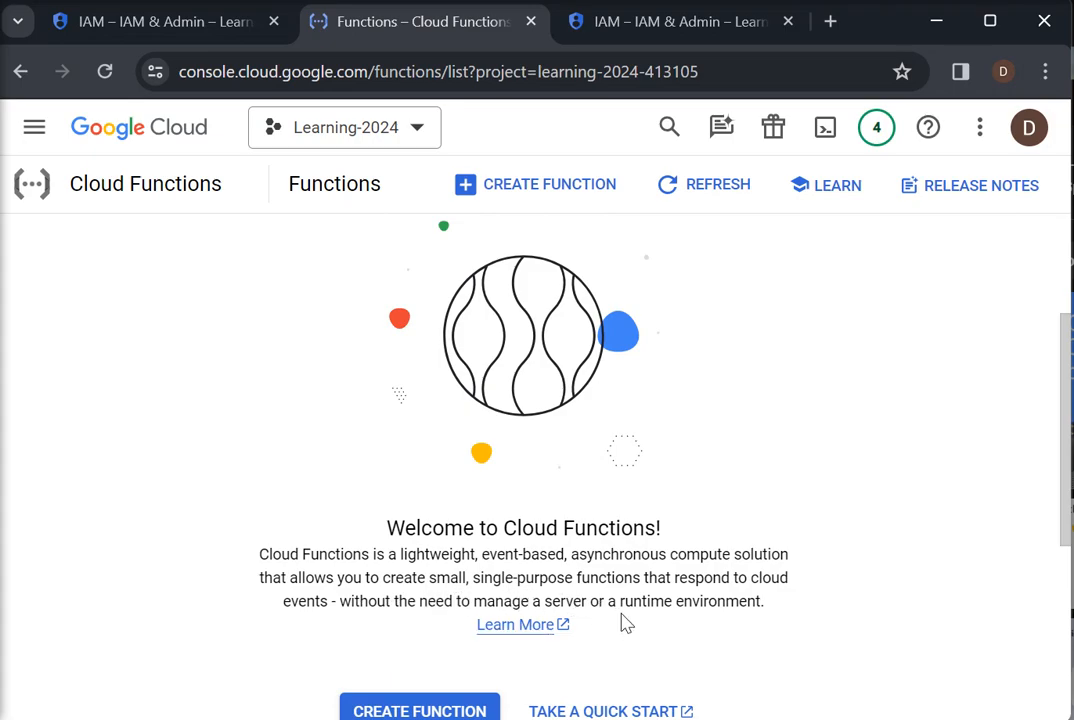
mouse_move(783, 609)
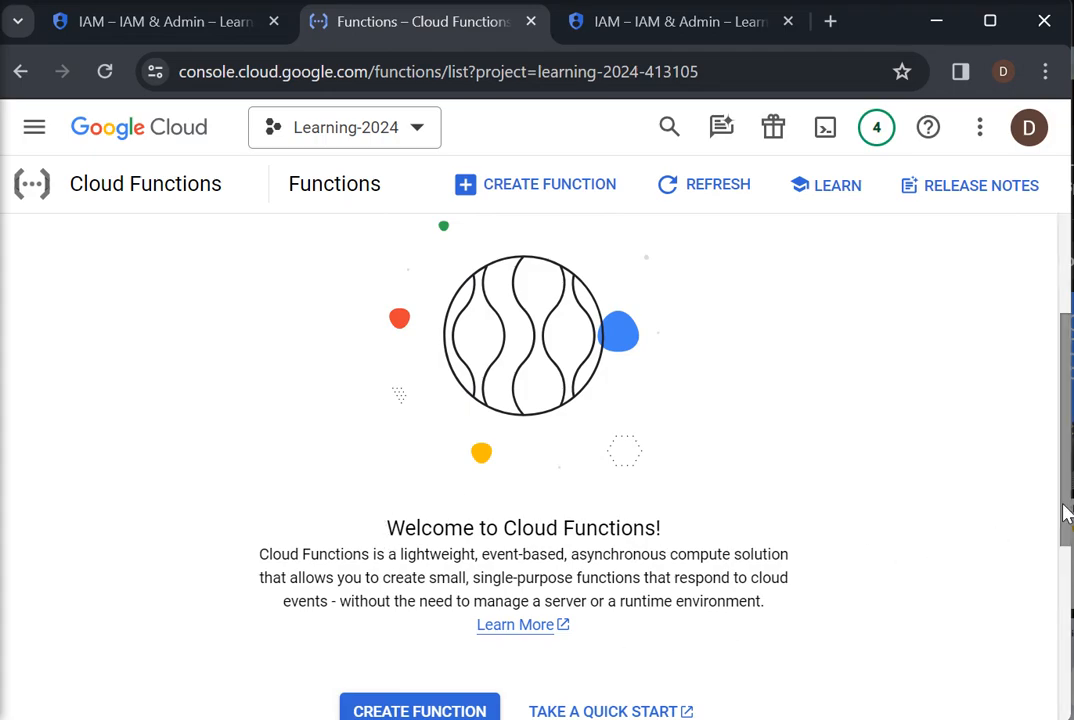
scroll("down", 3)
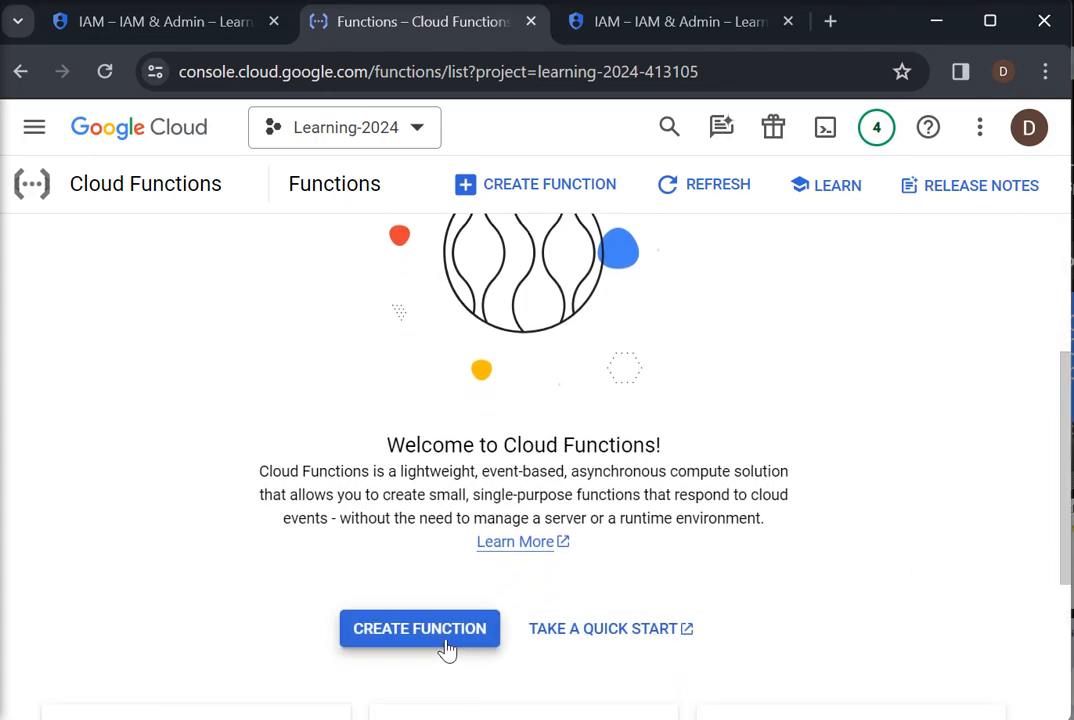
left_click(419, 628)
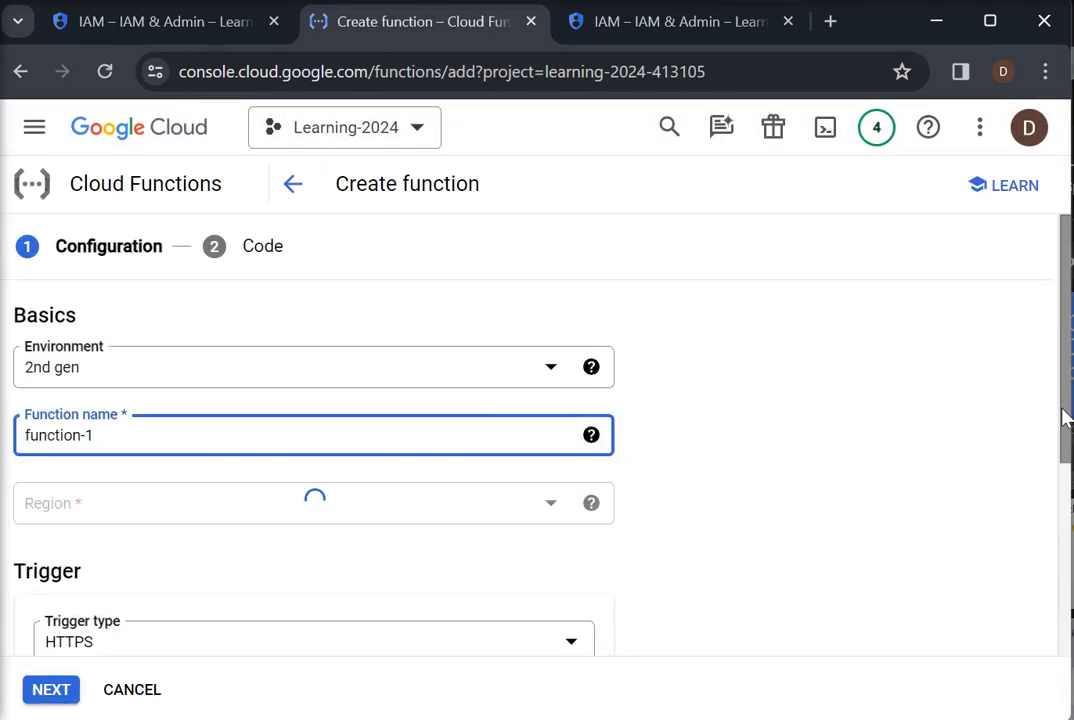
Compare the 1st gen and 2nd gen environment options and keep 2nd gen.
scroll("down", 3)
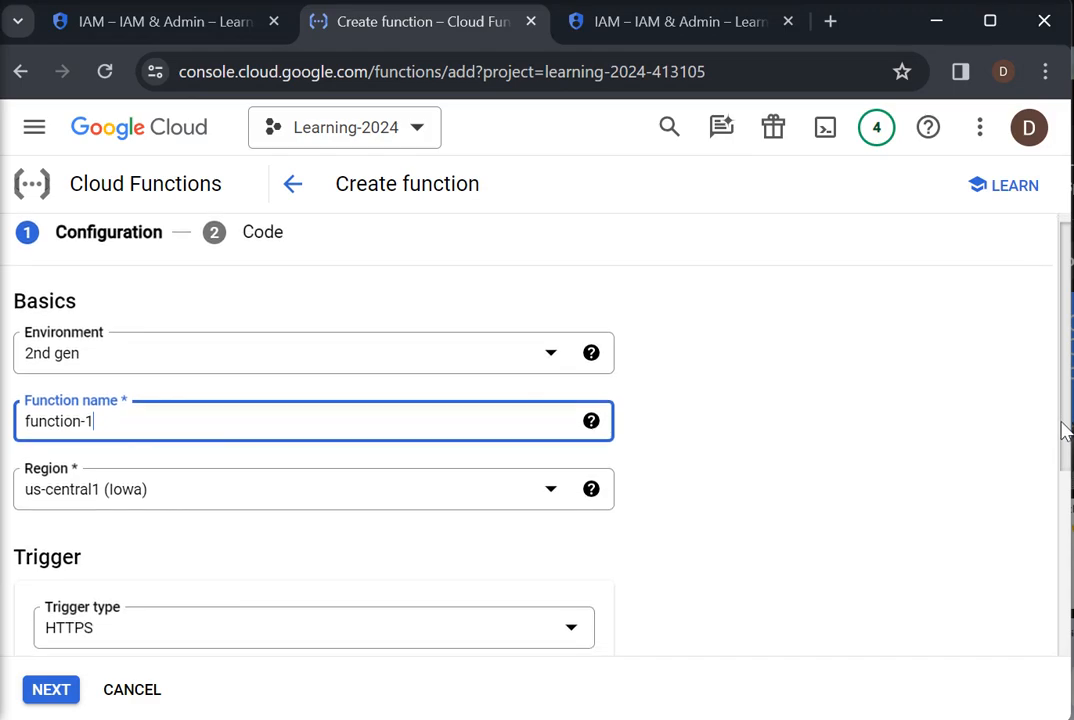
left_click(313, 352)
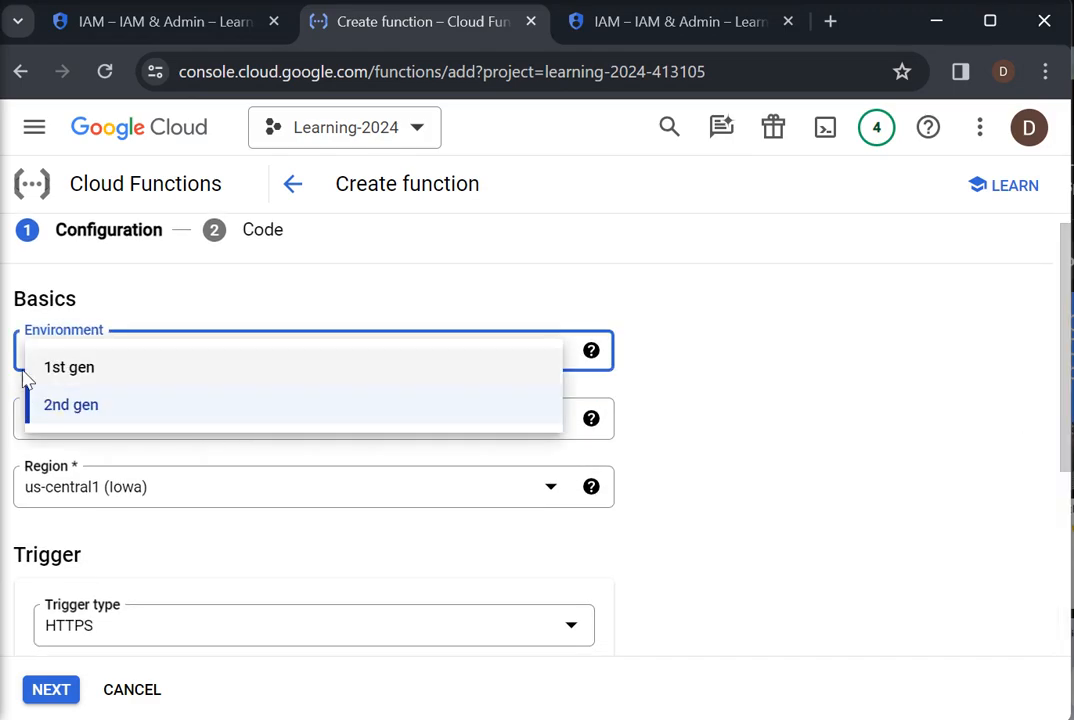
mouse_move(70, 404)
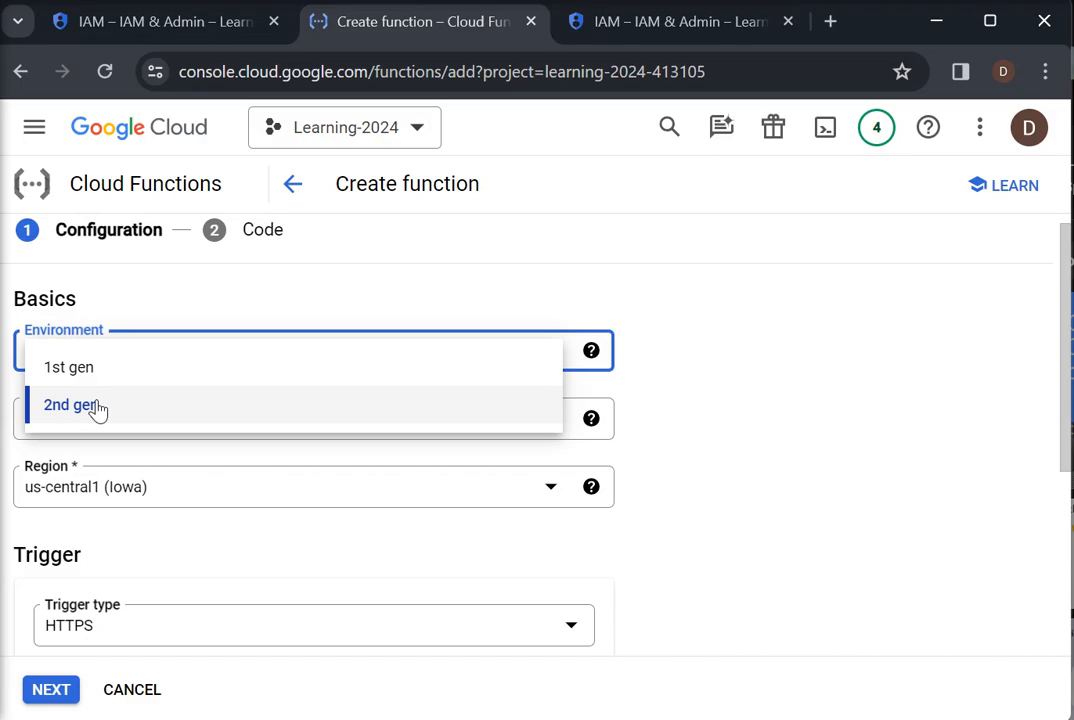
mouse_move(95, 376)
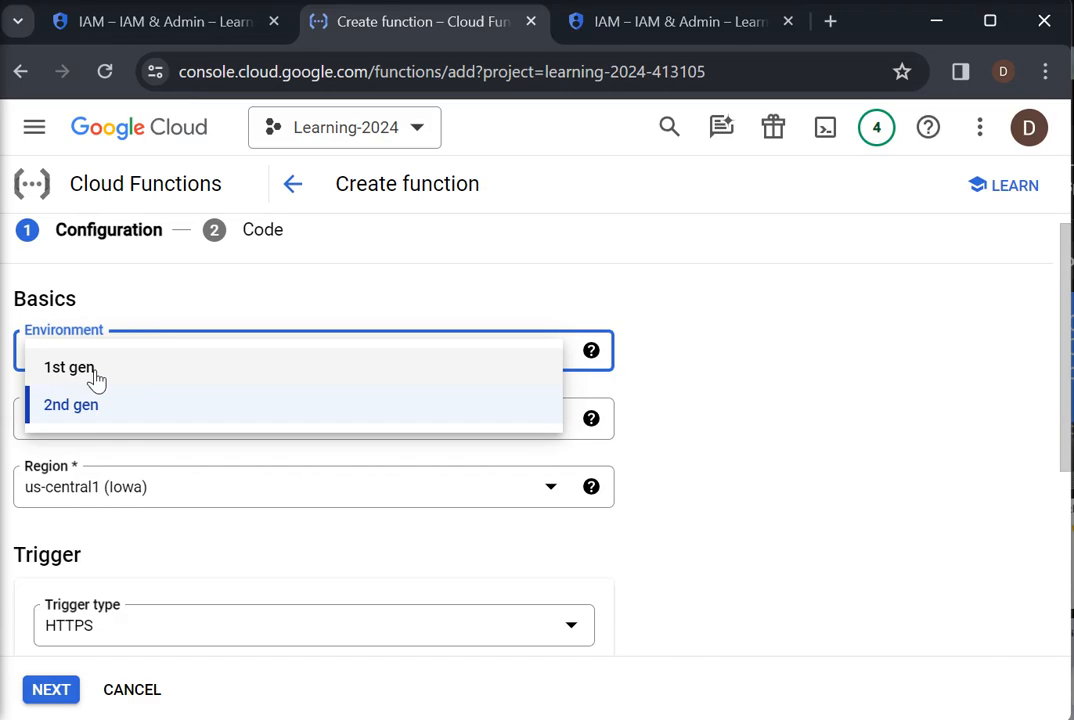
mouse_move(69, 367)
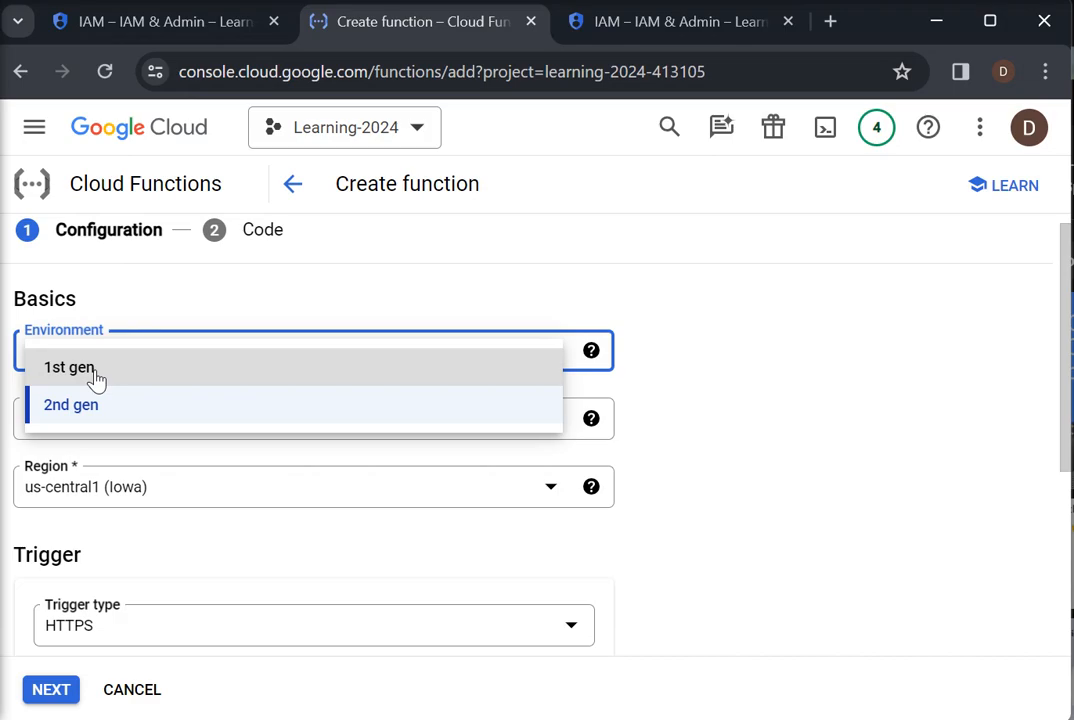
mouse_move(100, 378)
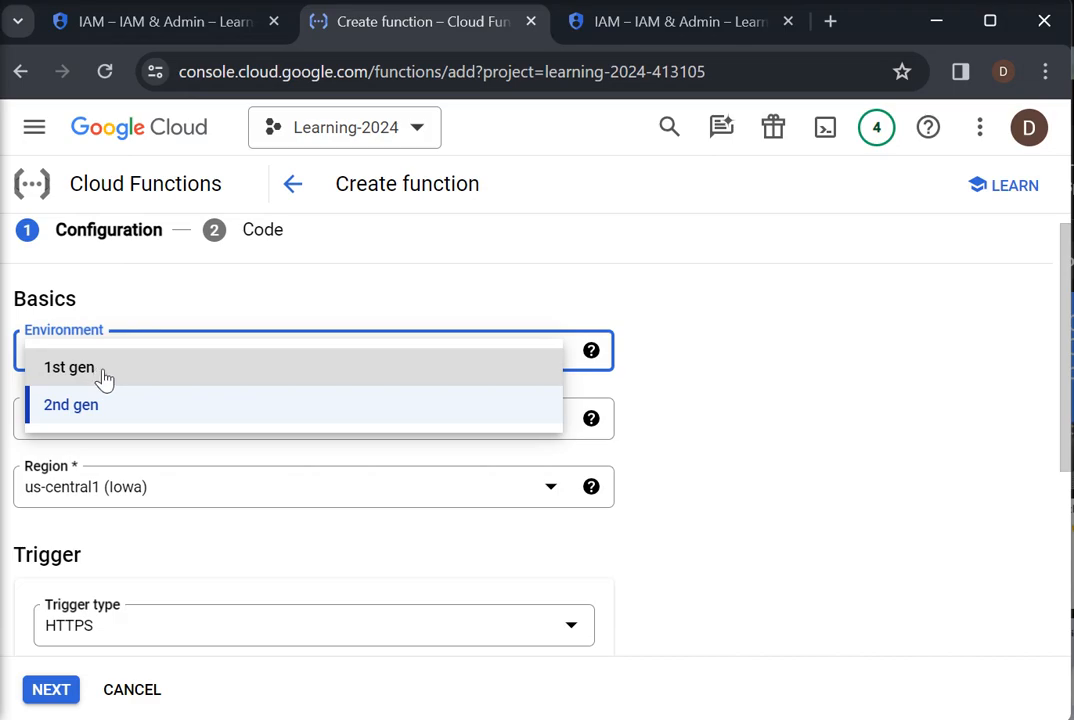
mouse_move(71, 404)
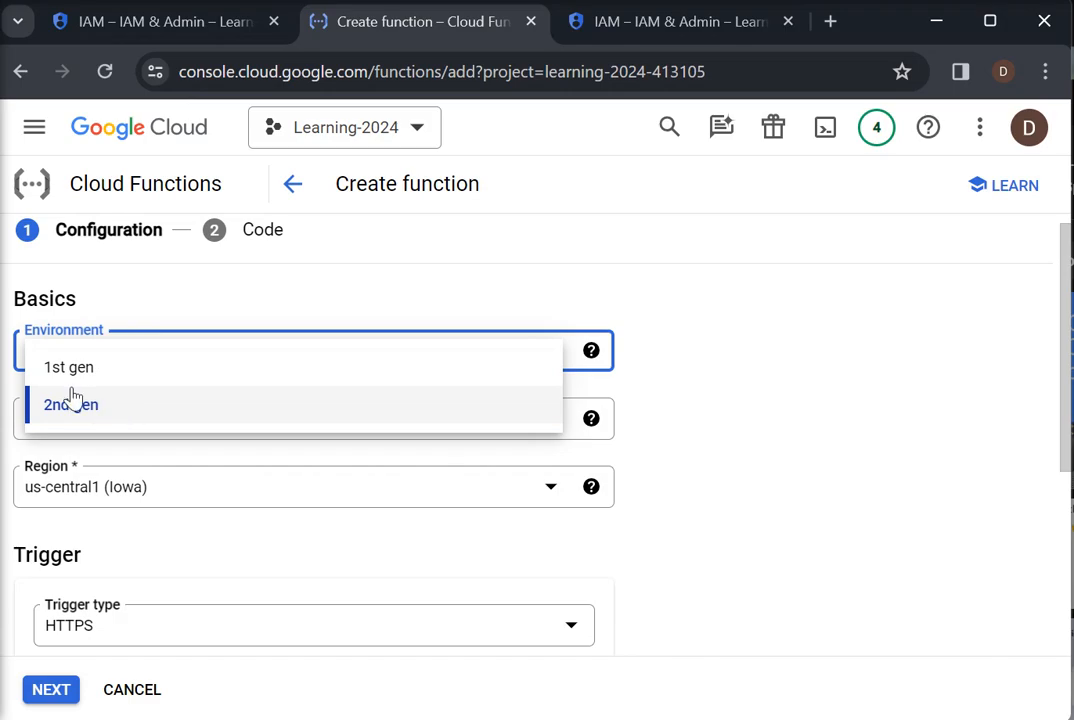
left_click(70, 404)
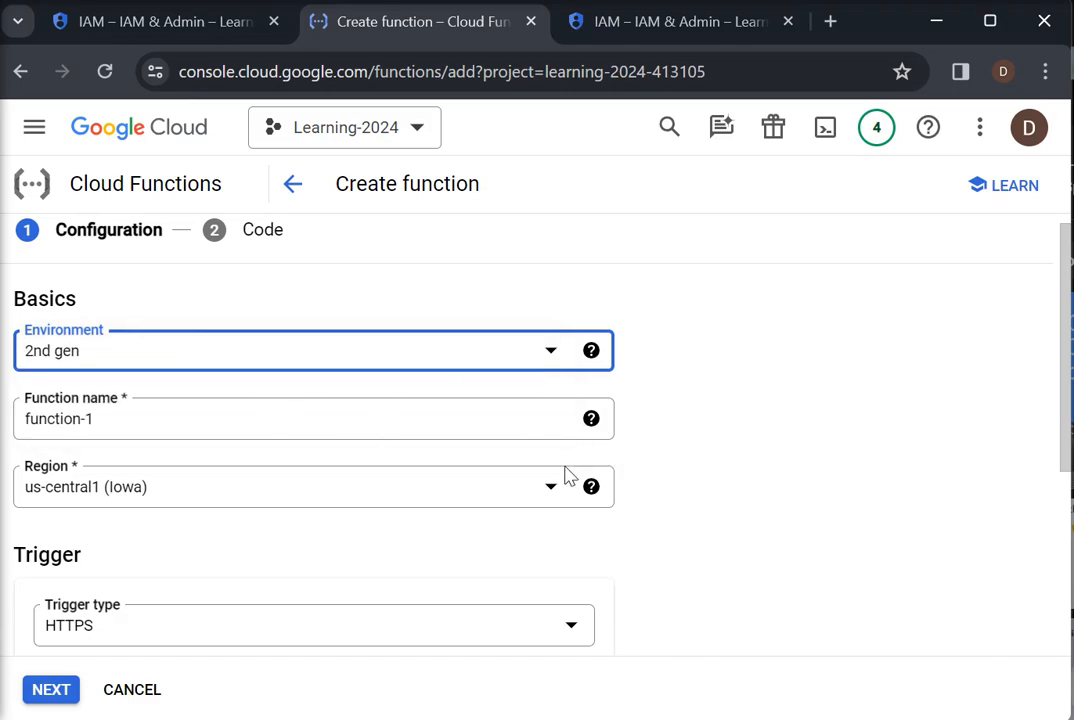
mouse_move(512, 476)
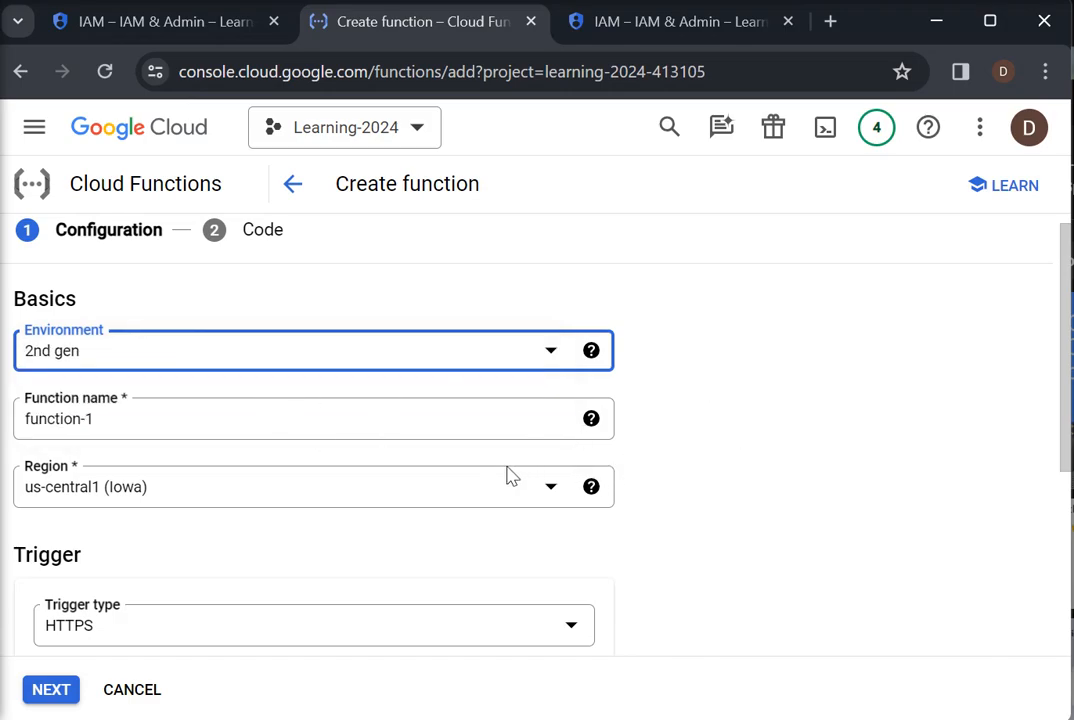
mouse_move(375, 499)
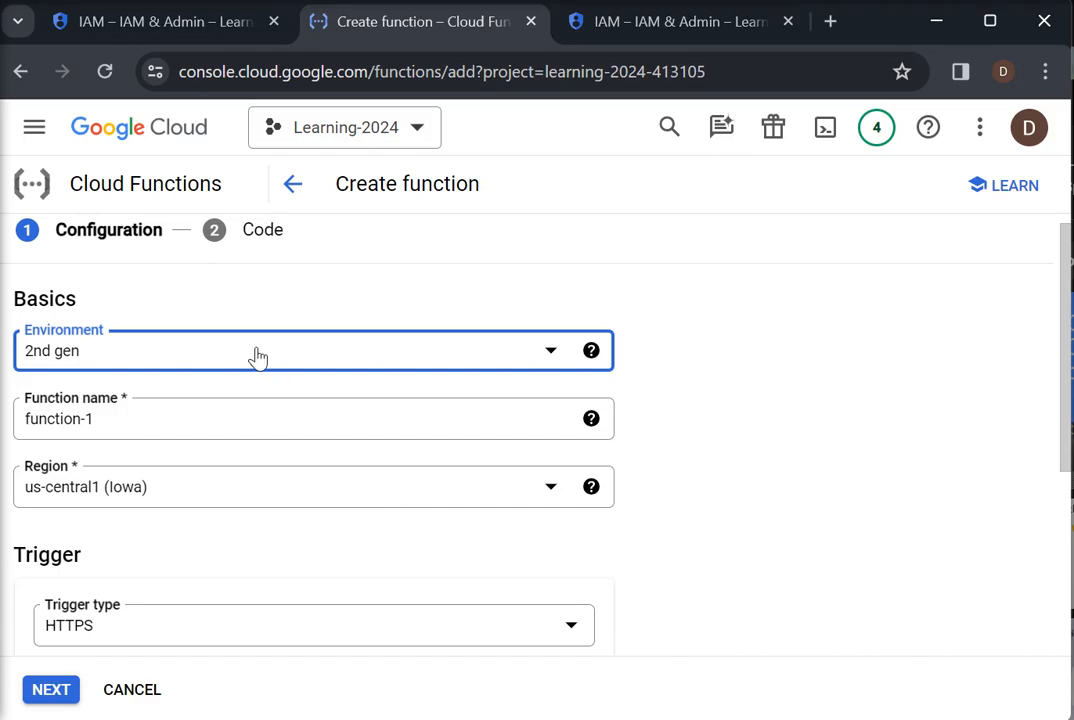
left_click(313, 350)
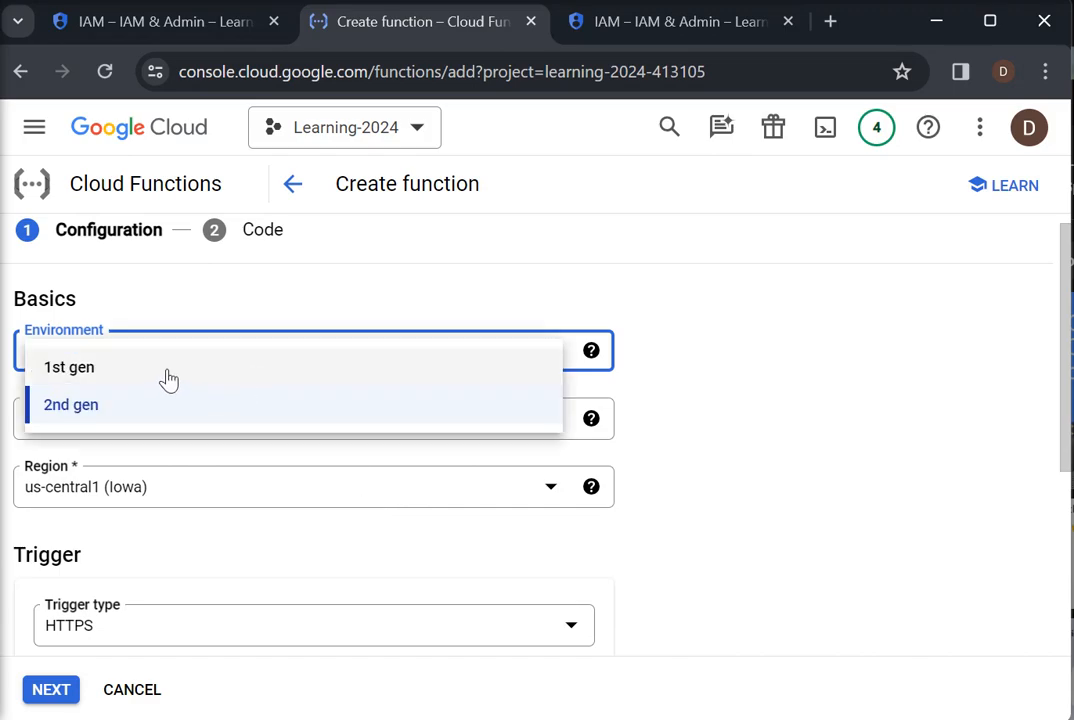
mouse_move(143, 428)
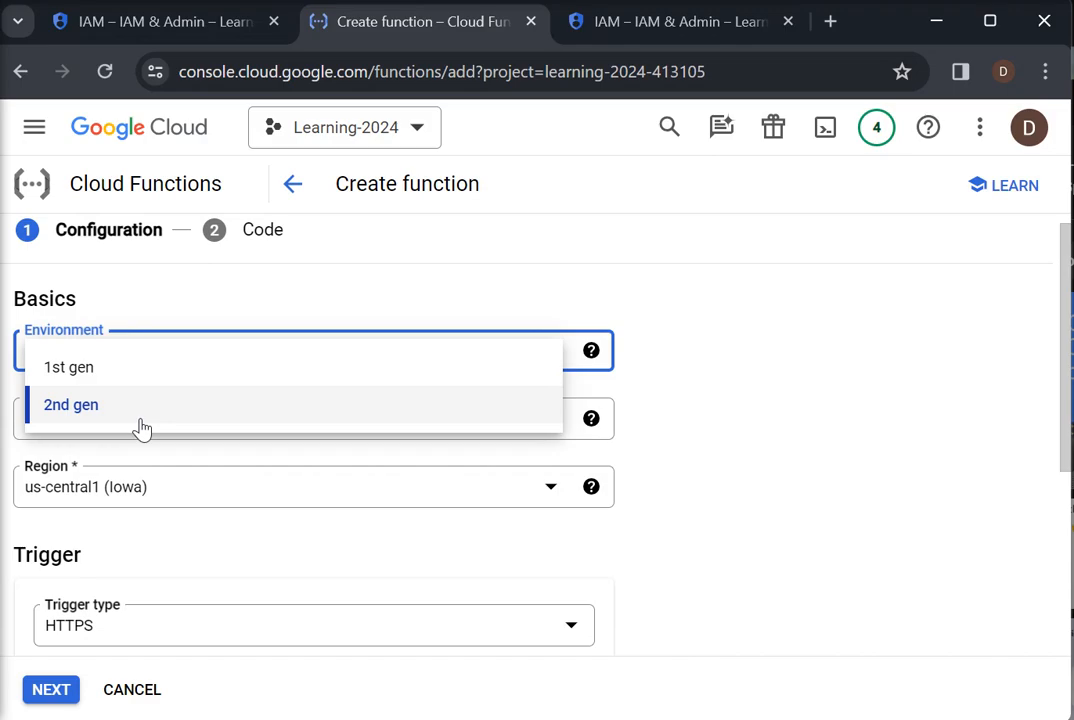
left_click(71, 404)
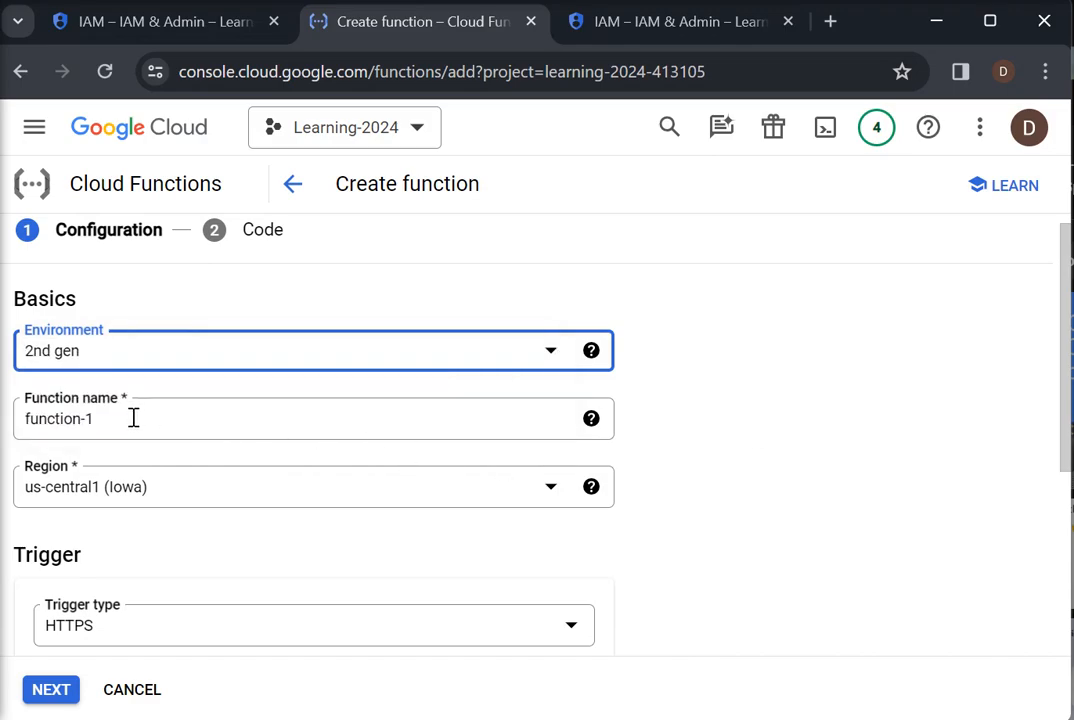
Replace the default function-1 name with gen2-cloudfun-message.
left_click(263, 418)
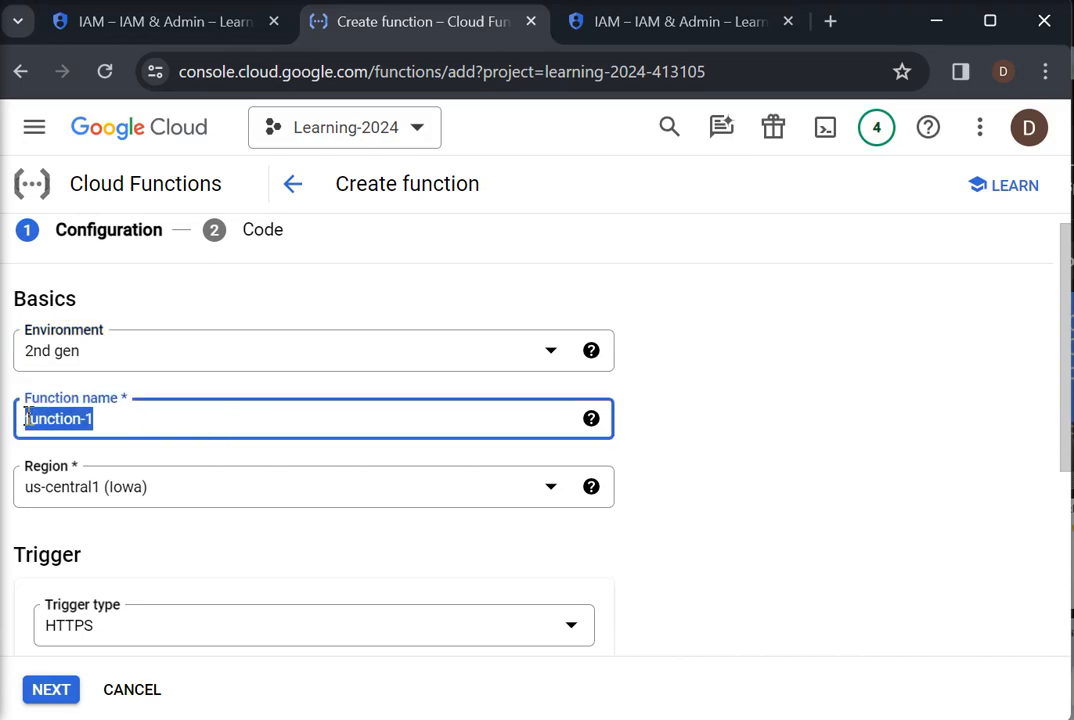
type("gen2-")
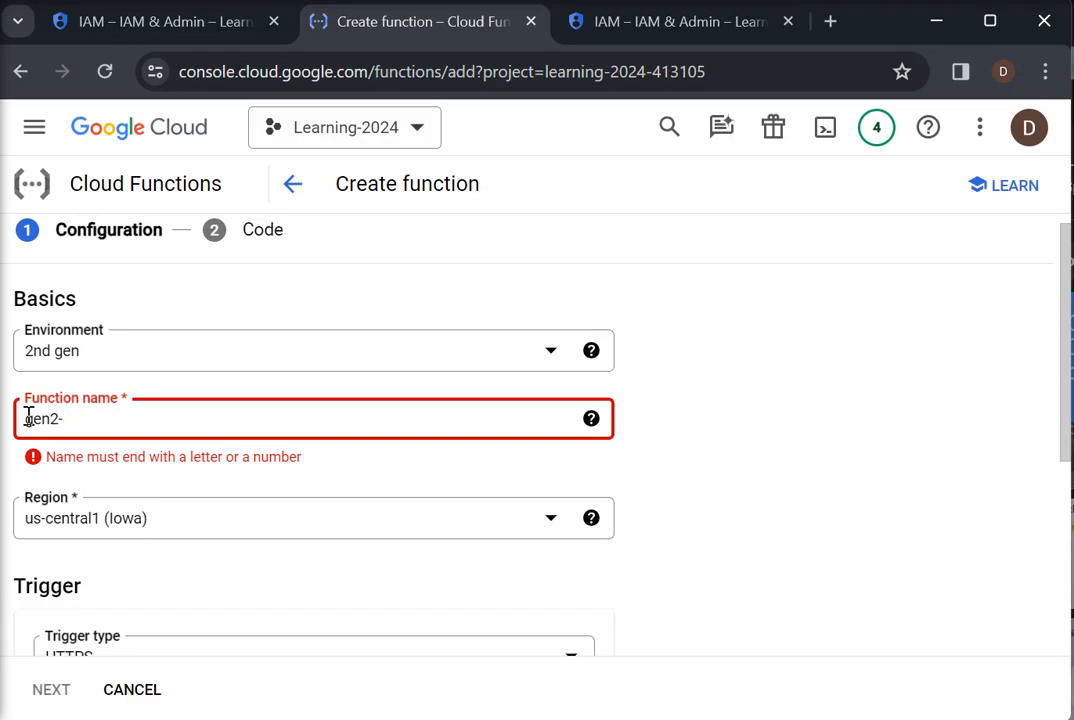
type("cloud")
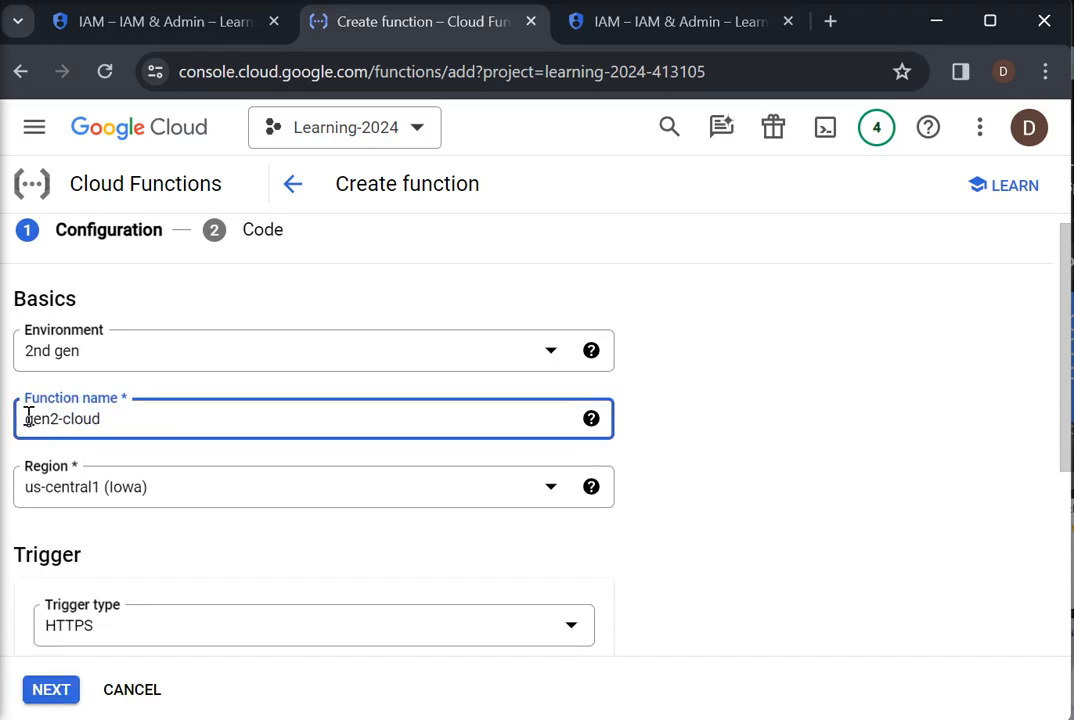
type("fun")
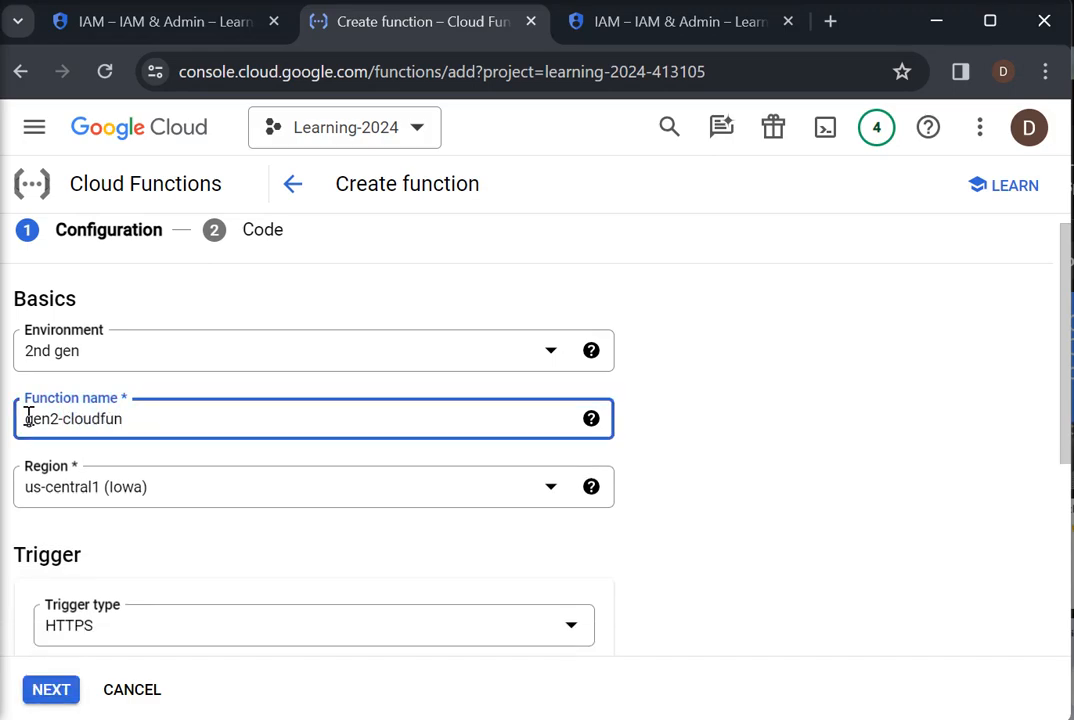
type("-message")
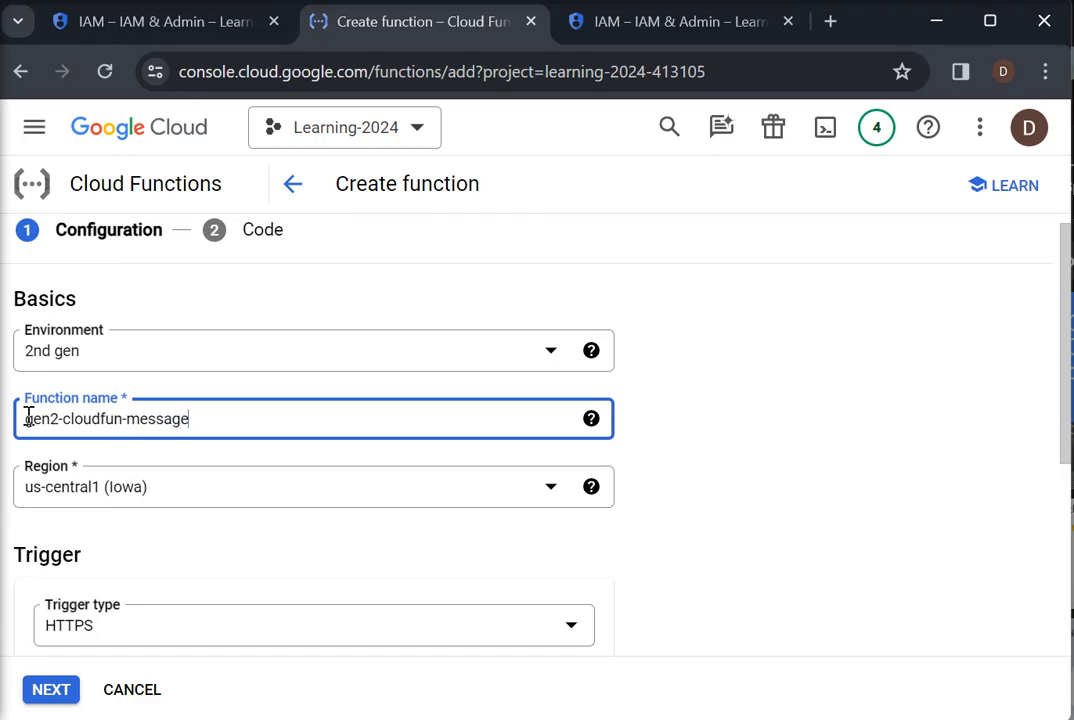
mouse_move(773, 515)
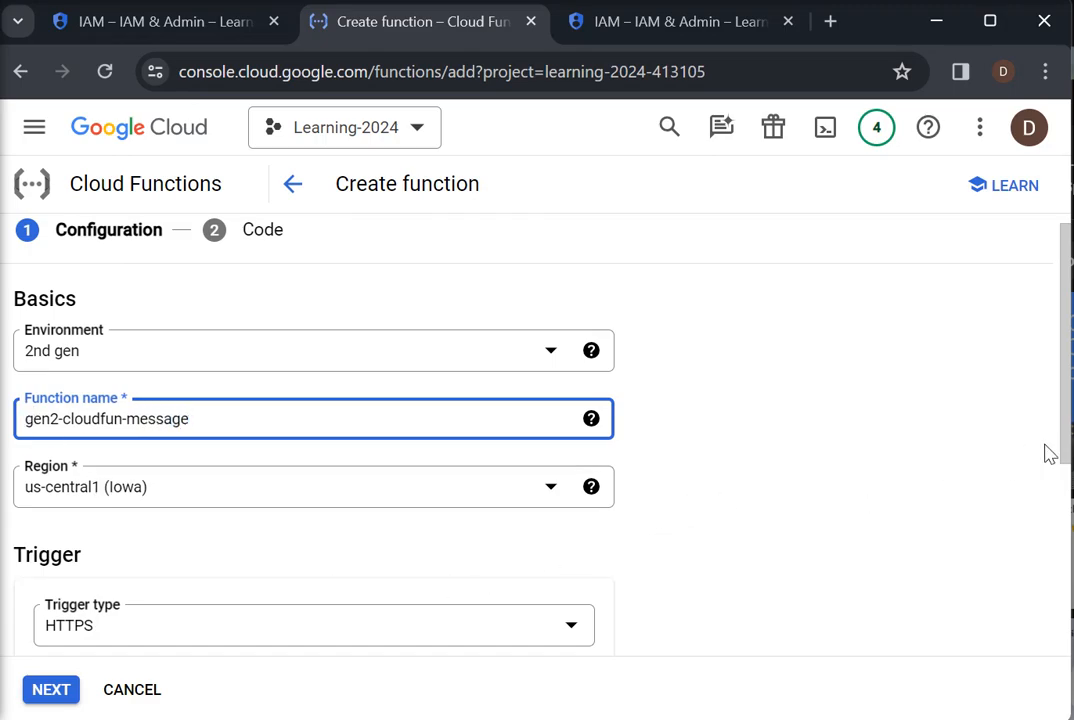
scroll("down", 3)
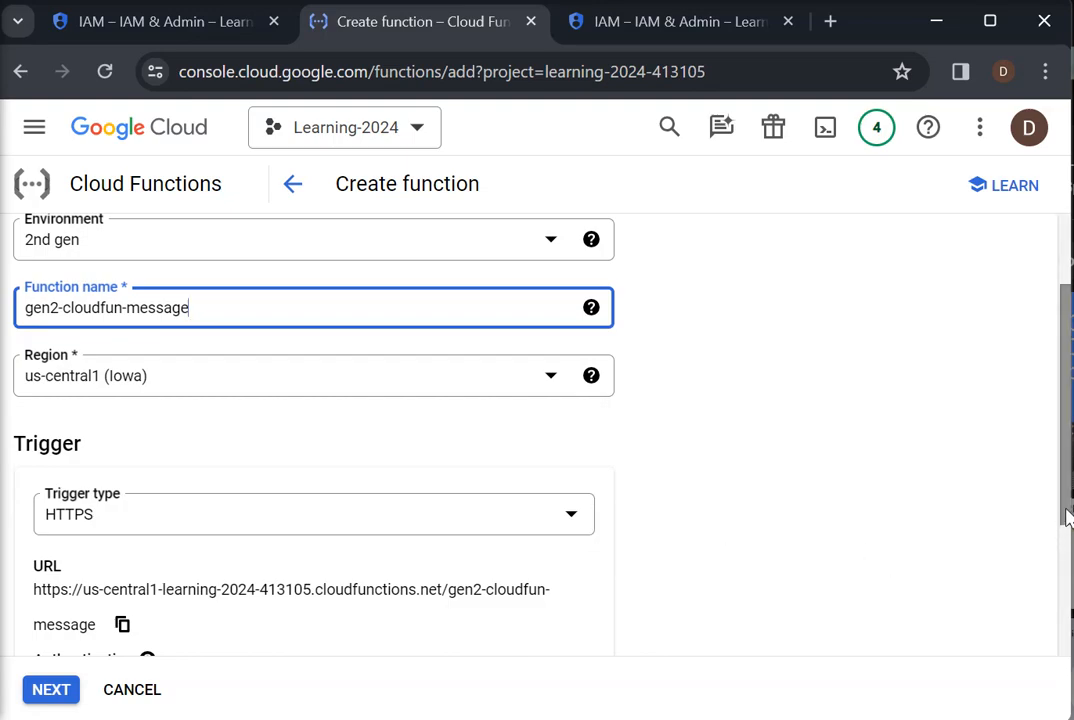
Keep HTTPS as the trigger type and allow unauthenticated invocations.
scroll("down", 3)
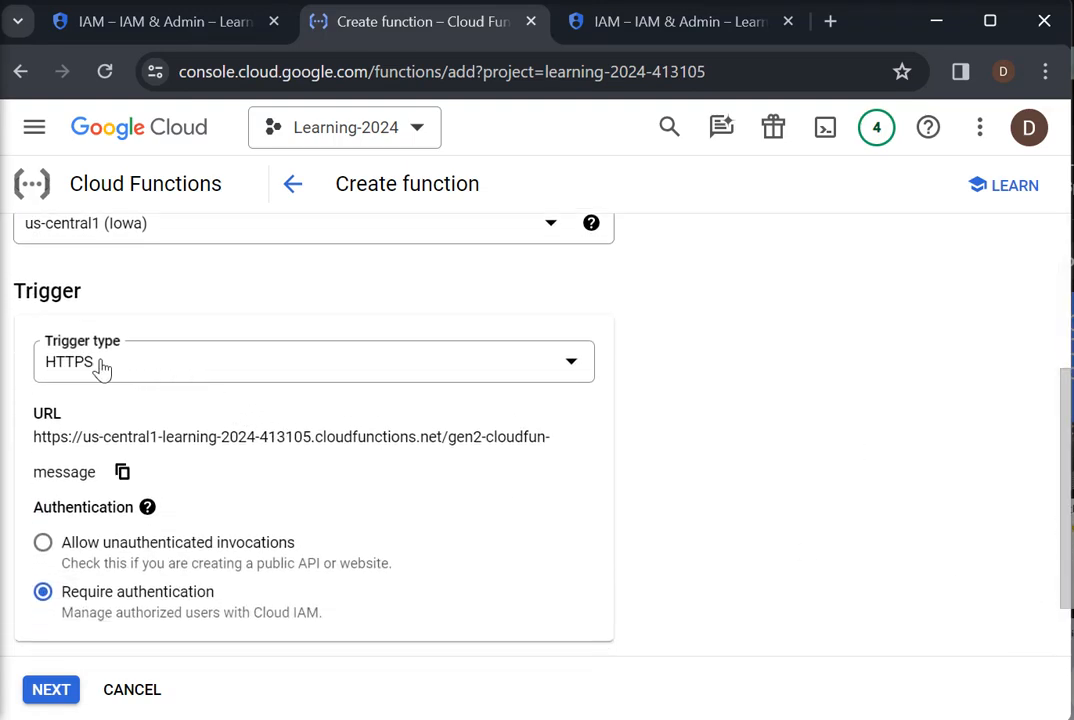
left_click(313, 361)
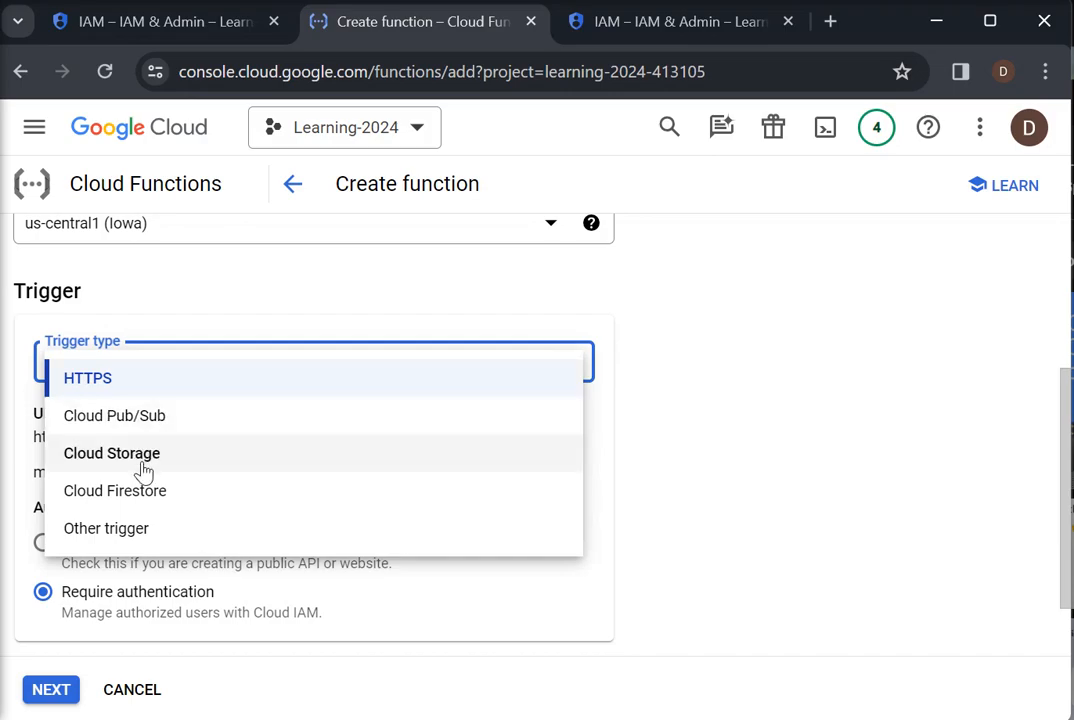
mouse_move(140, 497)
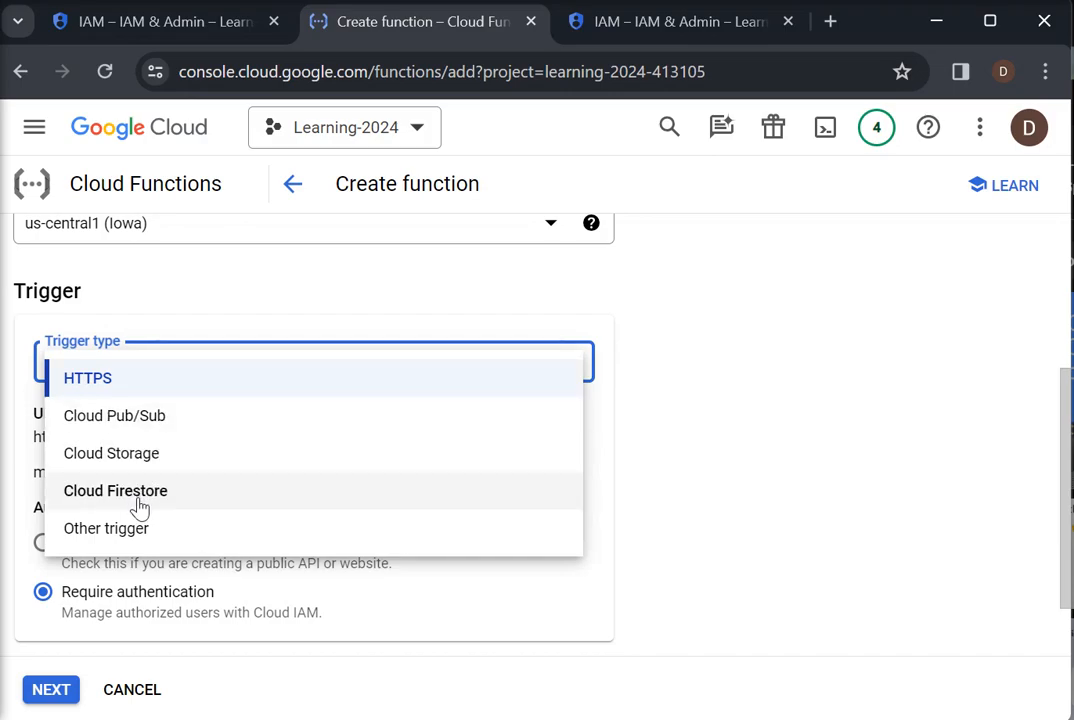
mouse_move(131, 540)
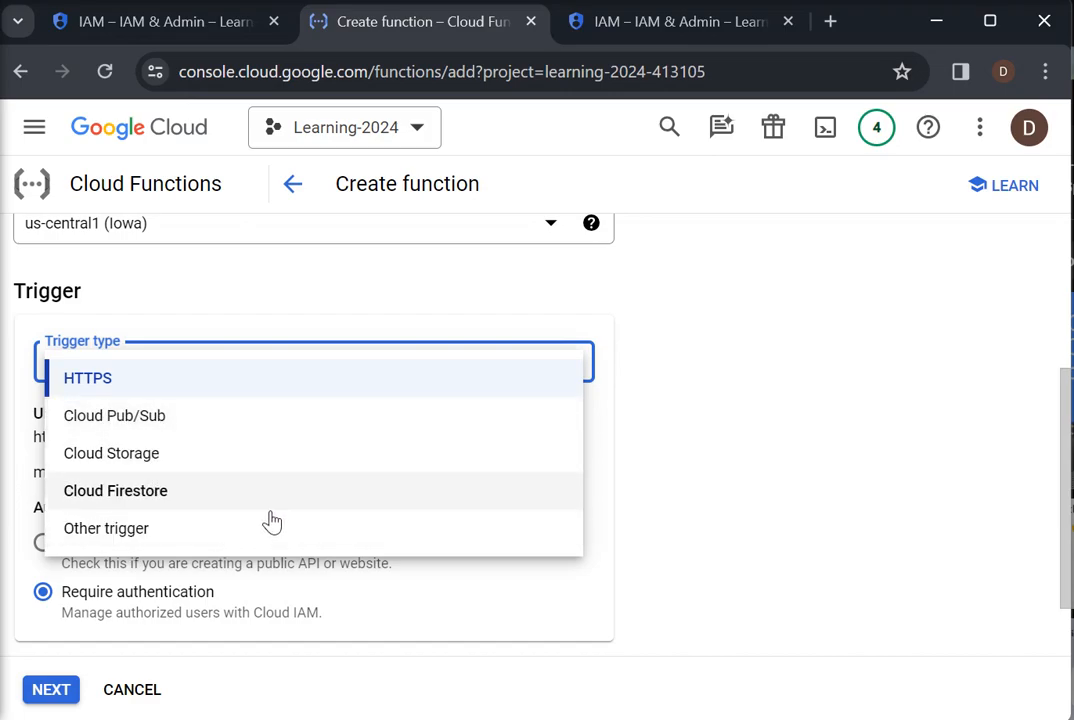
left_click(87, 377)
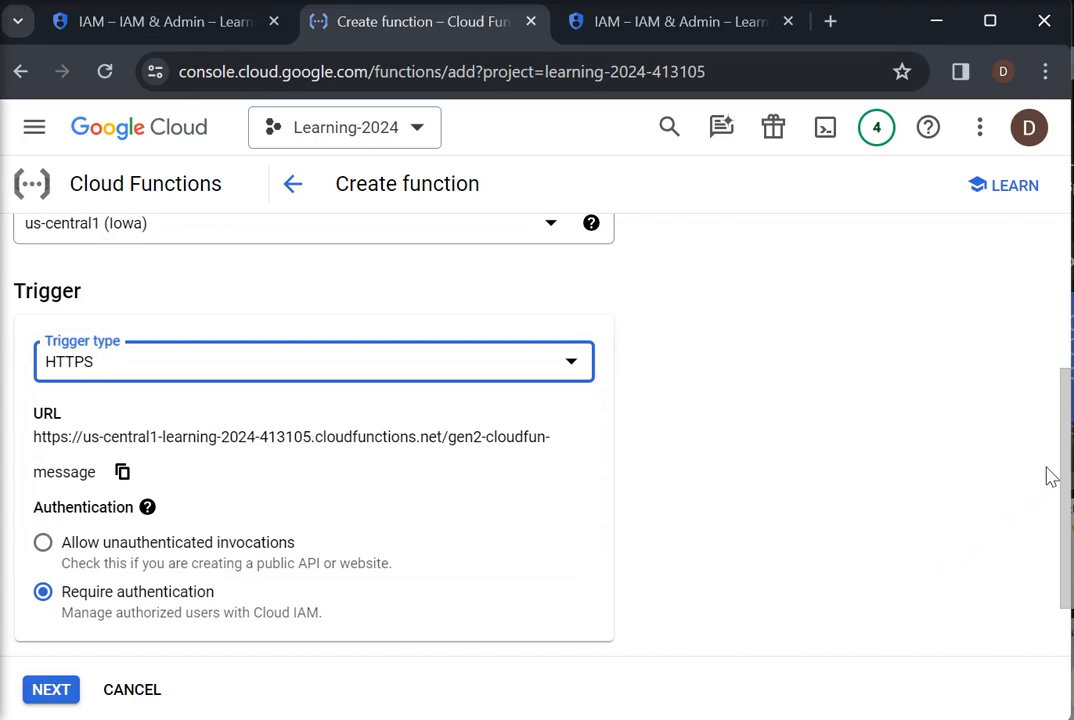
scroll("down", 3)
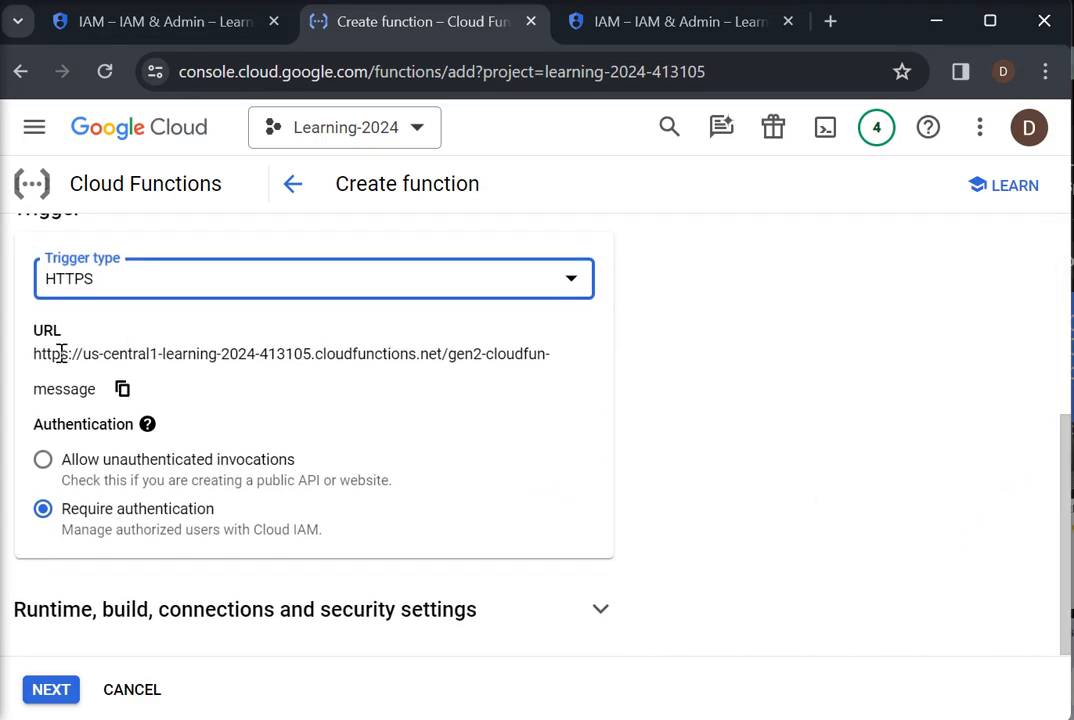
mouse_move(537, 361)
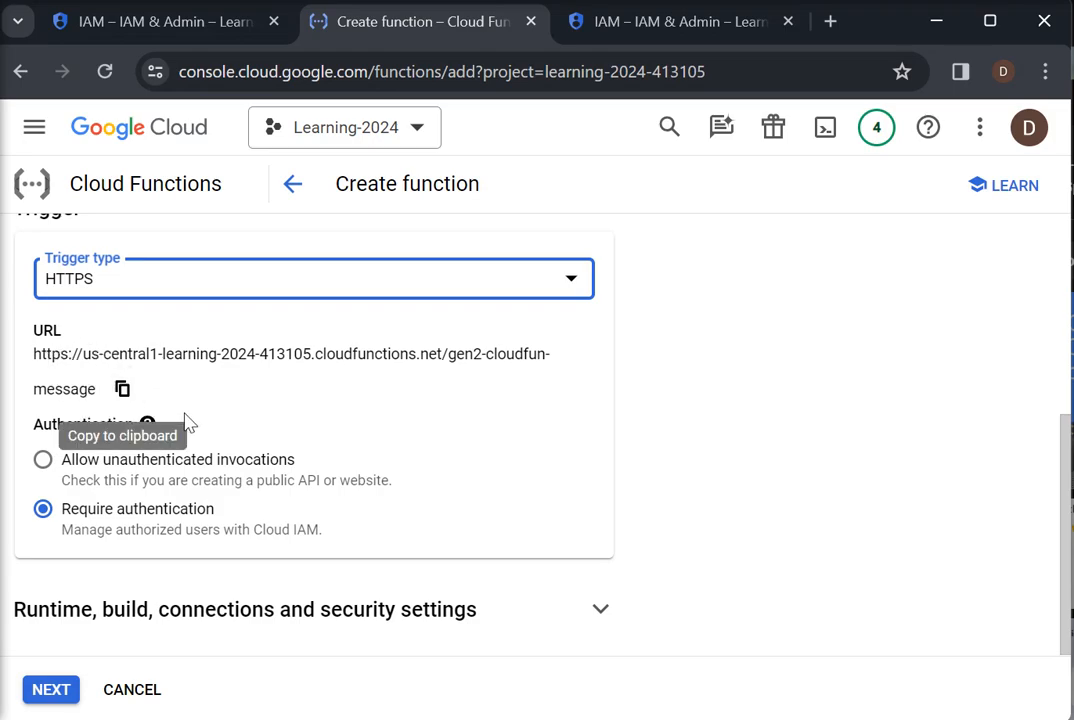
left_click(43, 459)
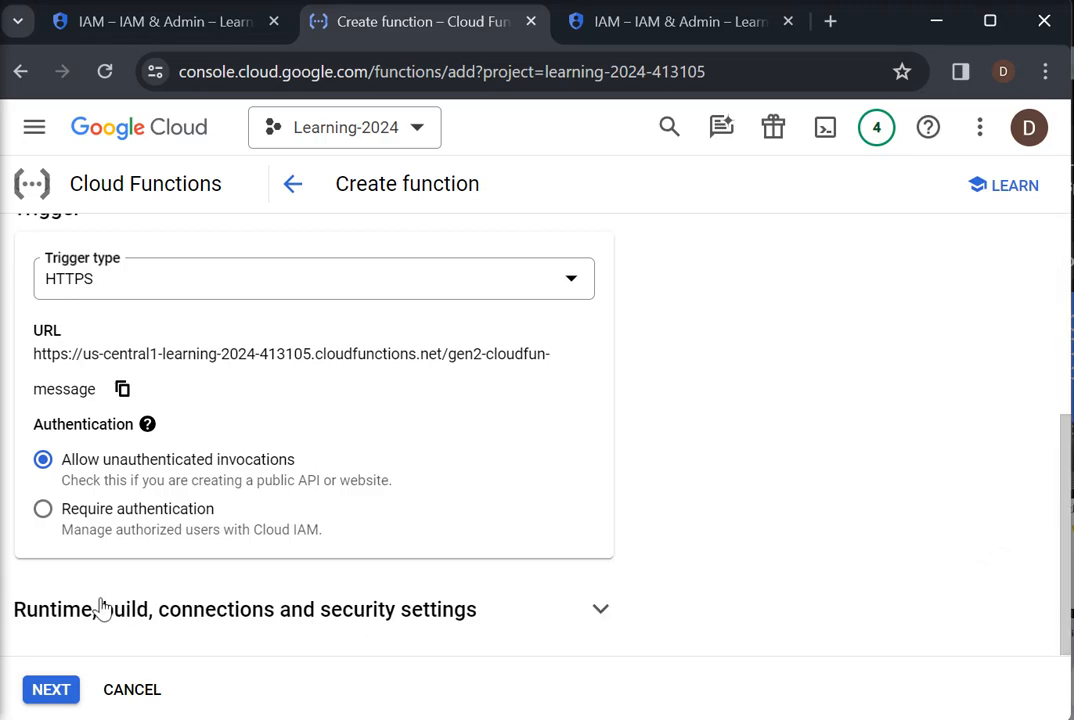
mouse_move(130, 620)
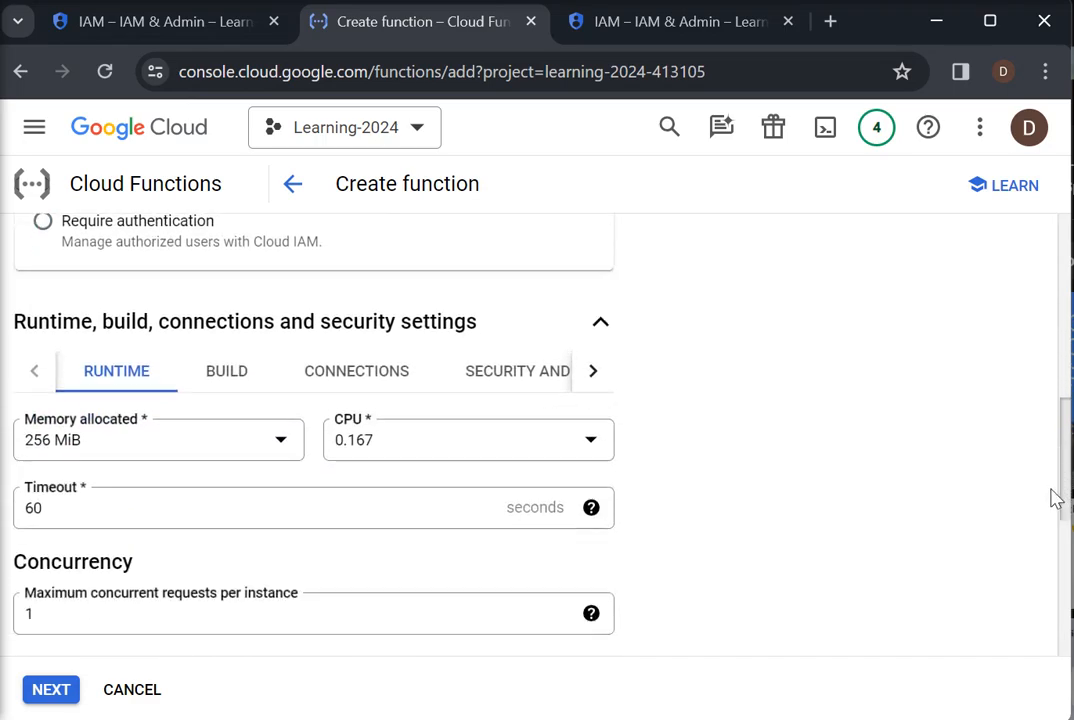
Try a custom memory amount, then 4 GiB memory with CPU left at 0.167.
scroll("down", 3)
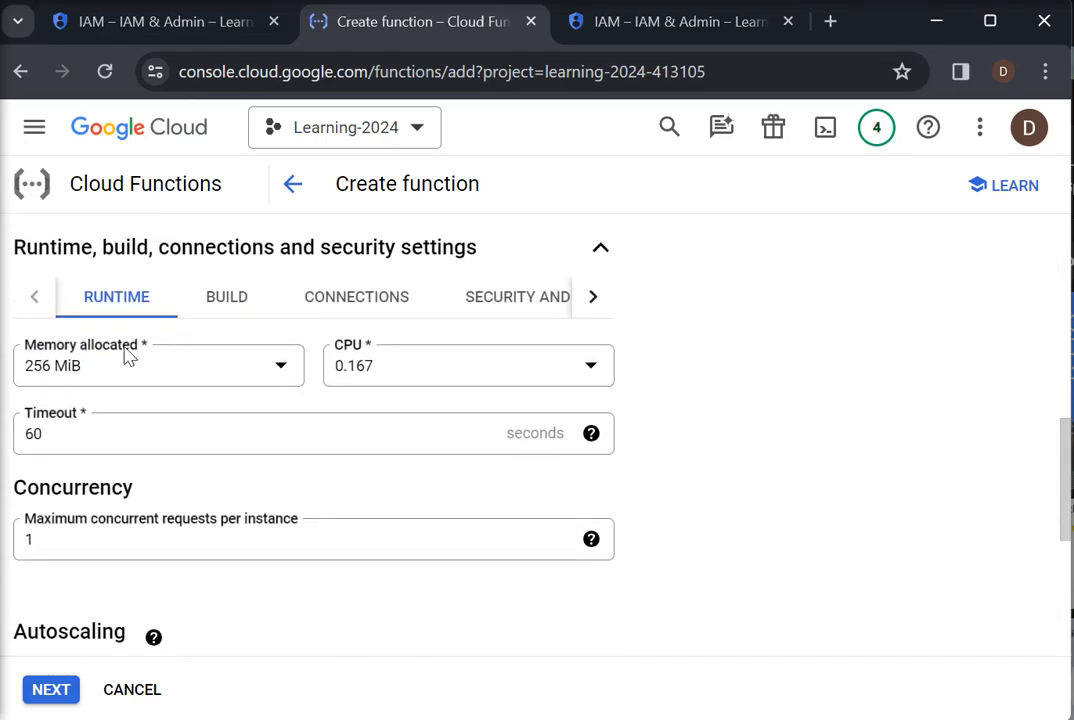
mouse_move(80, 380)
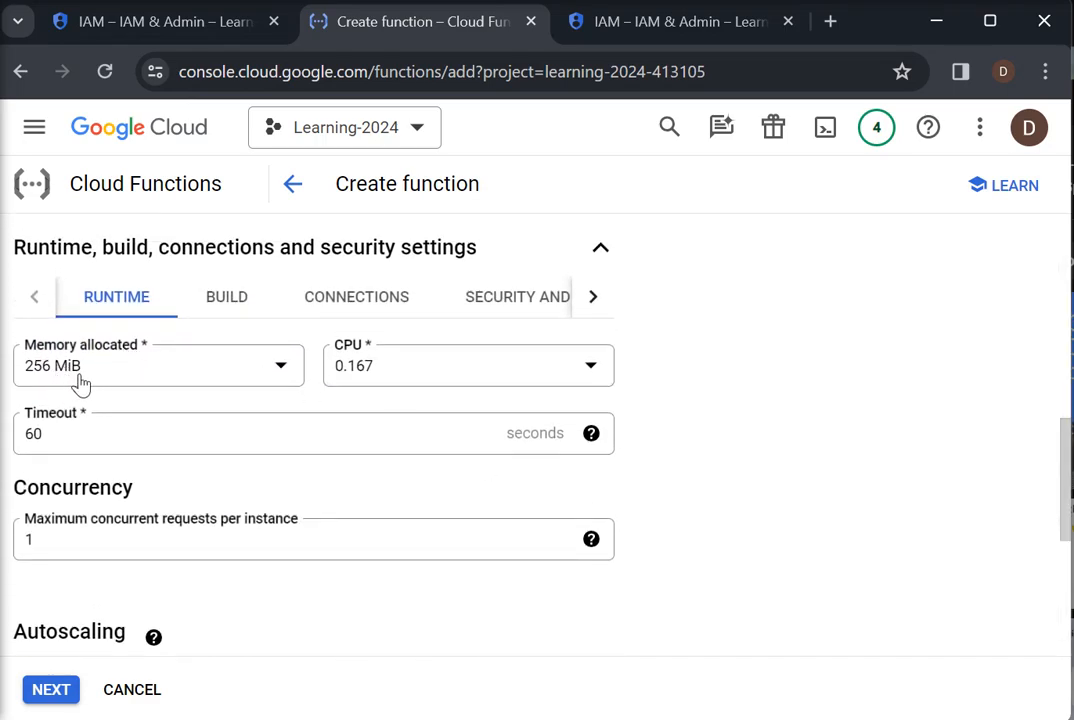
left_click(158, 365)
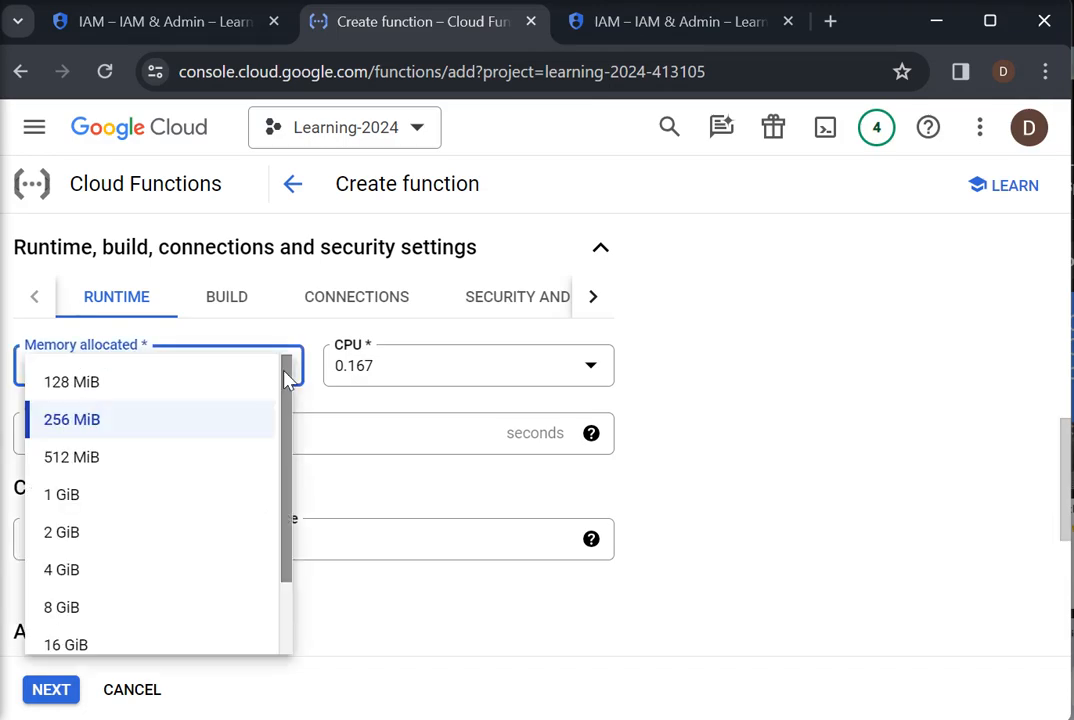
scroll("down", 3)
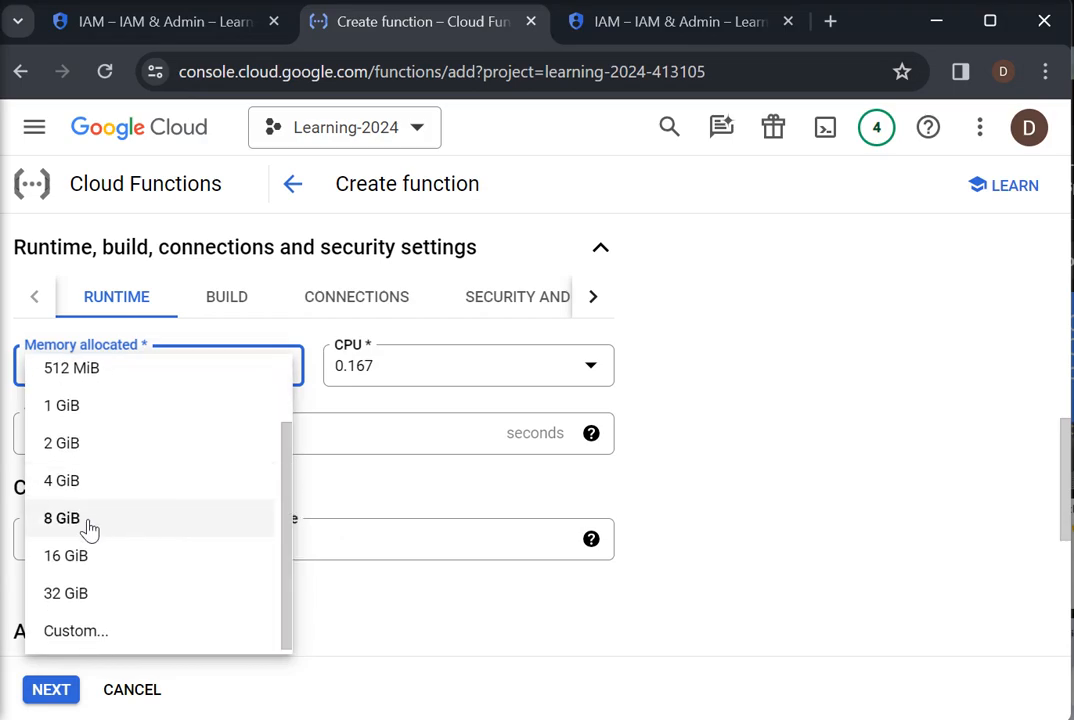
mouse_move(75, 631)
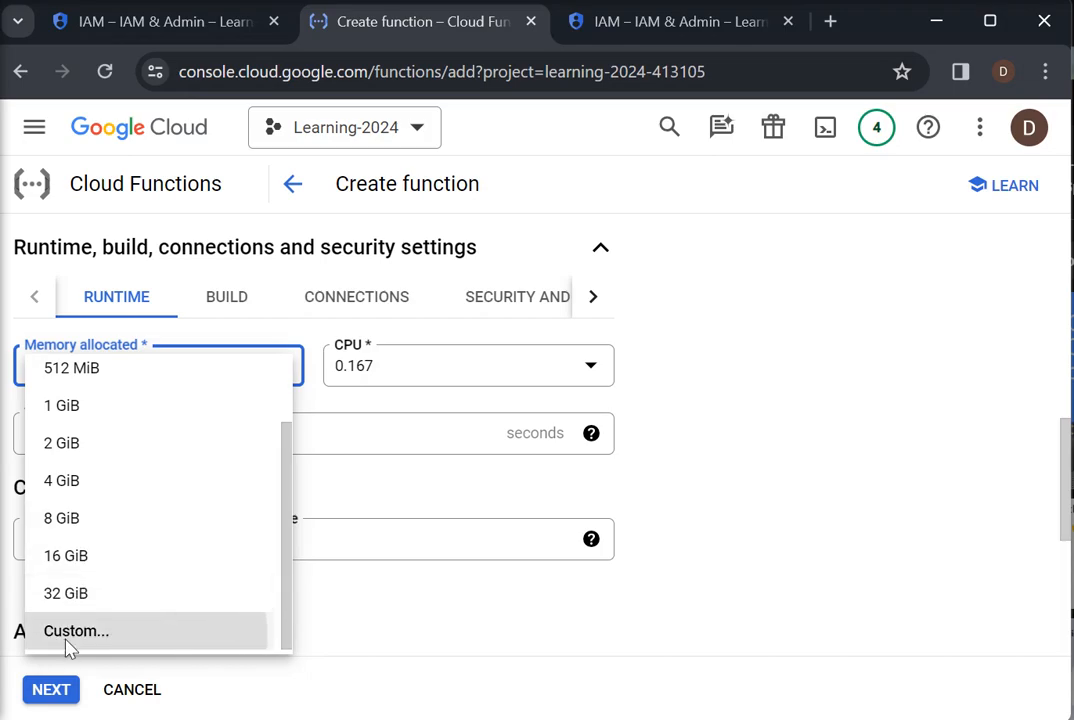
left_click(76, 630)
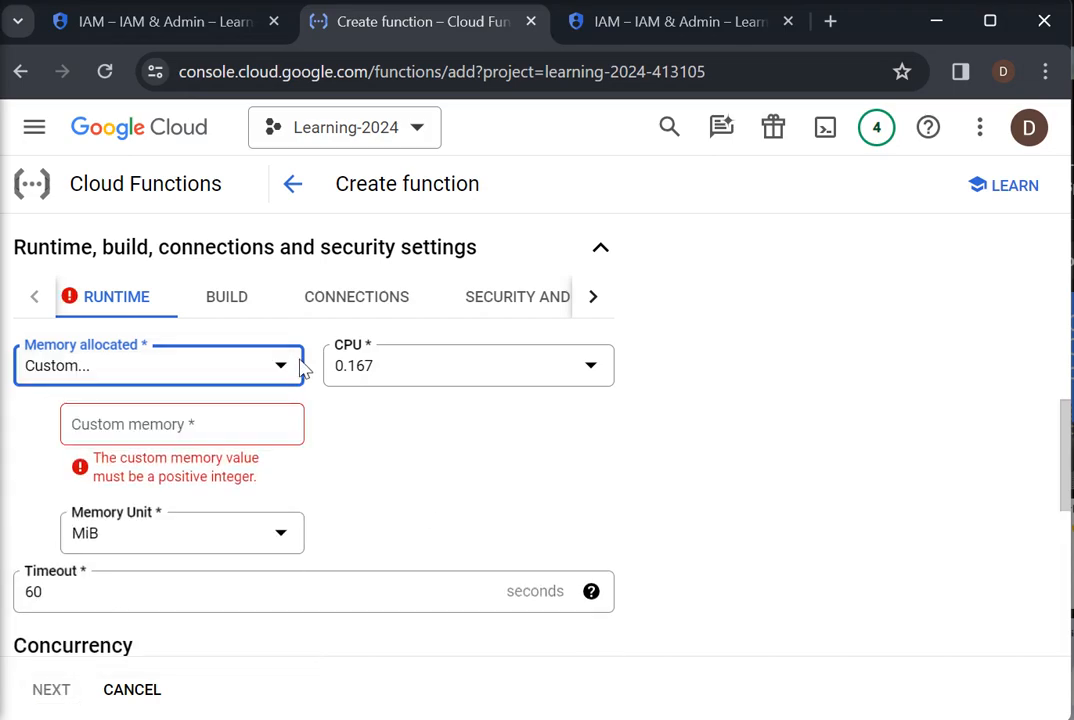
left_click(157, 365)
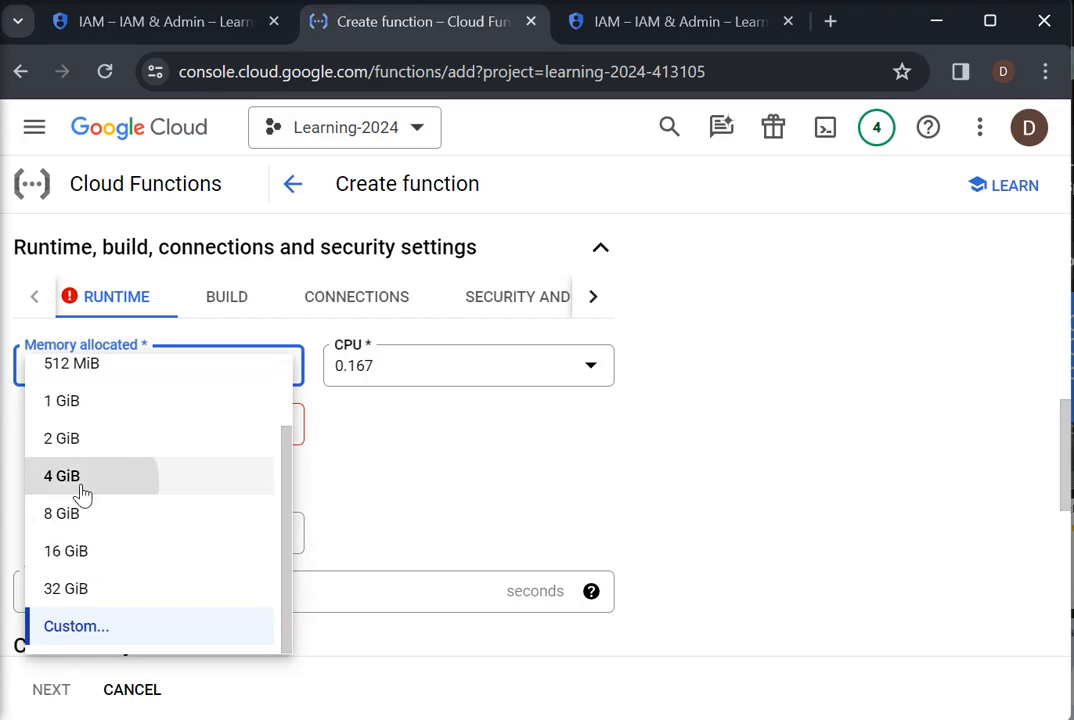
left_click(61, 475)
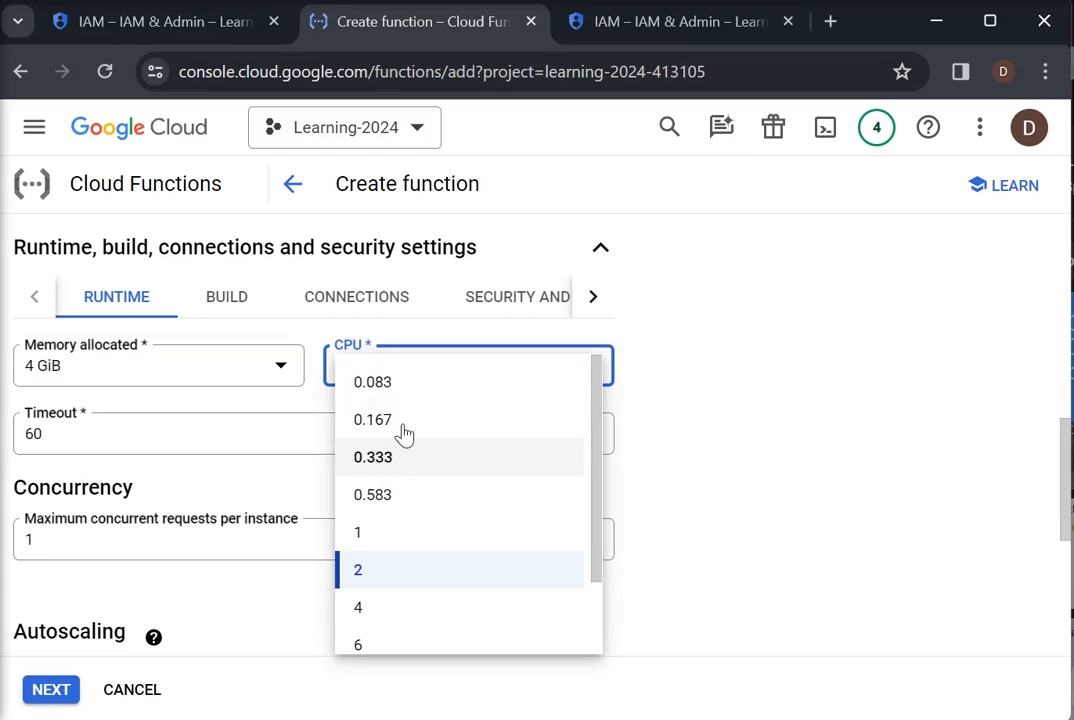
left_click(372, 419)
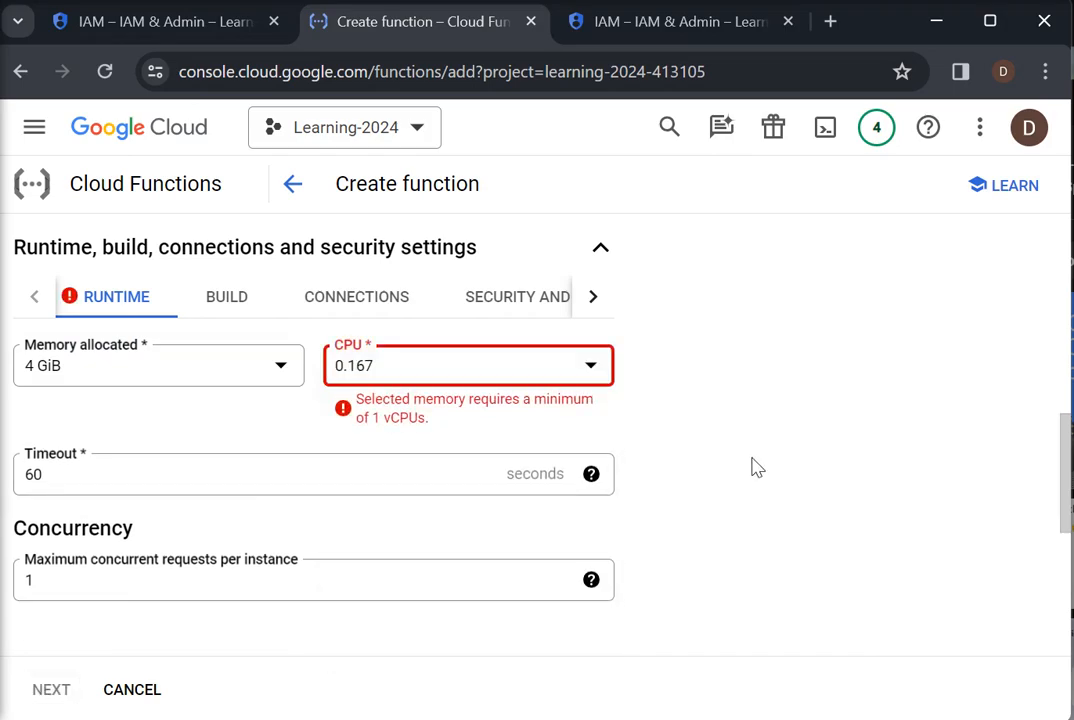
Set memory to 16 GiB and pick a CPU amount that meets its requirement.
left_click(467, 365)
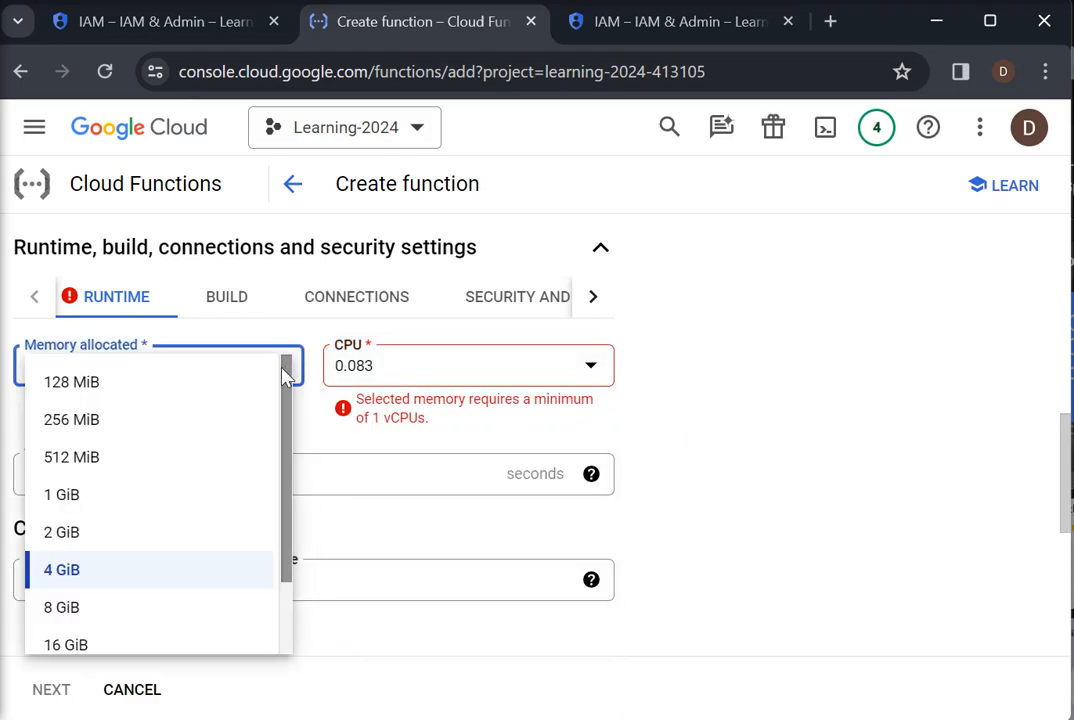
left_click(66, 644)
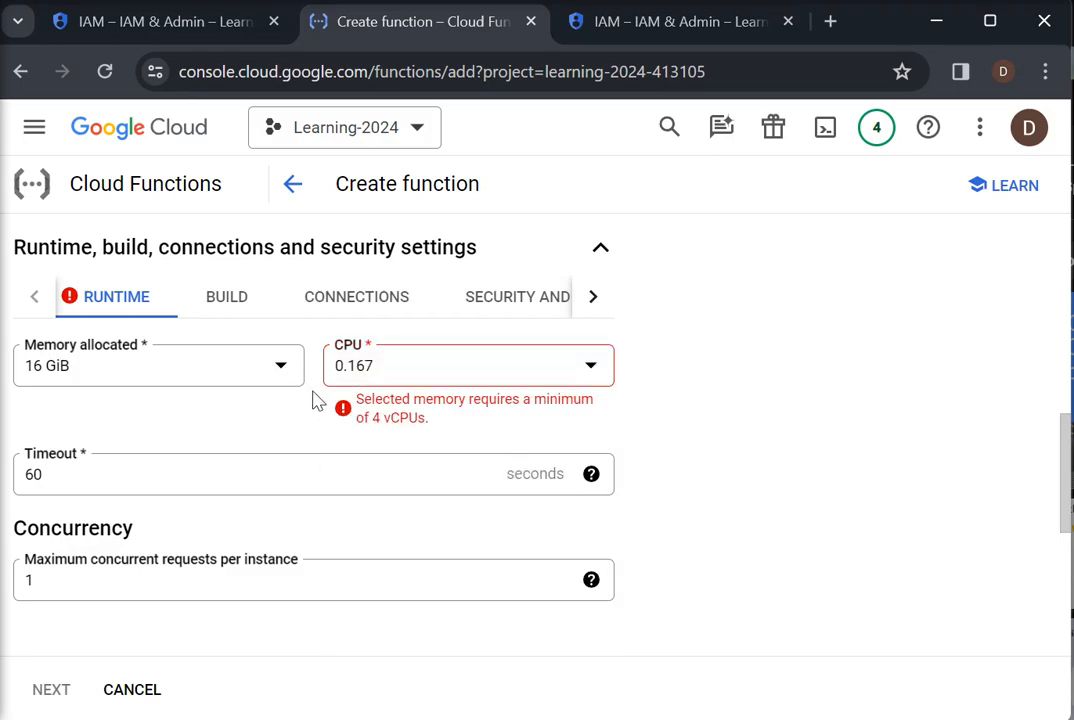
left_click(157, 365)
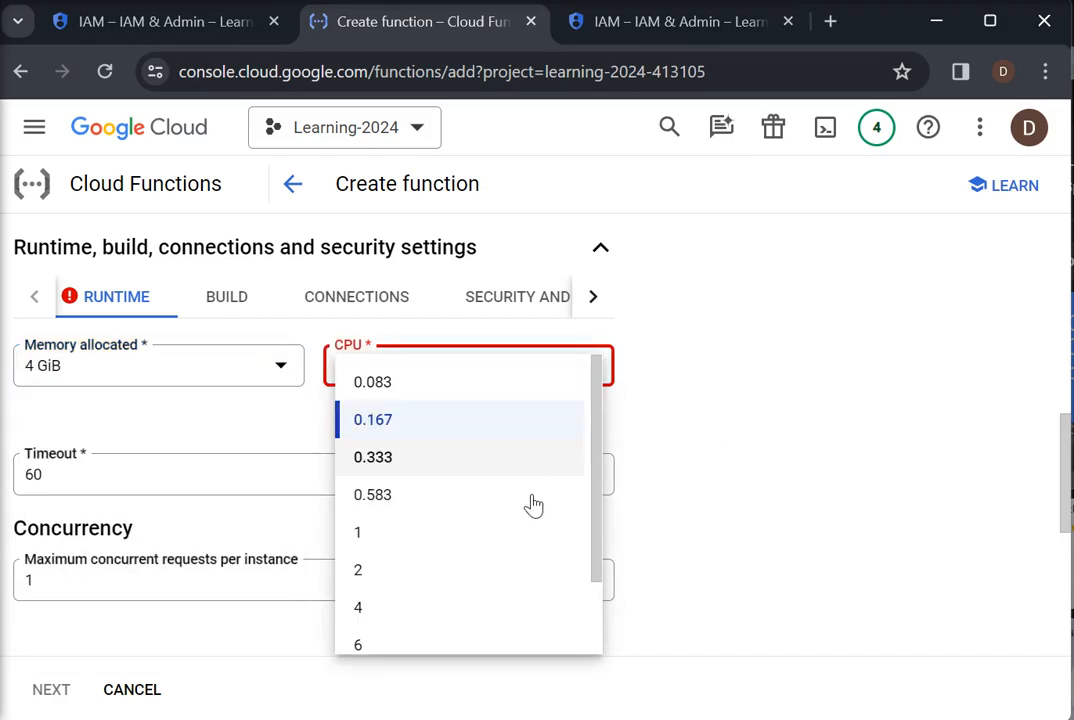
left_click(357, 532)
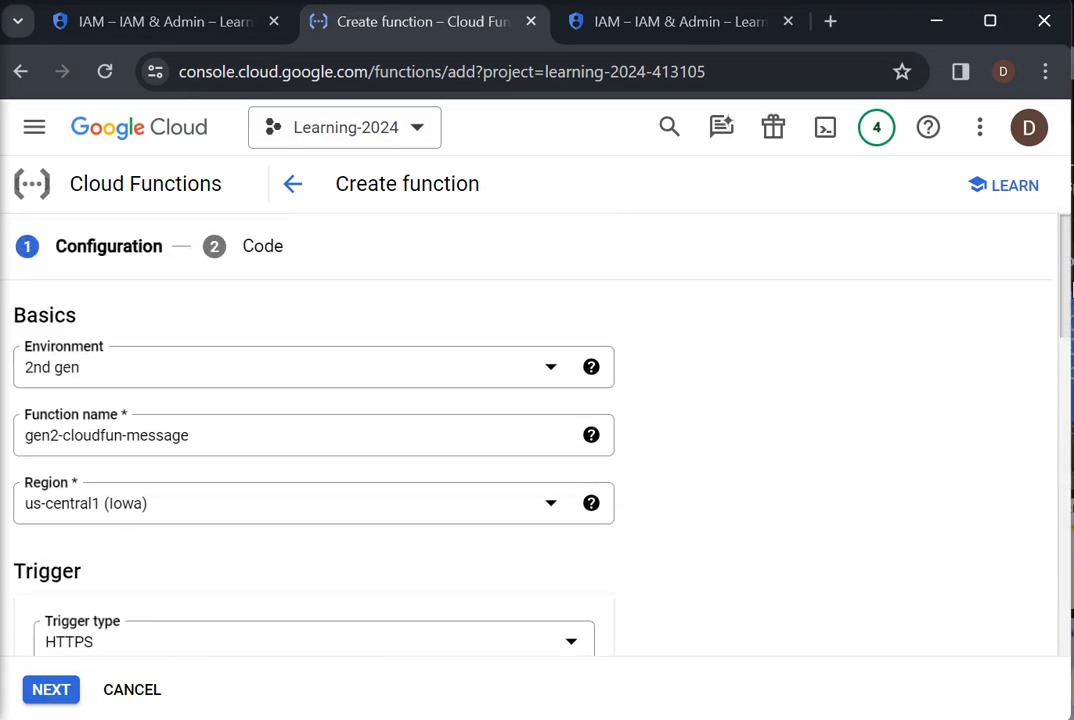
Set maximum instances to 5 and keep the default compute service account.
scroll("down", 3)
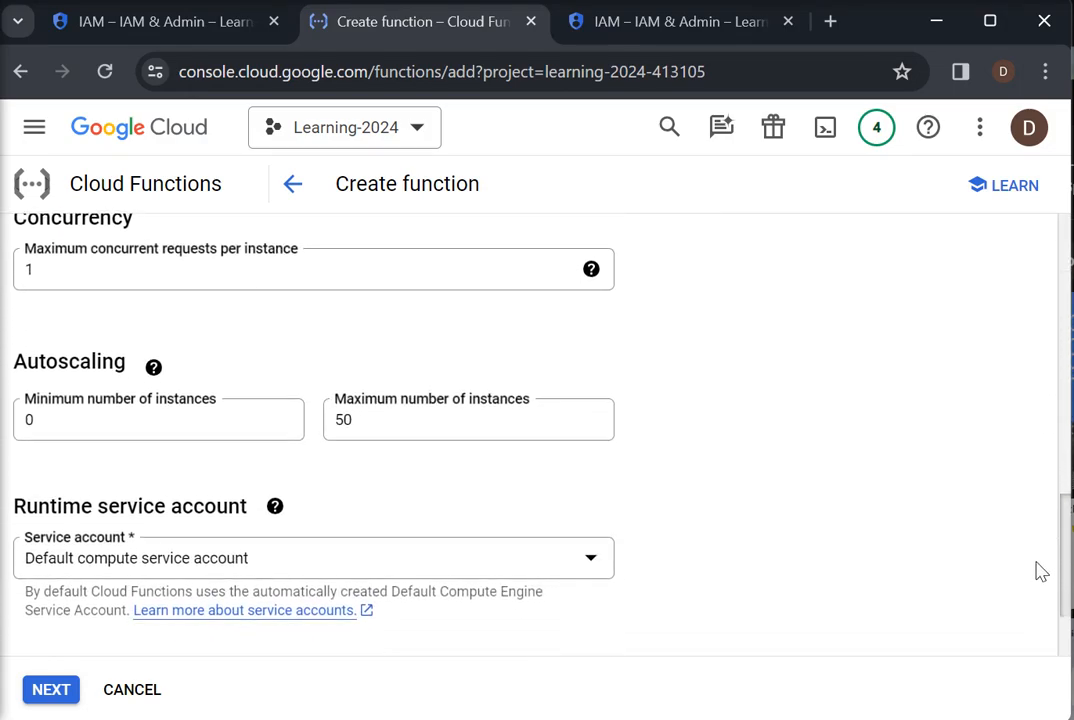
left_click(468, 413)
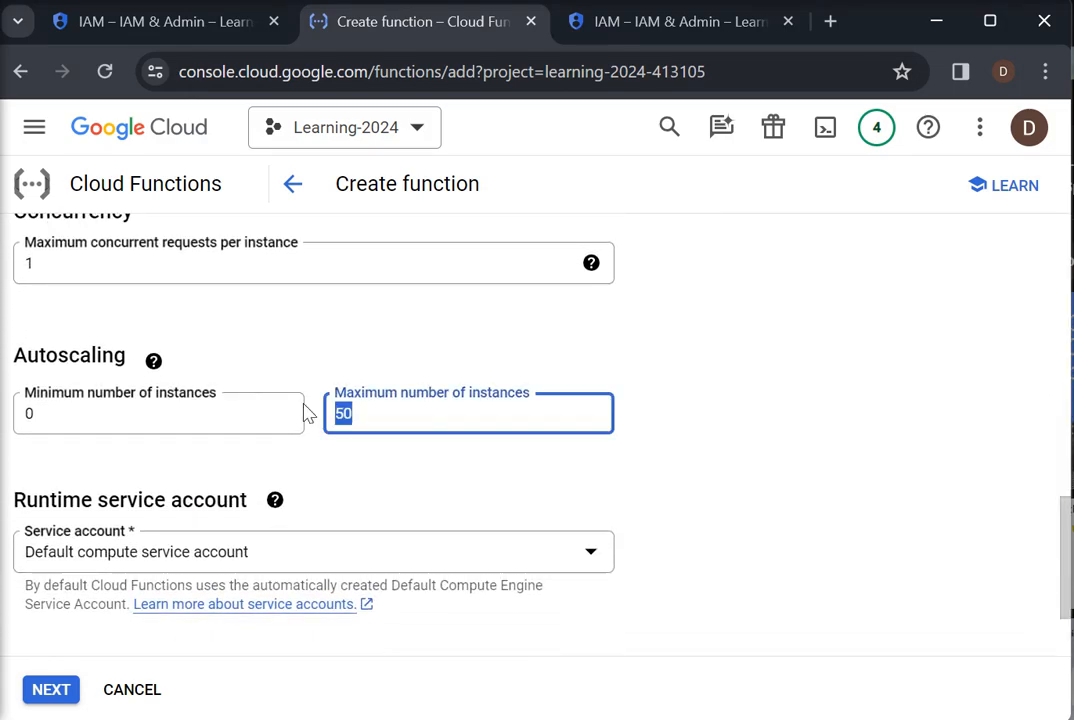
type("5")
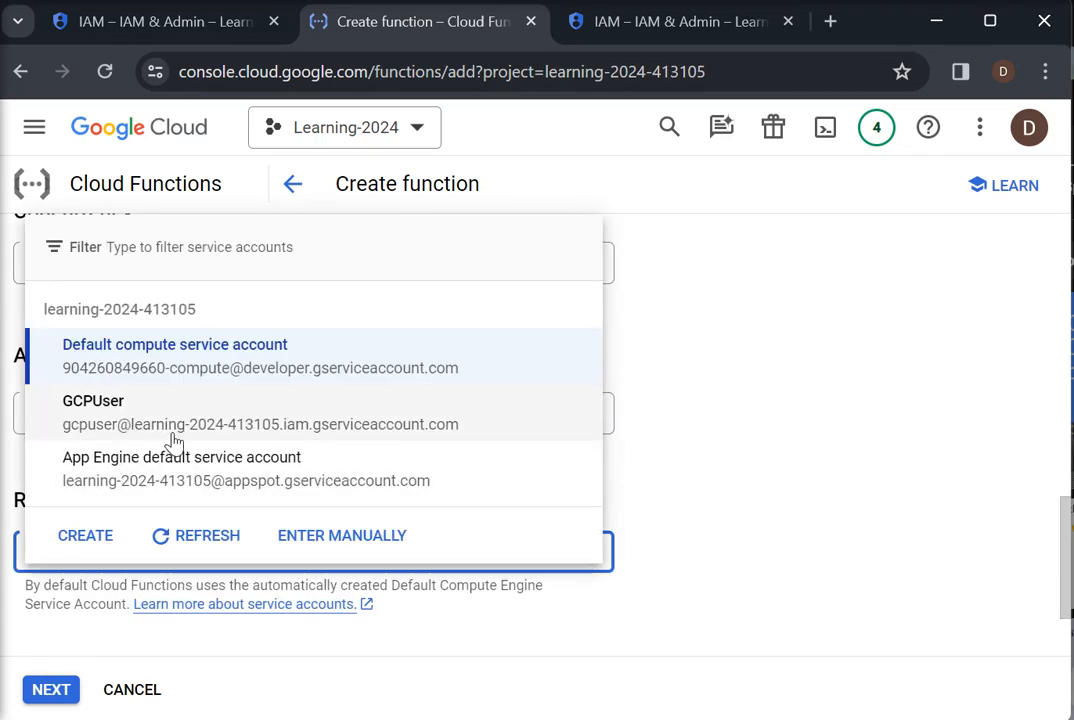
mouse_move(290, 468)
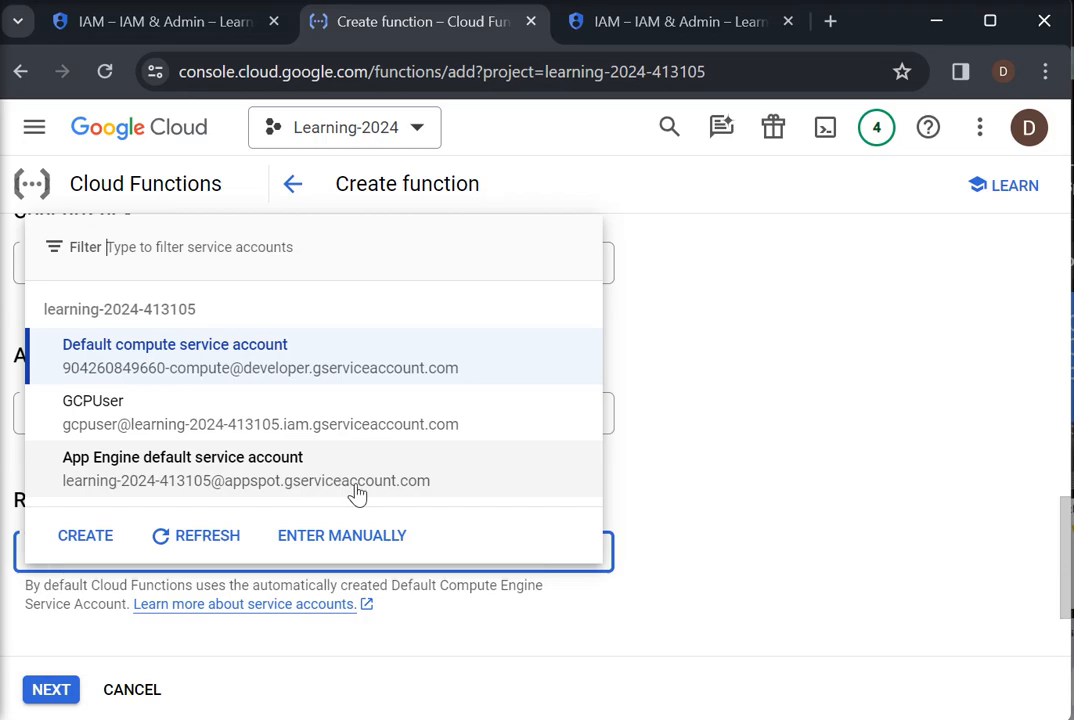
left_click(174, 344)
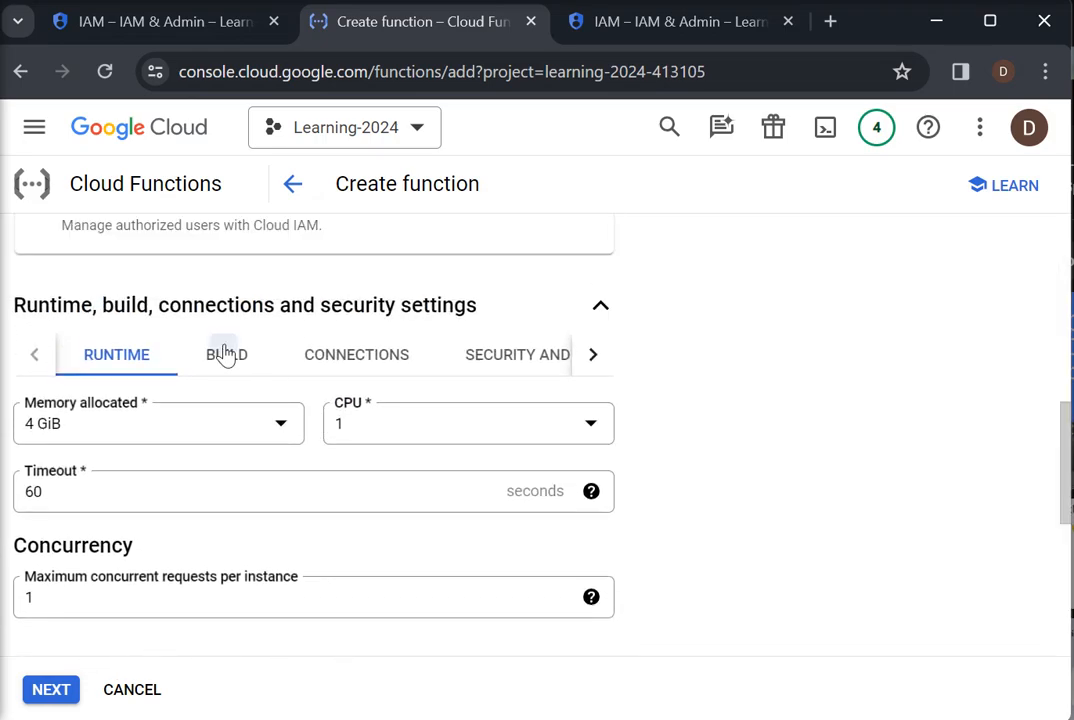
Review the build settings and the ingress and egress connection settings.
left_click(226, 354)
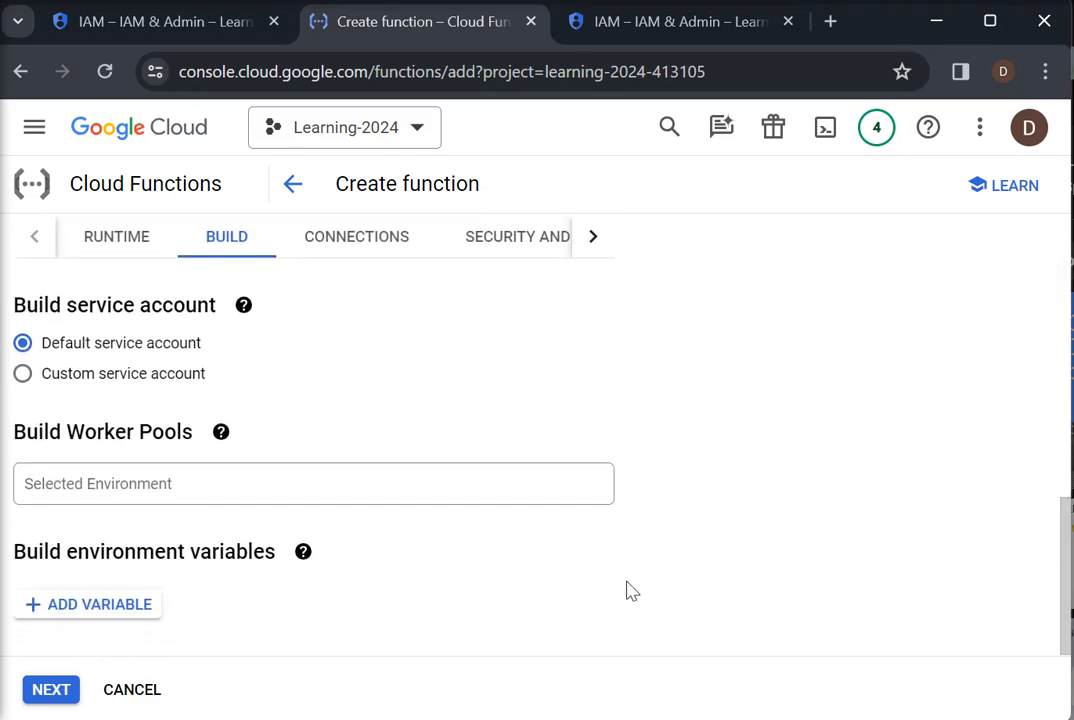
mouse_move(90, 465)
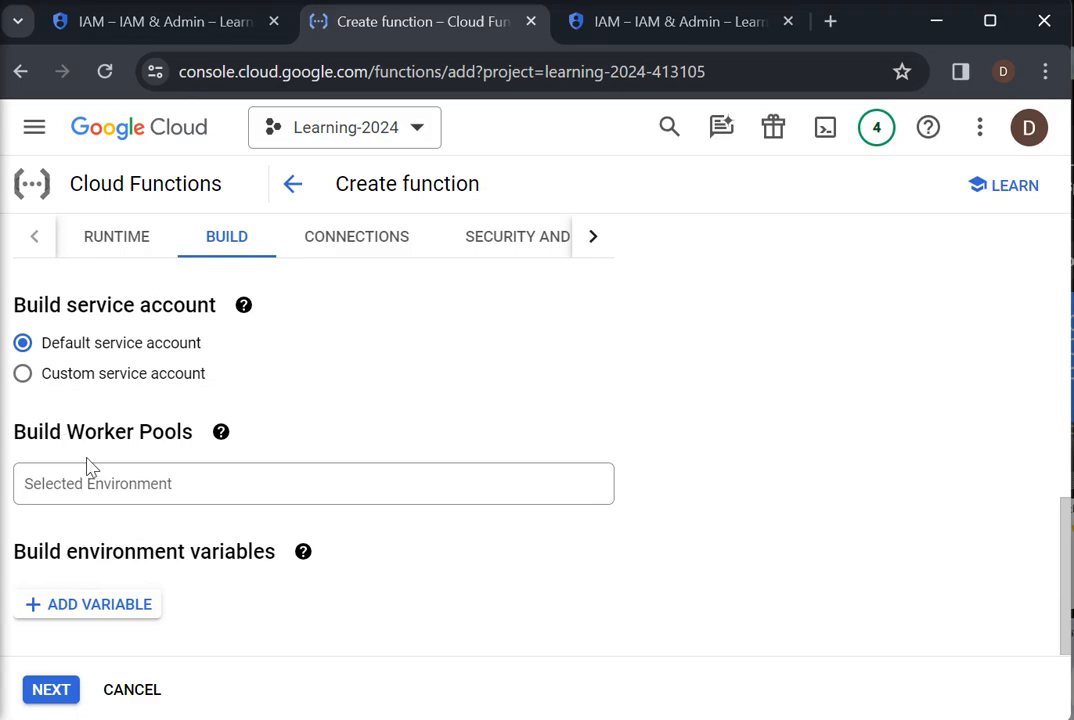
mouse_move(183, 466)
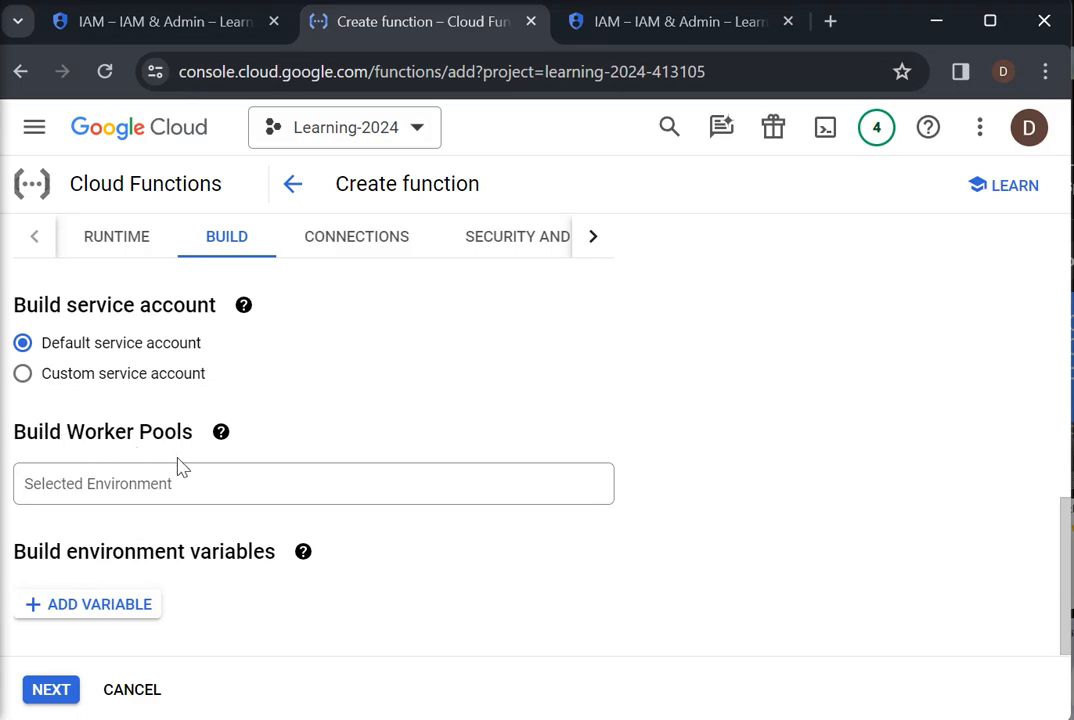
mouse_move(137, 561)
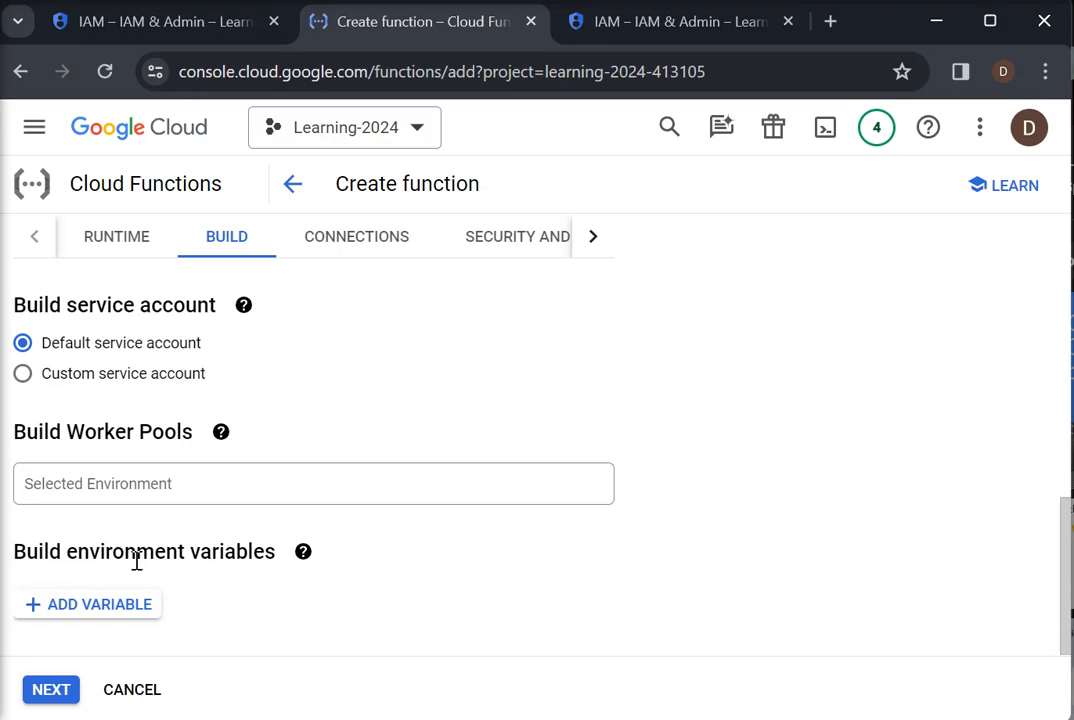
mouse_move(208, 595)
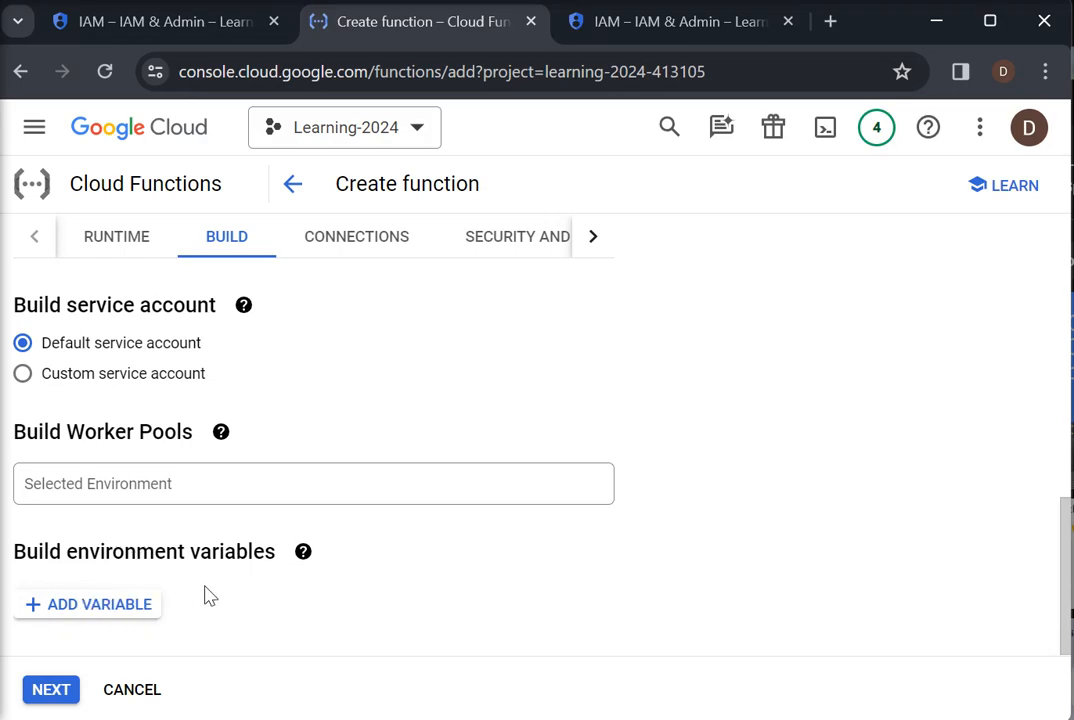
mouse_move(400, 581)
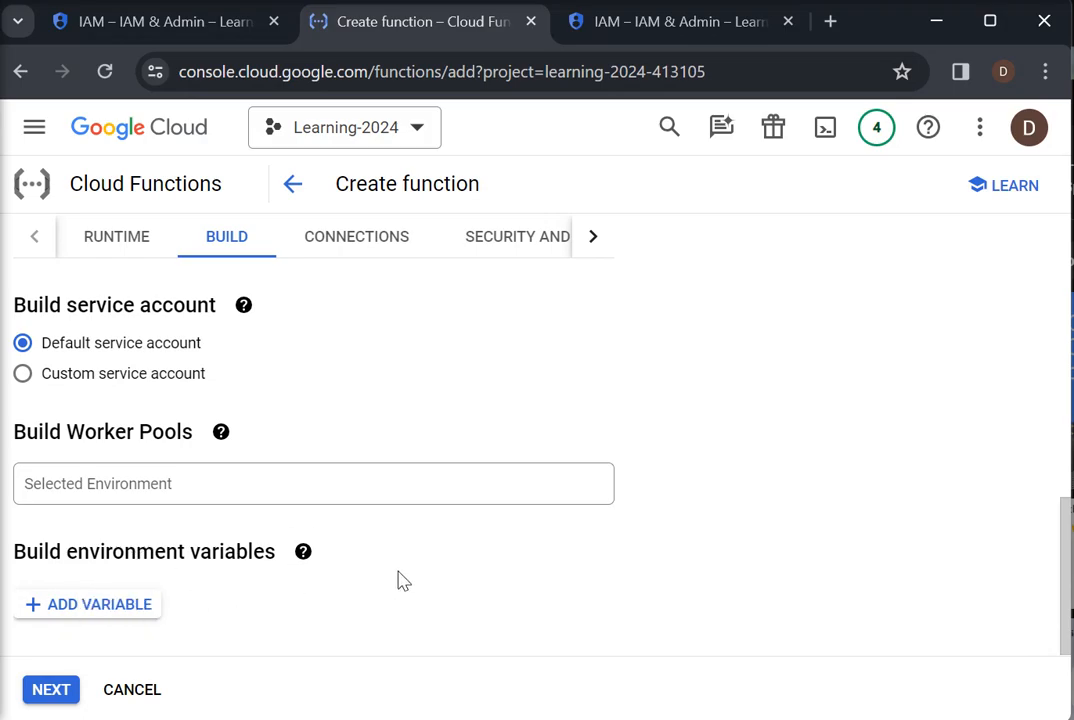
left_click(356, 236)
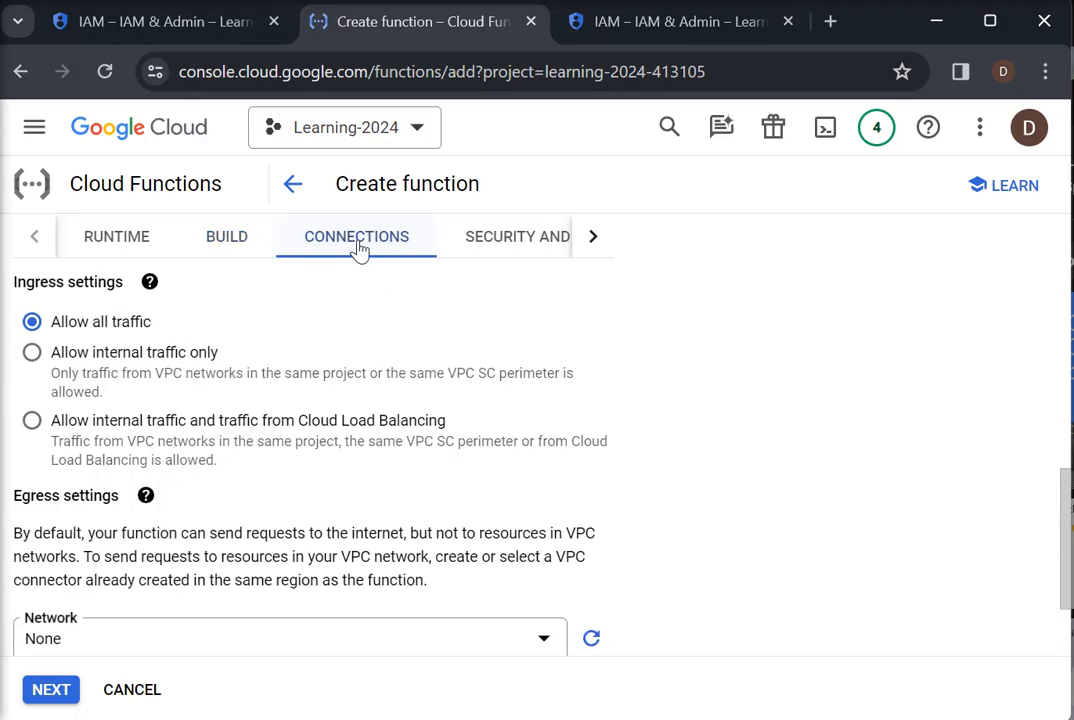
mouse_move(196, 345)
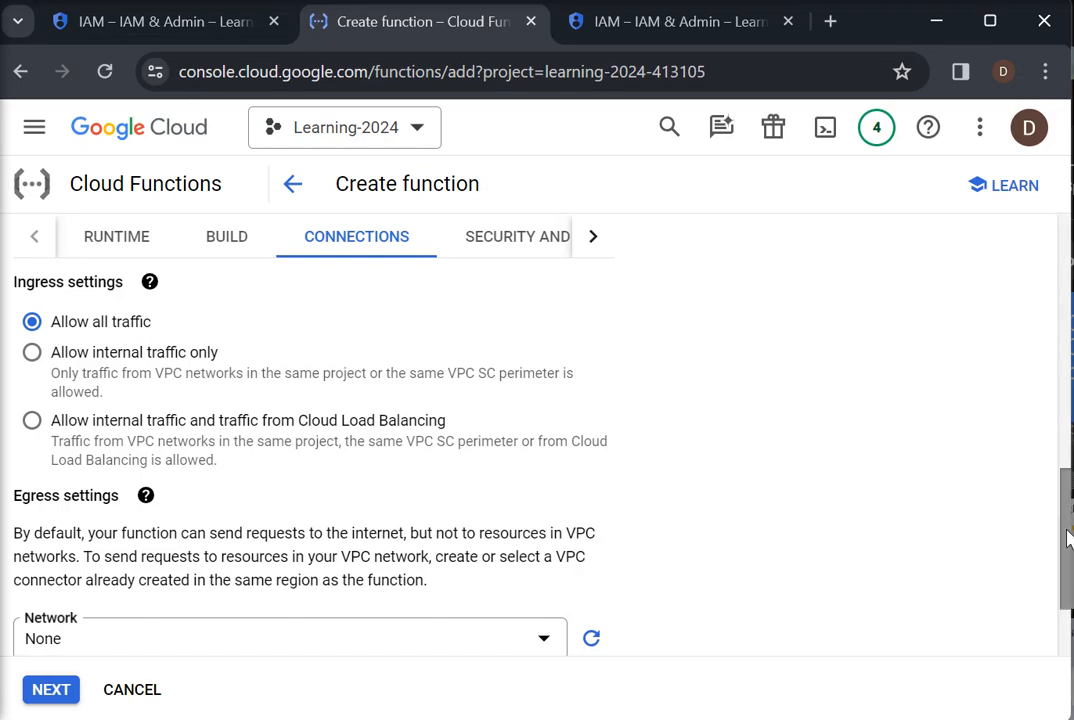
scroll("down", 3)
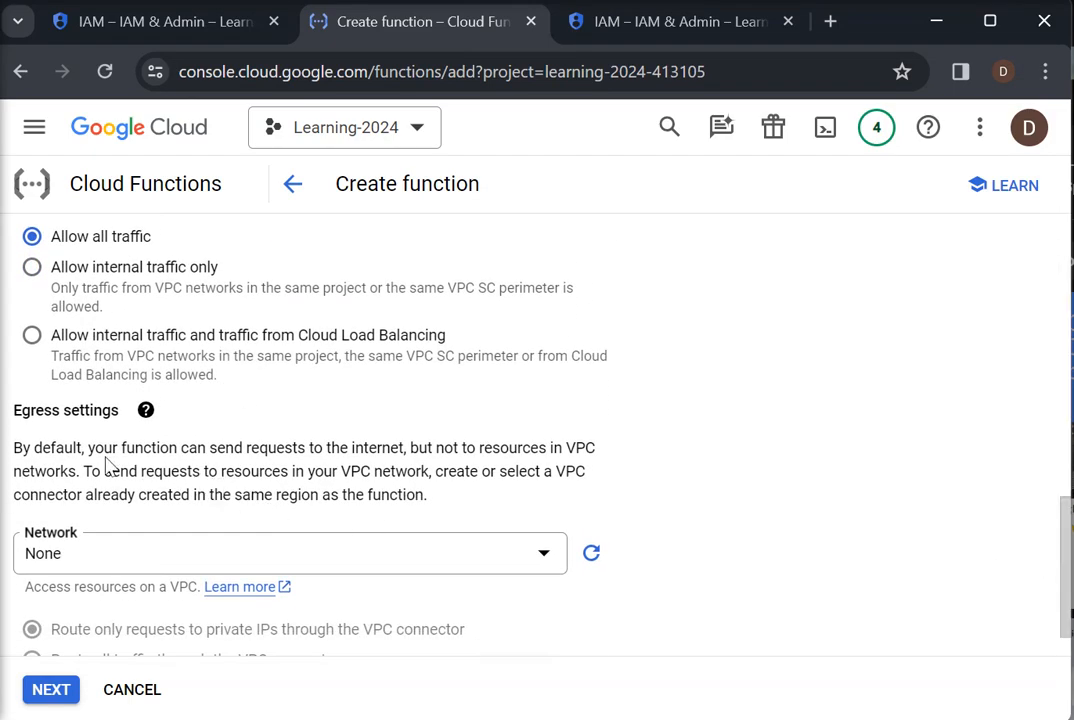
mouse_move(108, 630)
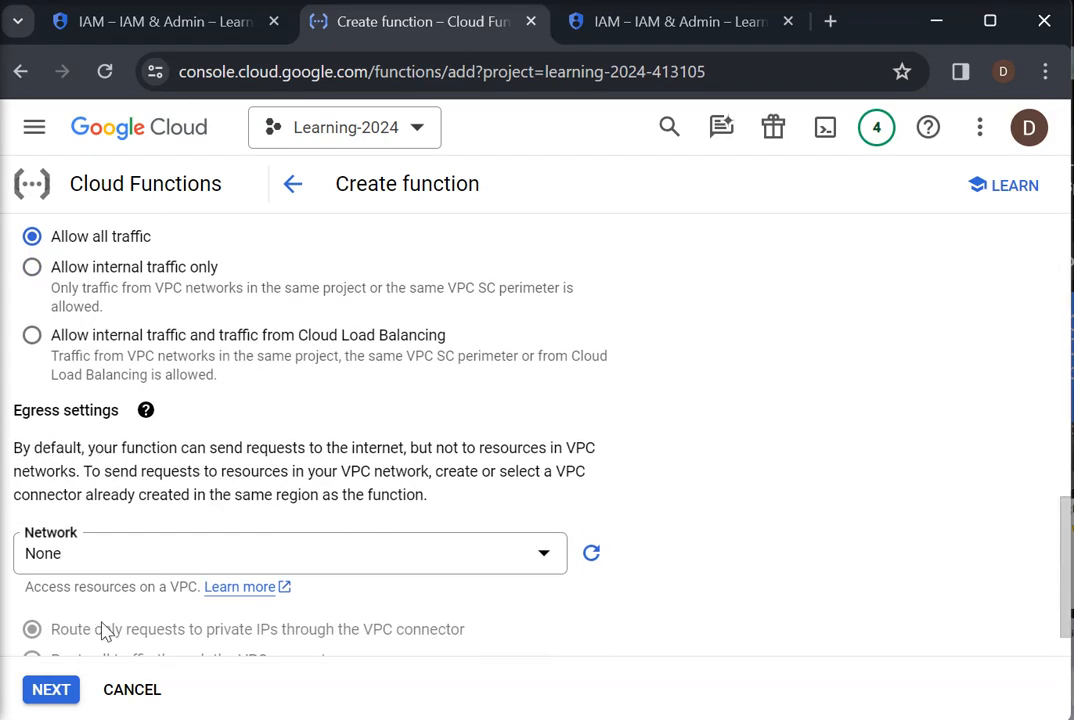
scroll("down", 3)
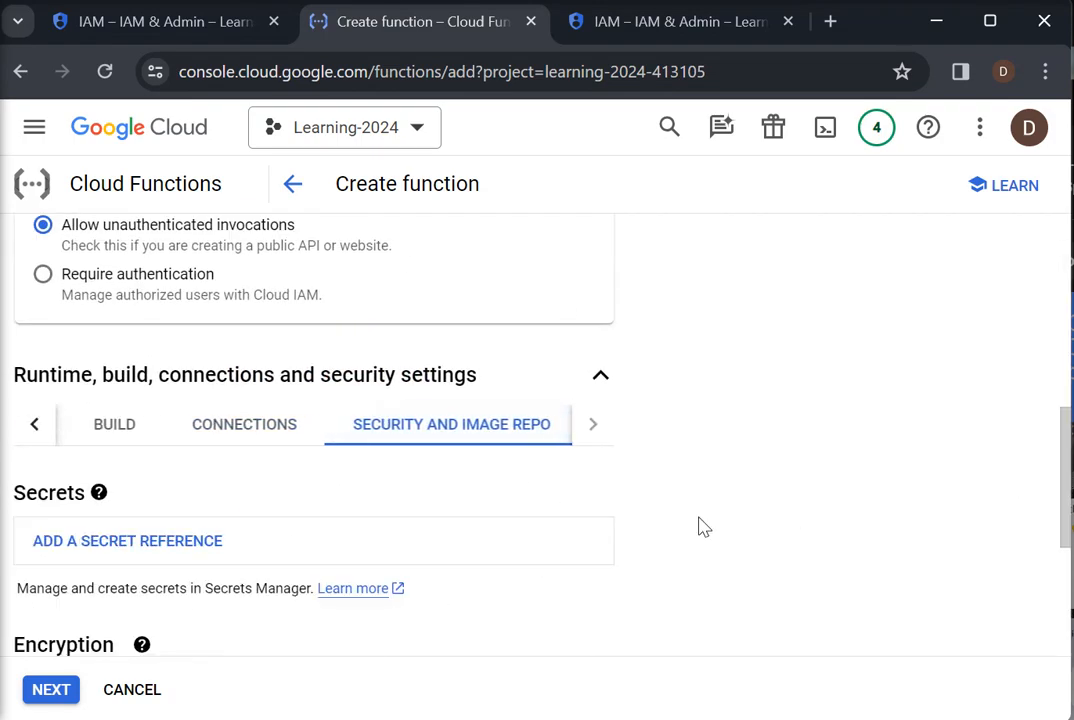
scroll("down", 3)
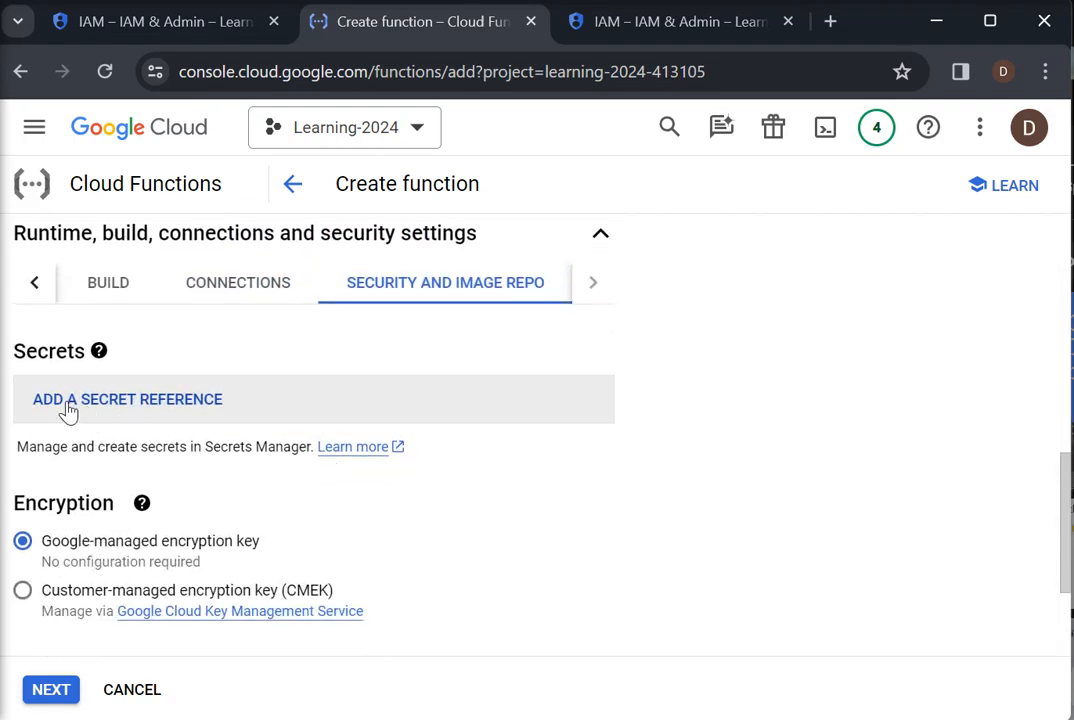
mouse_move(147, 449)
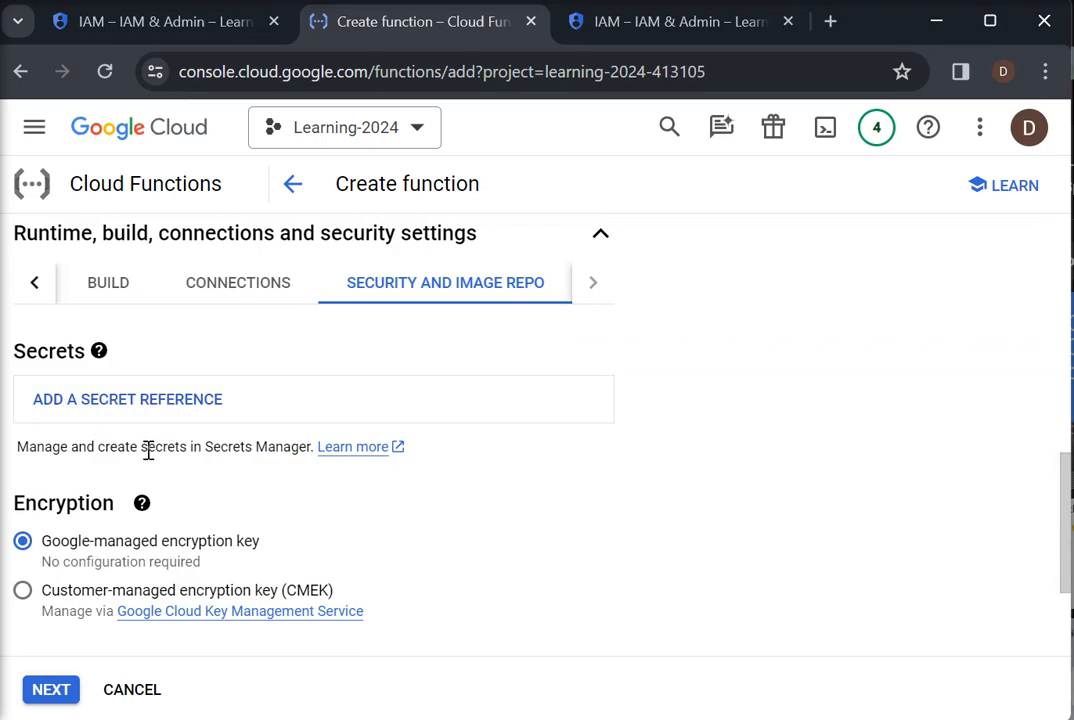
mouse_move(830, 581)
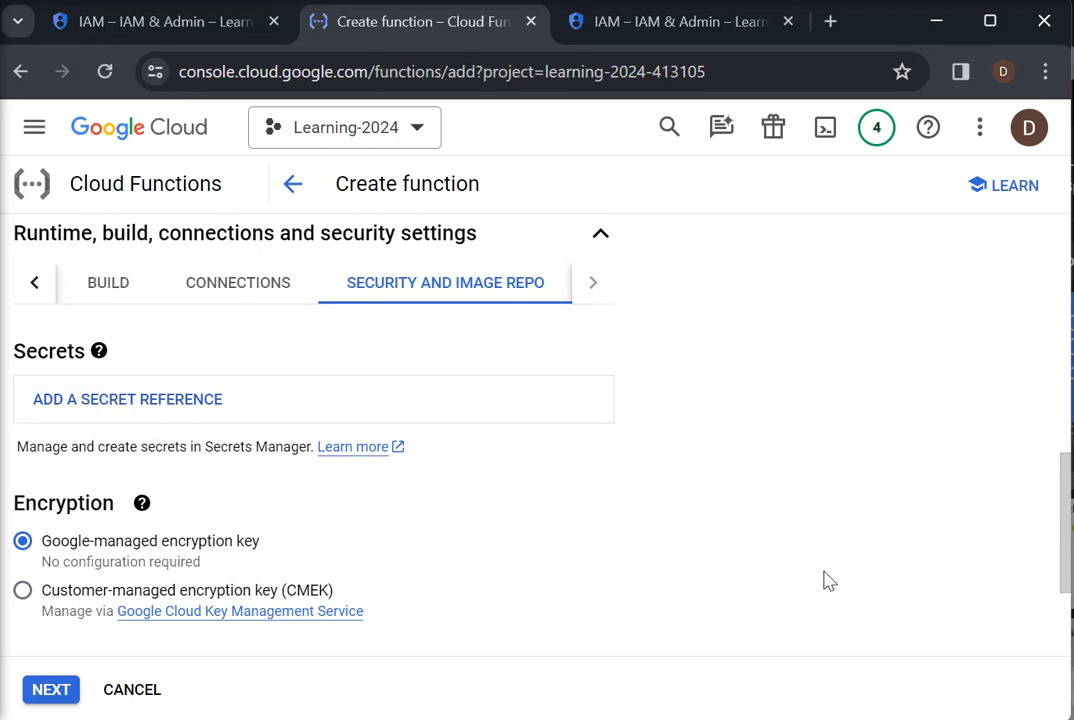
scroll("down", 3)
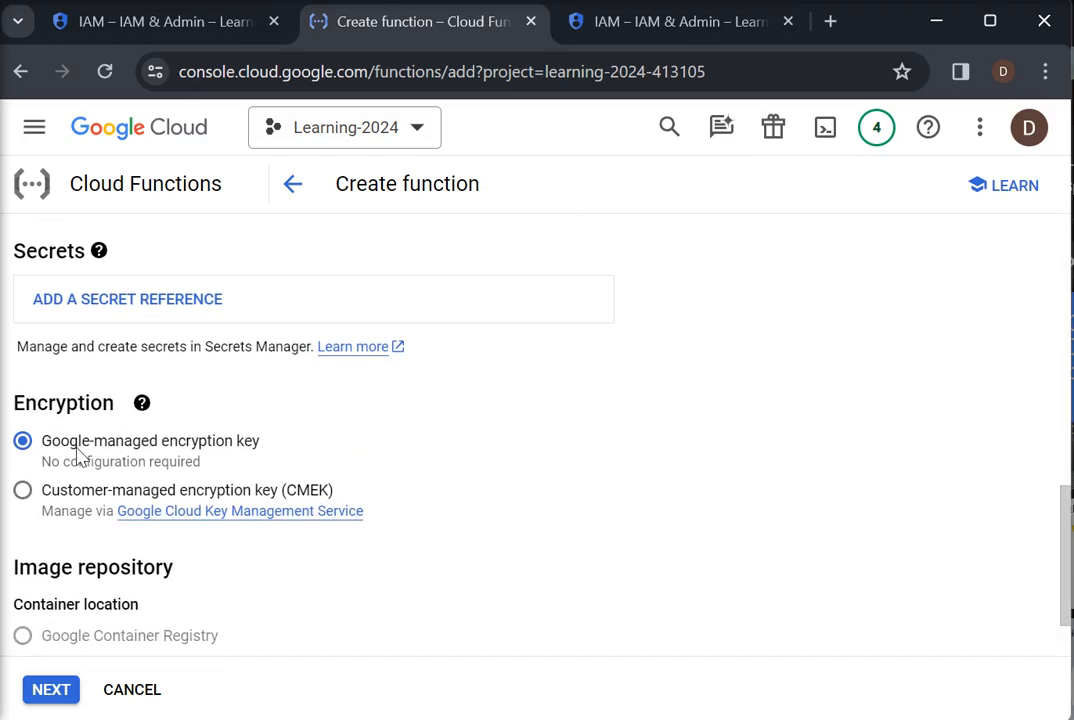
mouse_move(209, 466)
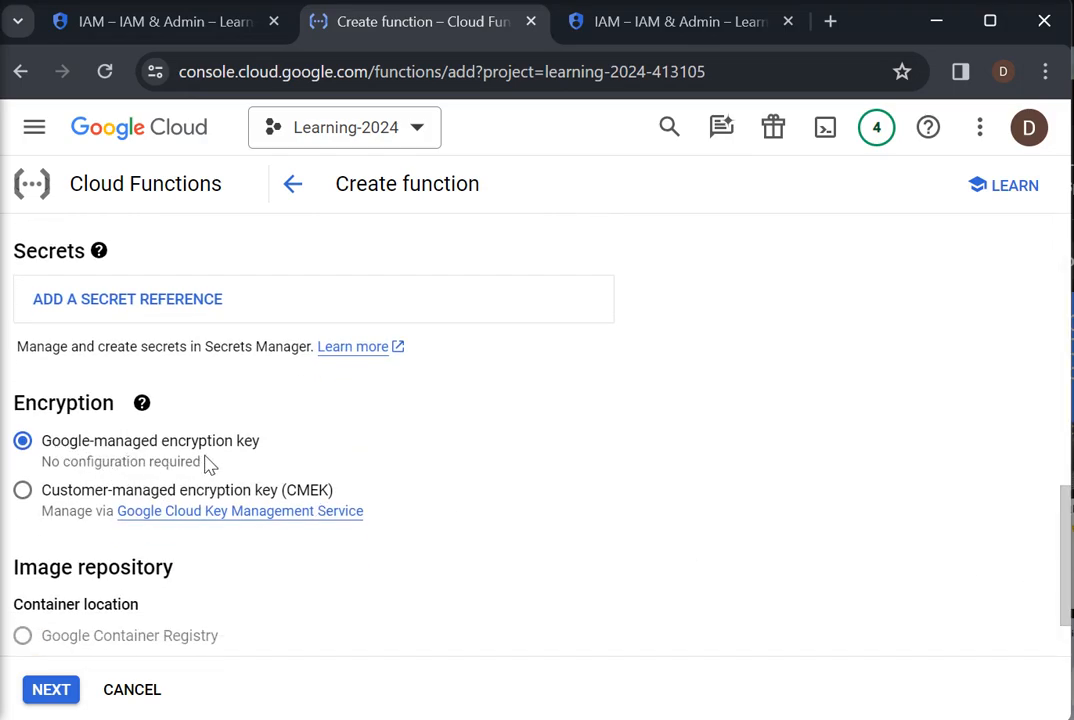
mouse_move(63, 592)
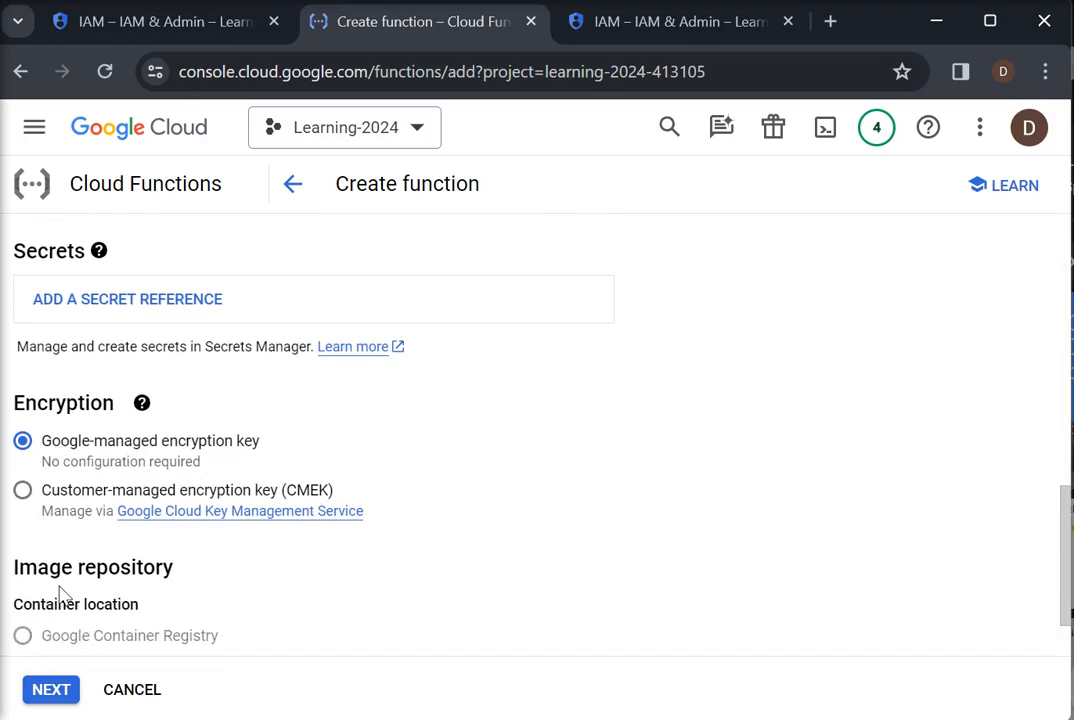
scroll("down", 3)
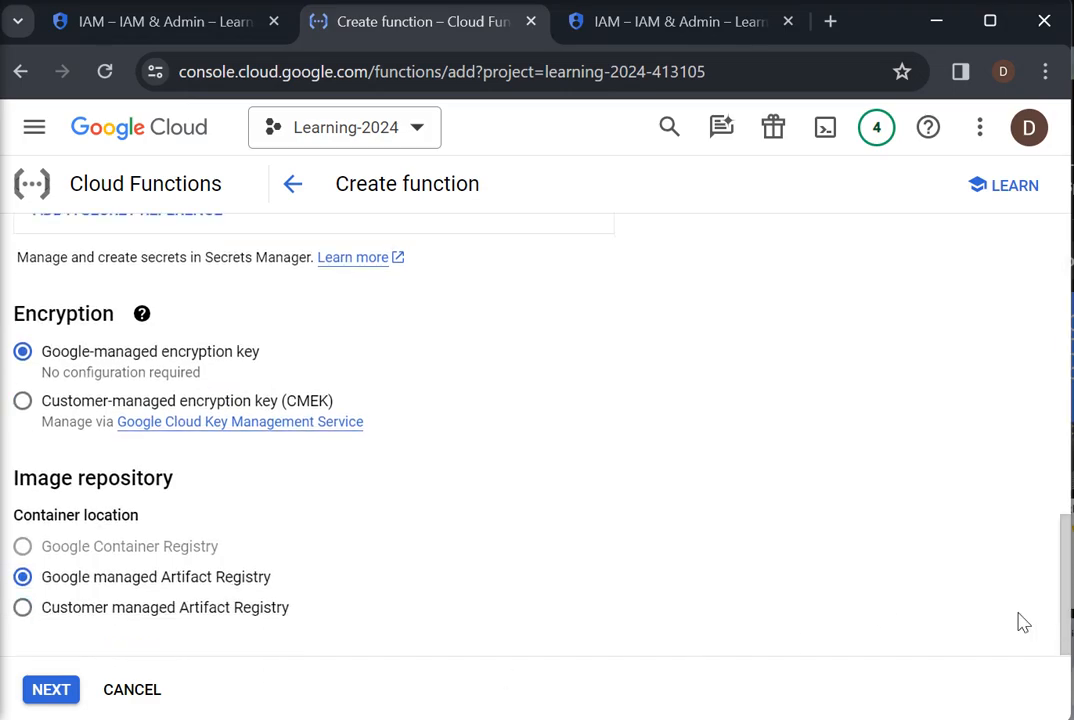
mouse_move(196, 571)
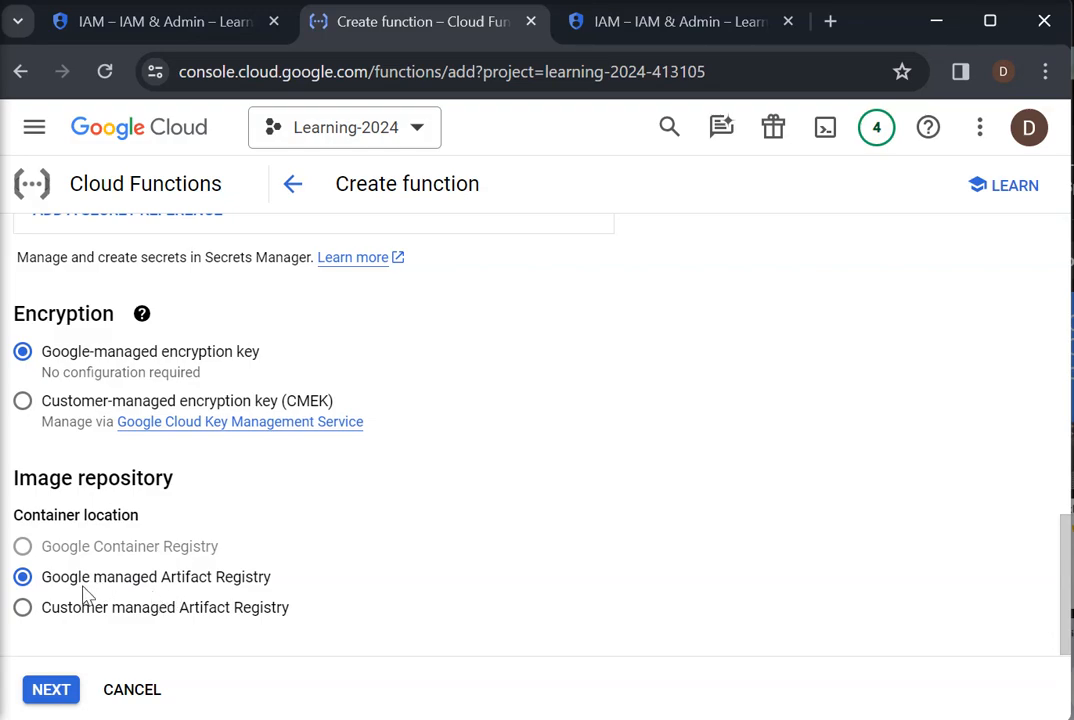
mouse_move(86, 630)
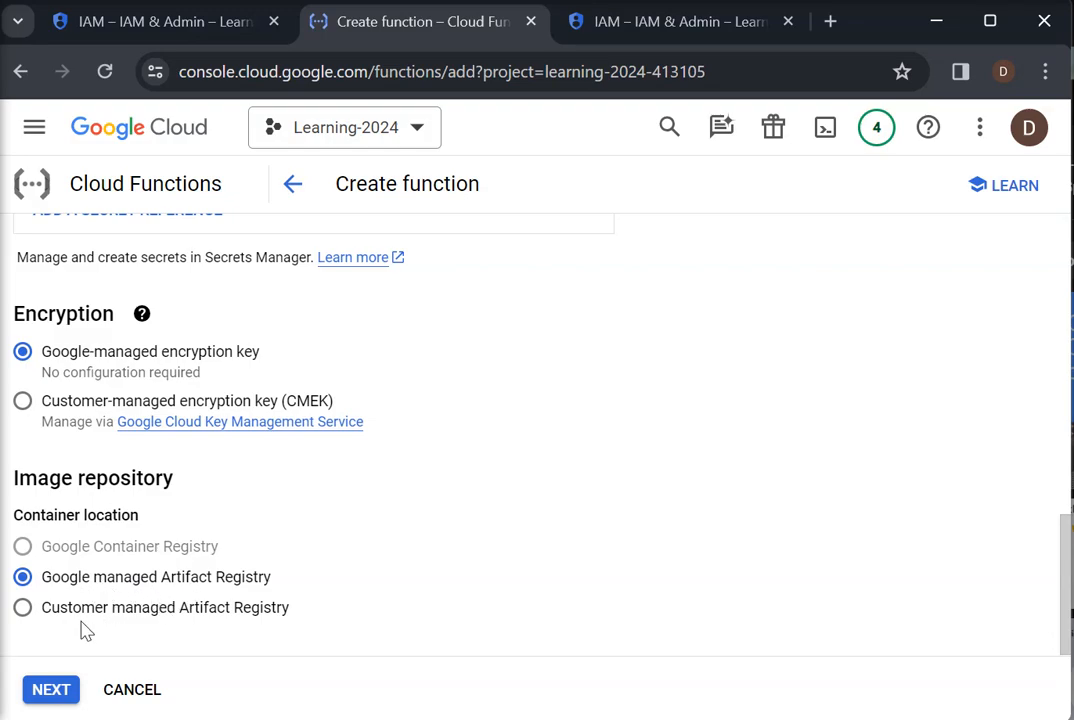
mouse_move(184, 631)
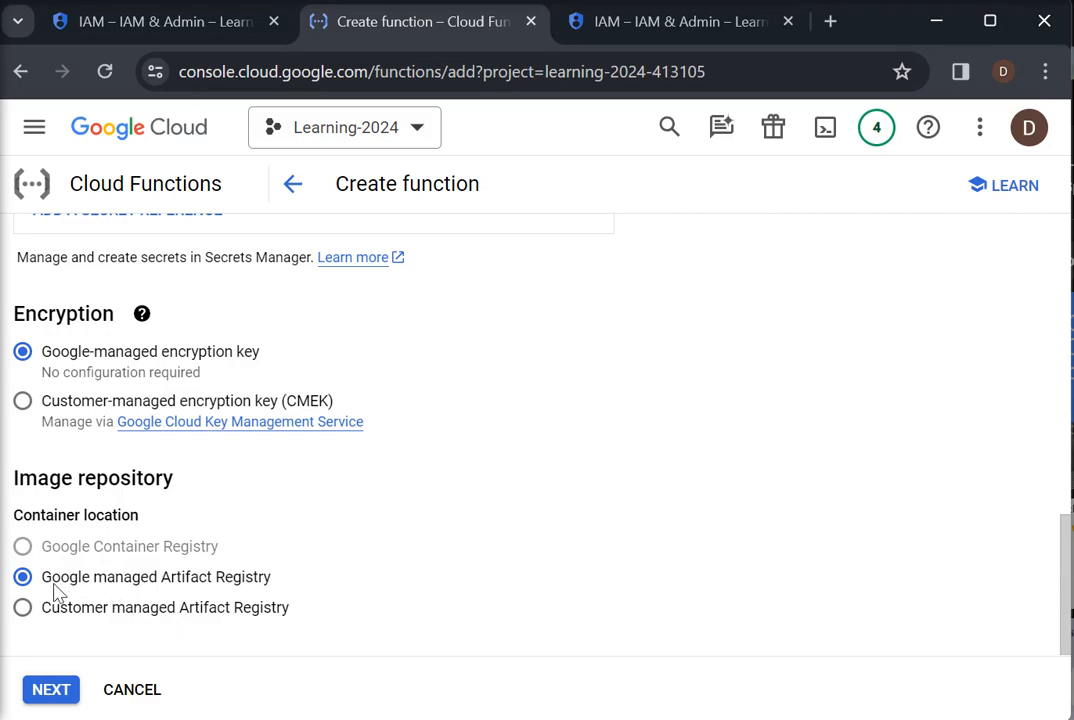
mouse_move(436, 643)
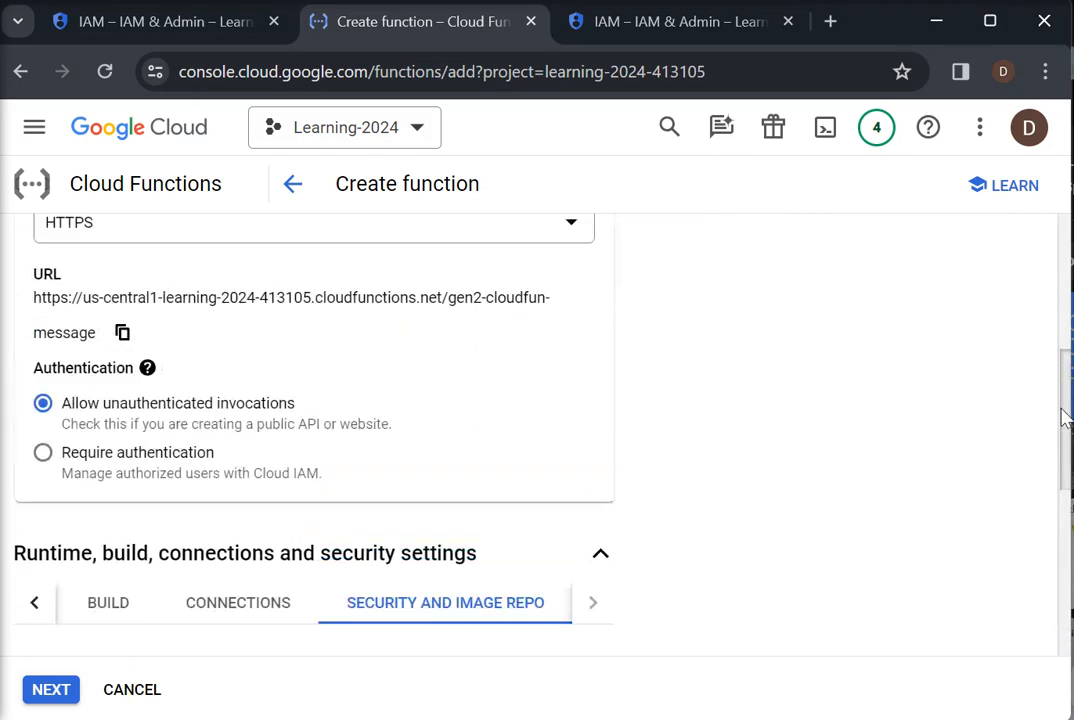
scroll("down", 3)
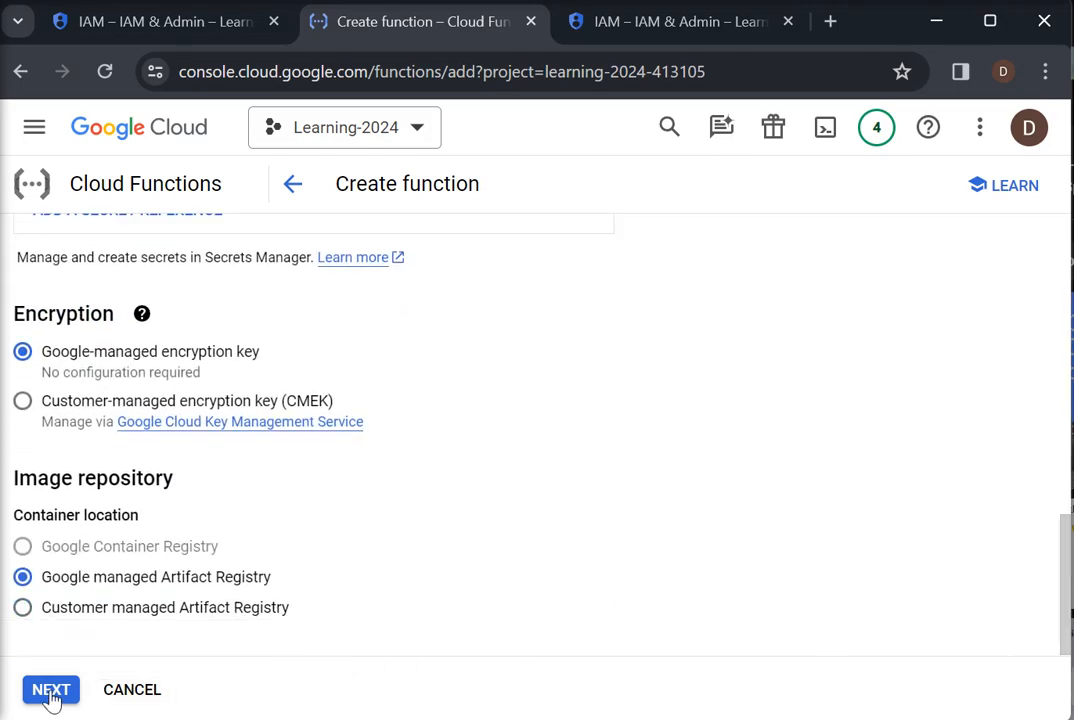
Move on to the code step and choose Python 3.12 as the runtime.
left_click(50, 689)
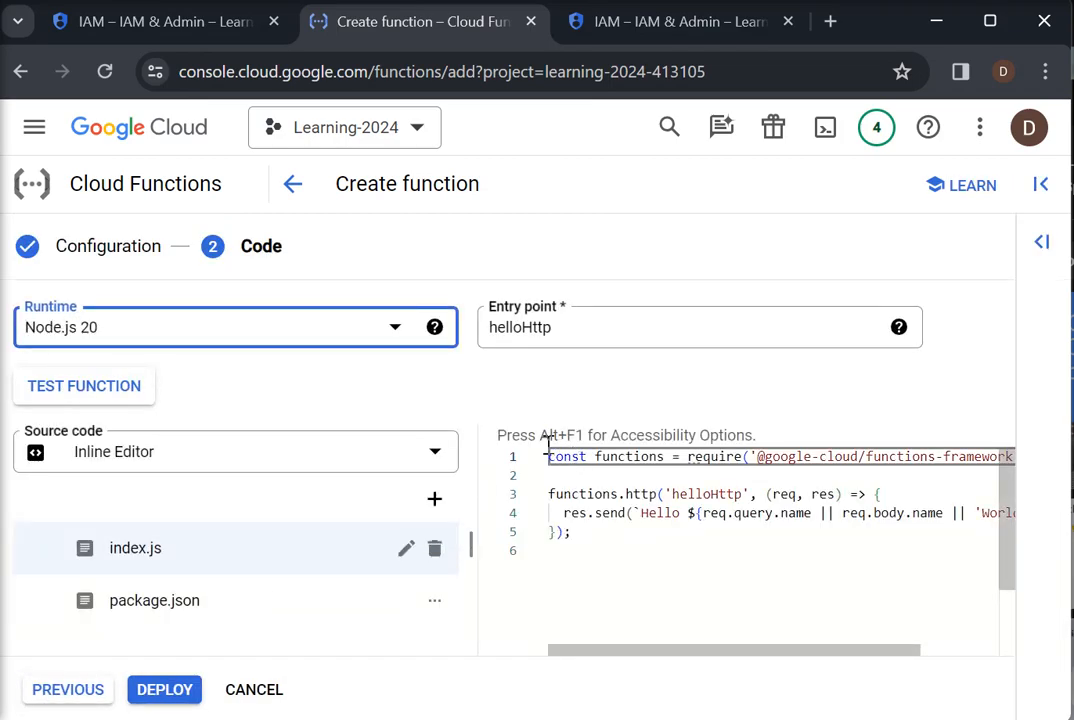
left_click(235, 327)
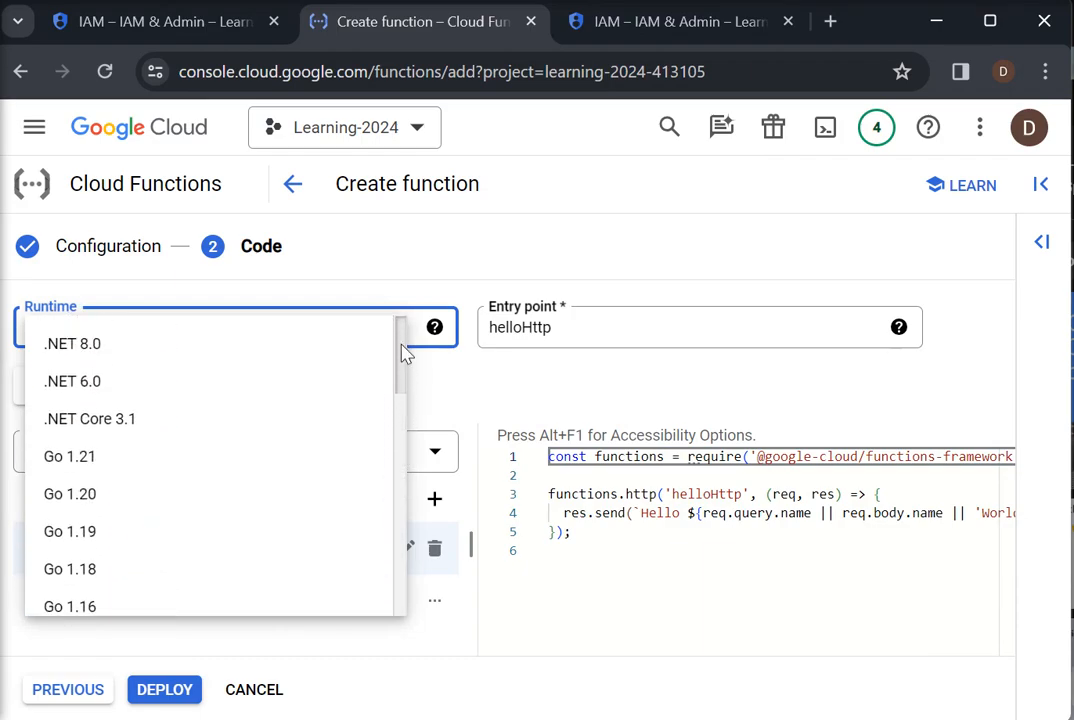
mouse_move(95, 344)
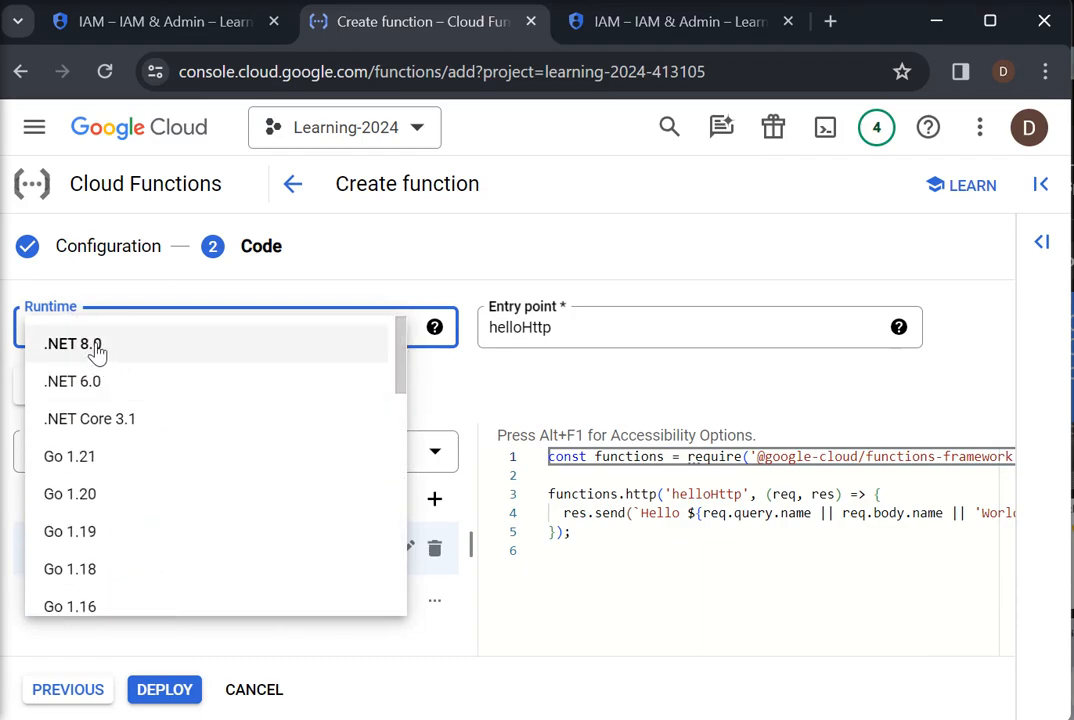
mouse_move(94, 463)
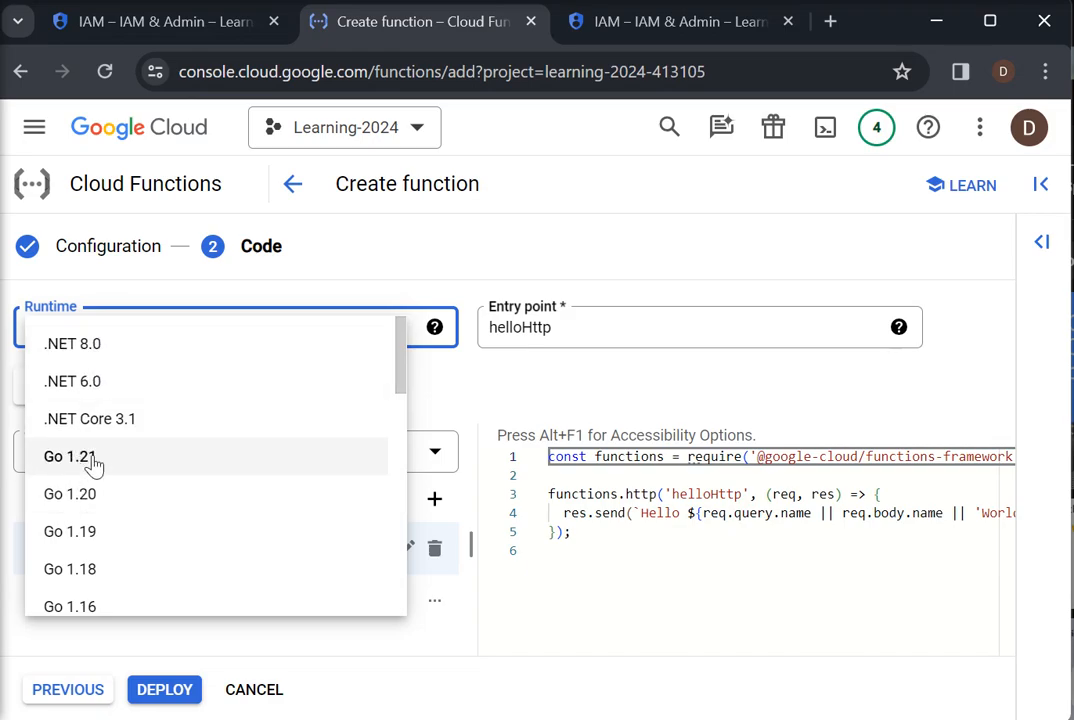
scroll("down", 3)
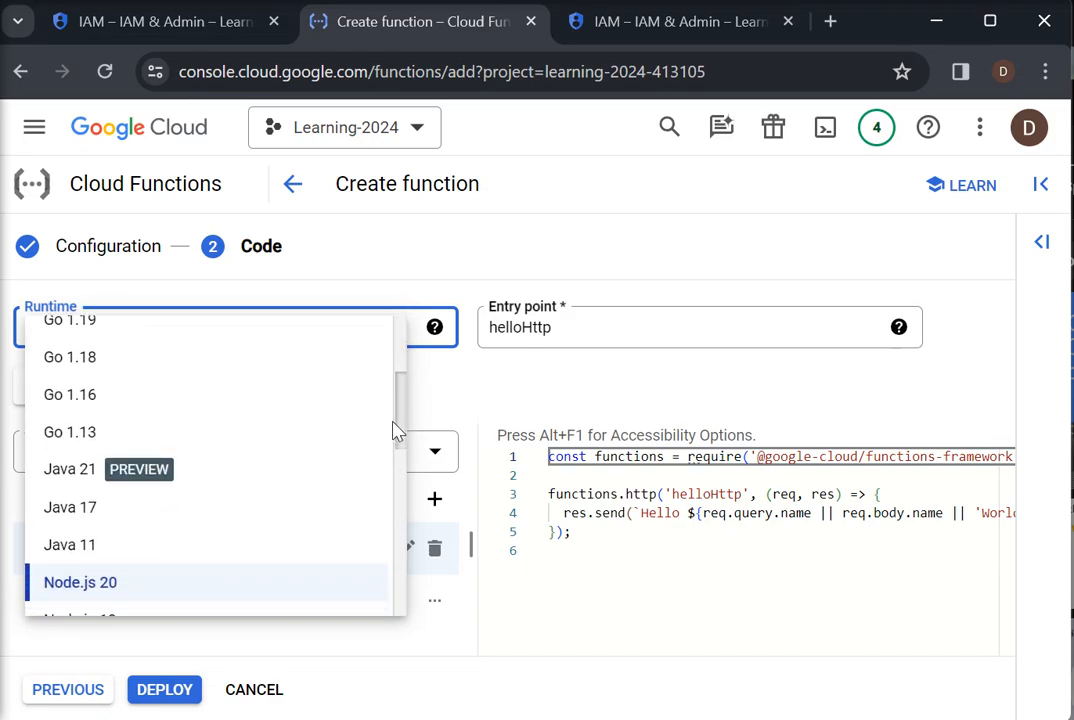
scroll("down", 3)
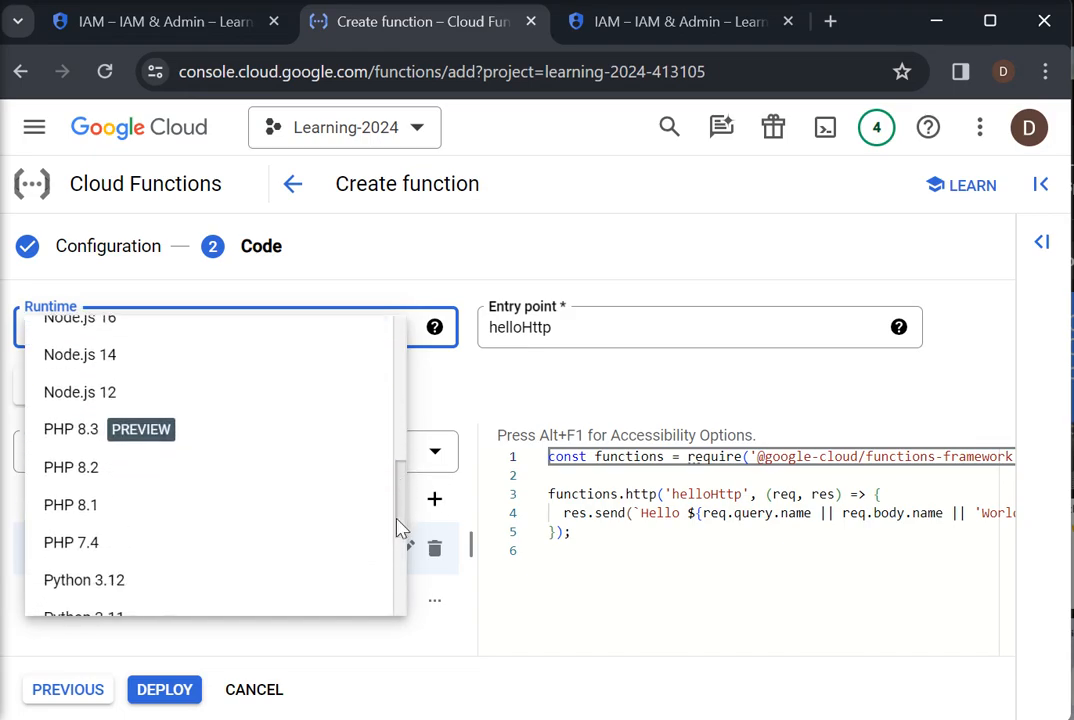
scroll("down", 3)
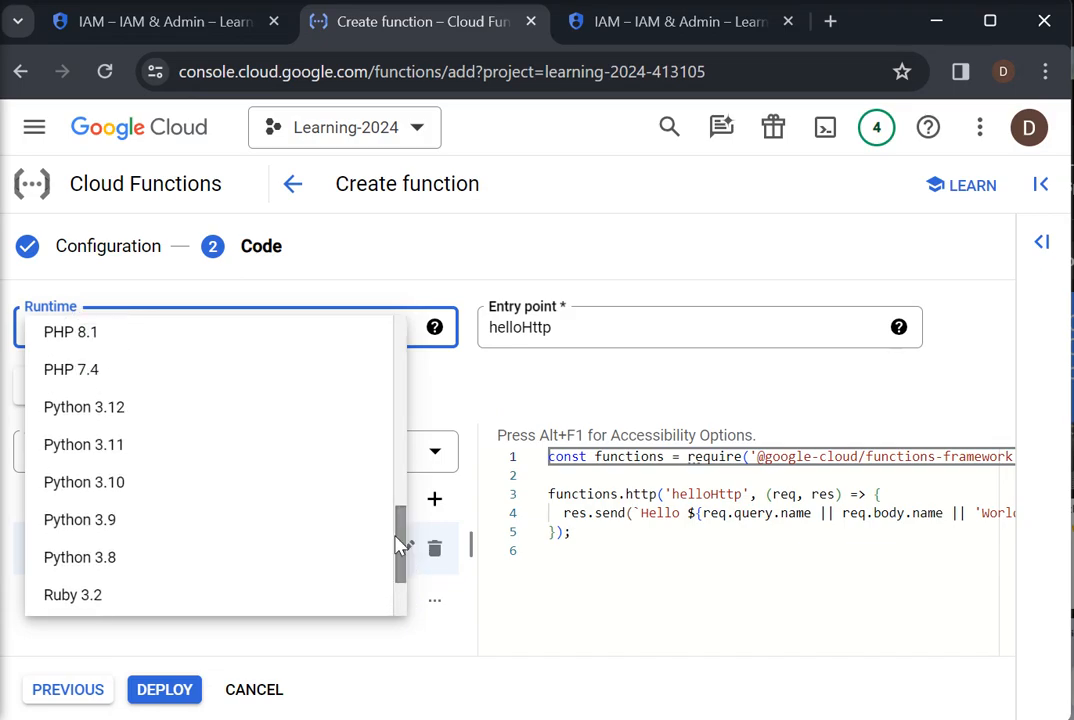
left_click(84, 407)
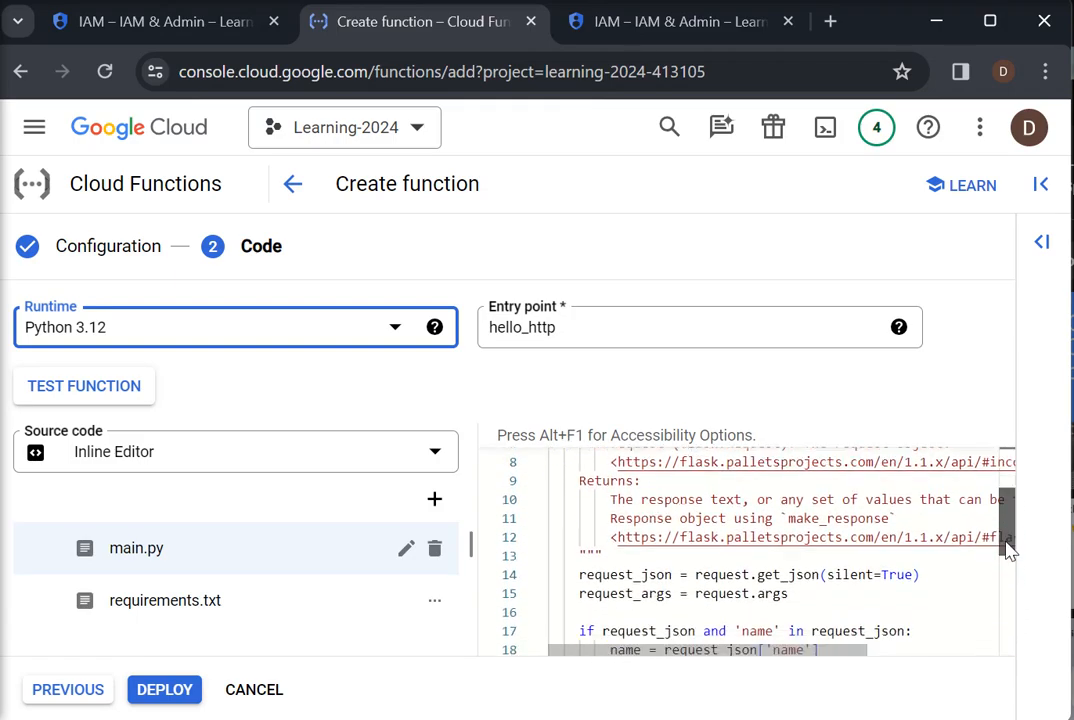
Change the greeting returned in main.py to 'Hello, welcome {}!'.
scroll("down", 3)
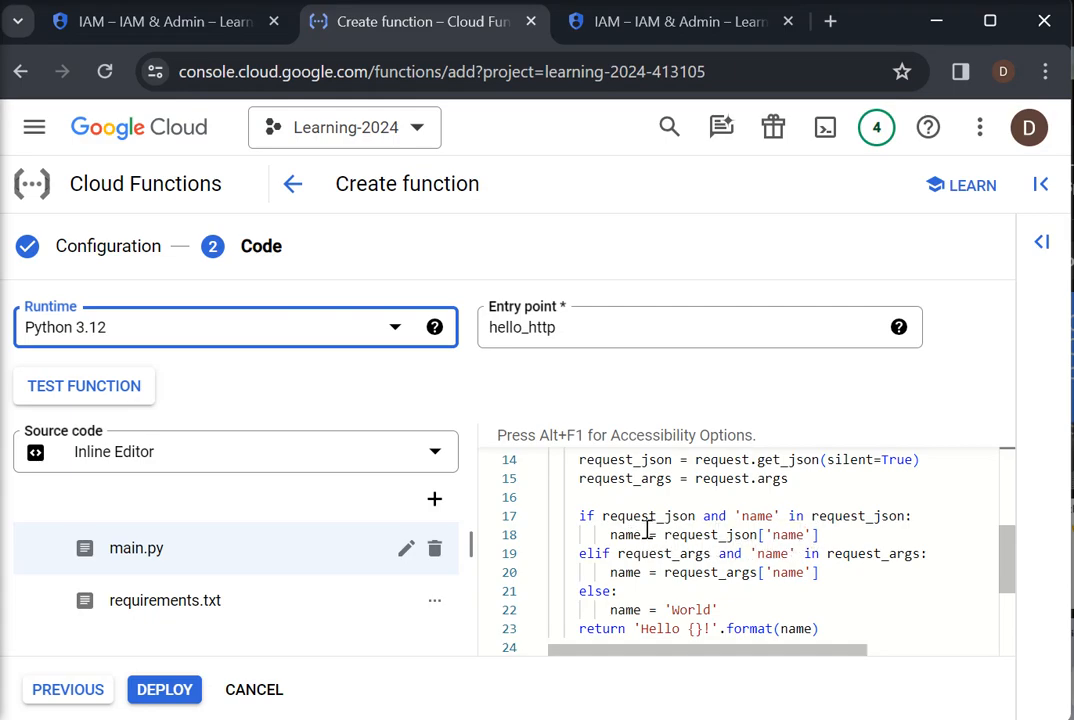
mouse_move(697, 540)
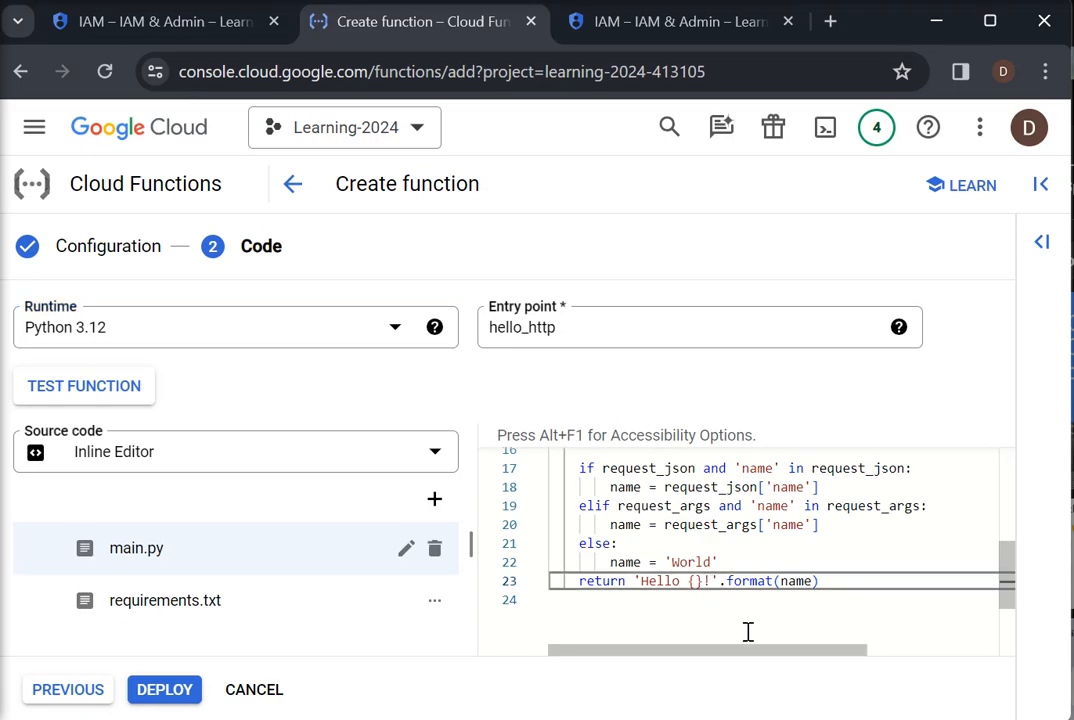
mouse_move(688, 598)
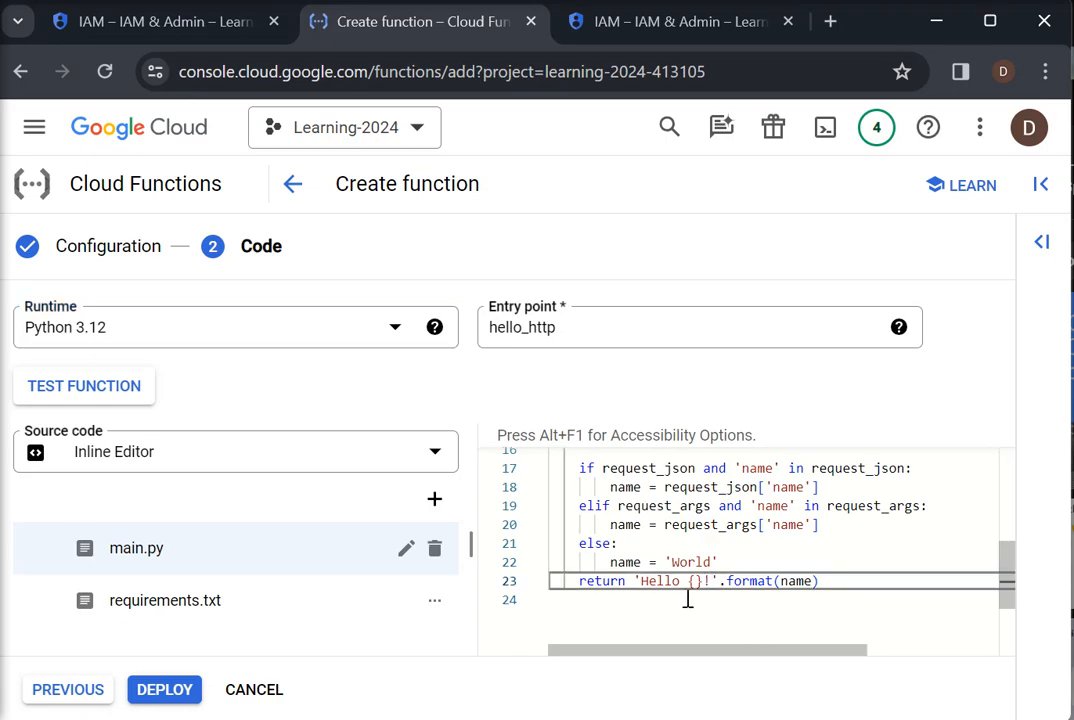
double_click(660, 581)
type(",")
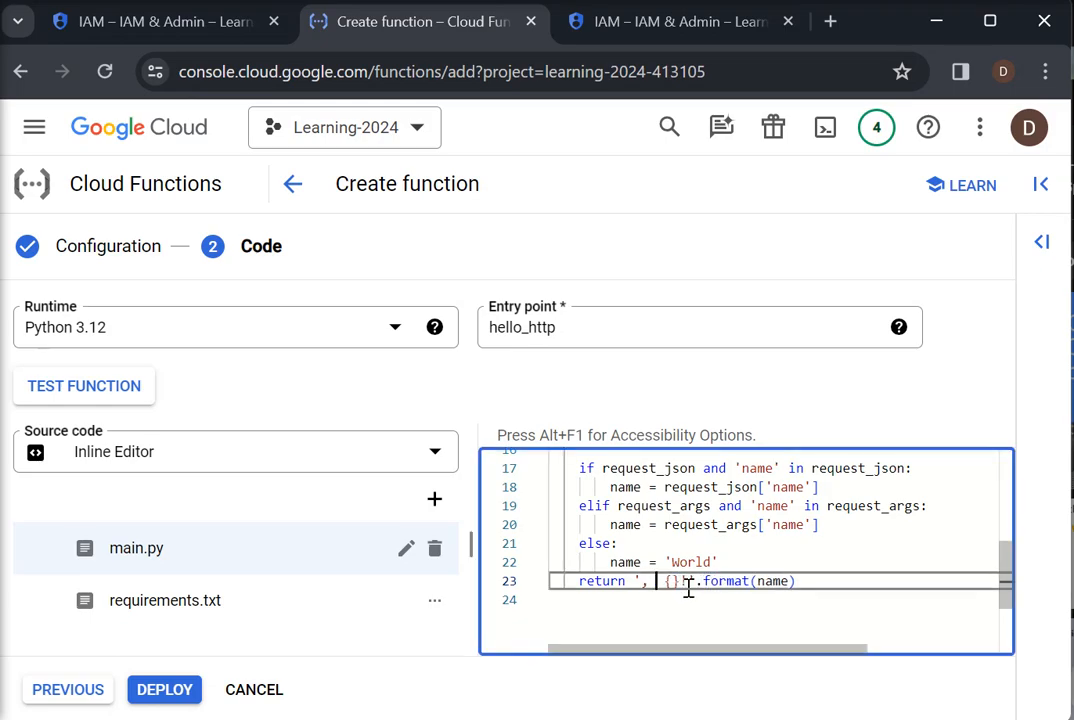
type("Hello")
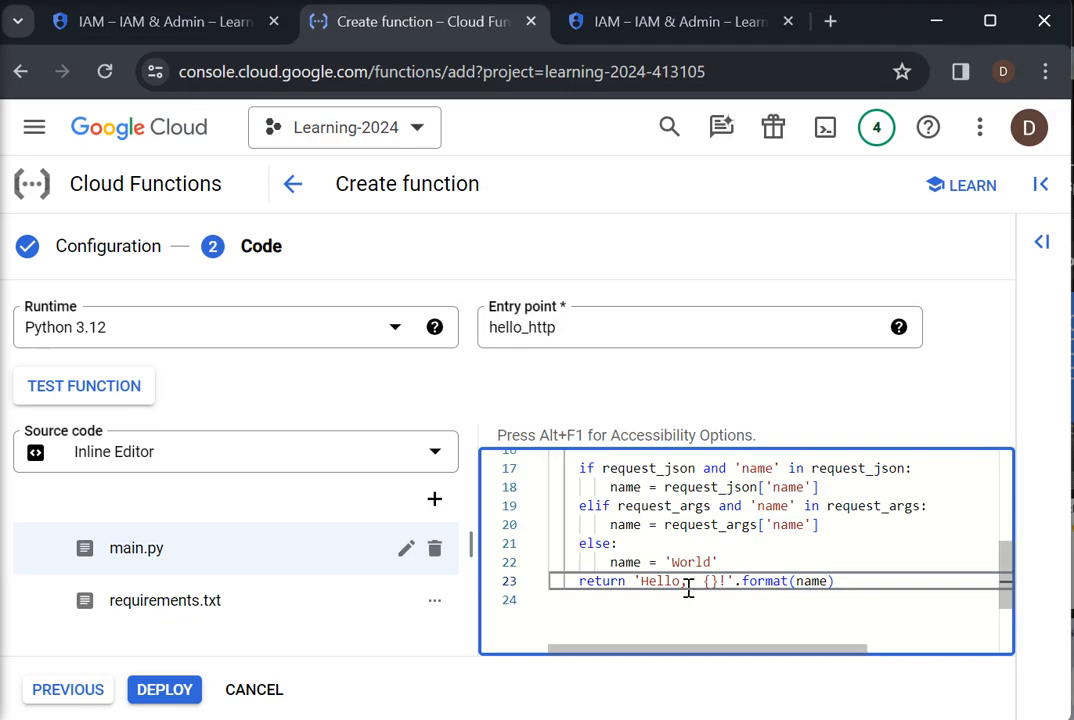
type("welcome")
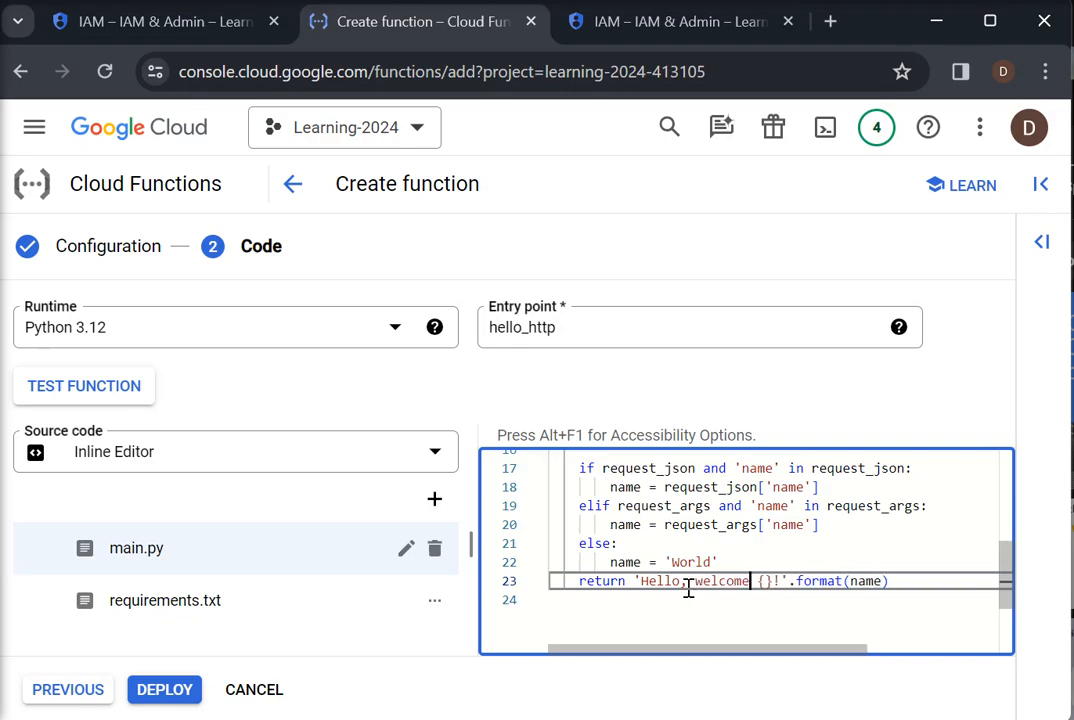
type("to")
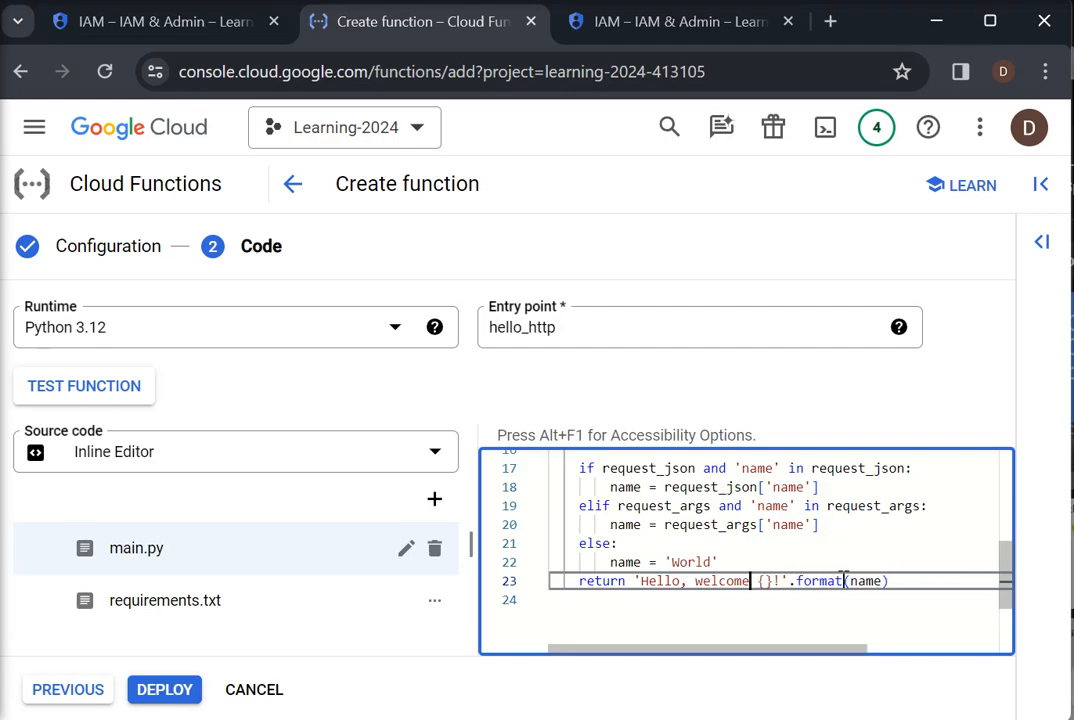
Review the dependencies in requirements.txt, then return to main.py.
left_click(165, 600)
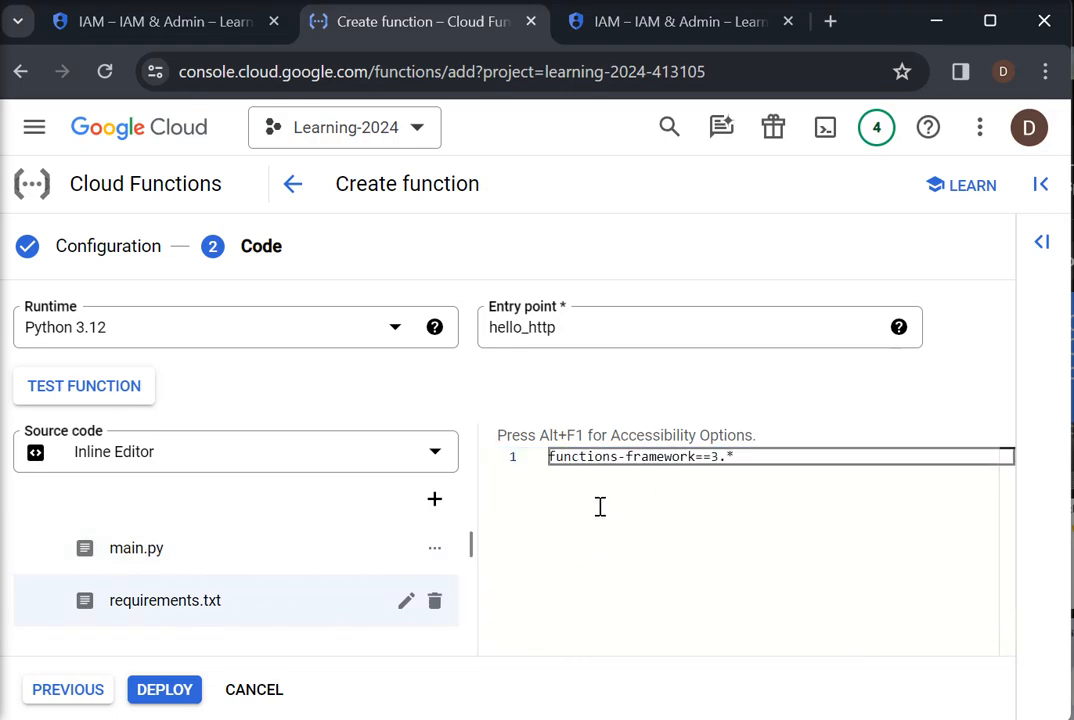
mouse_move(651, 500)
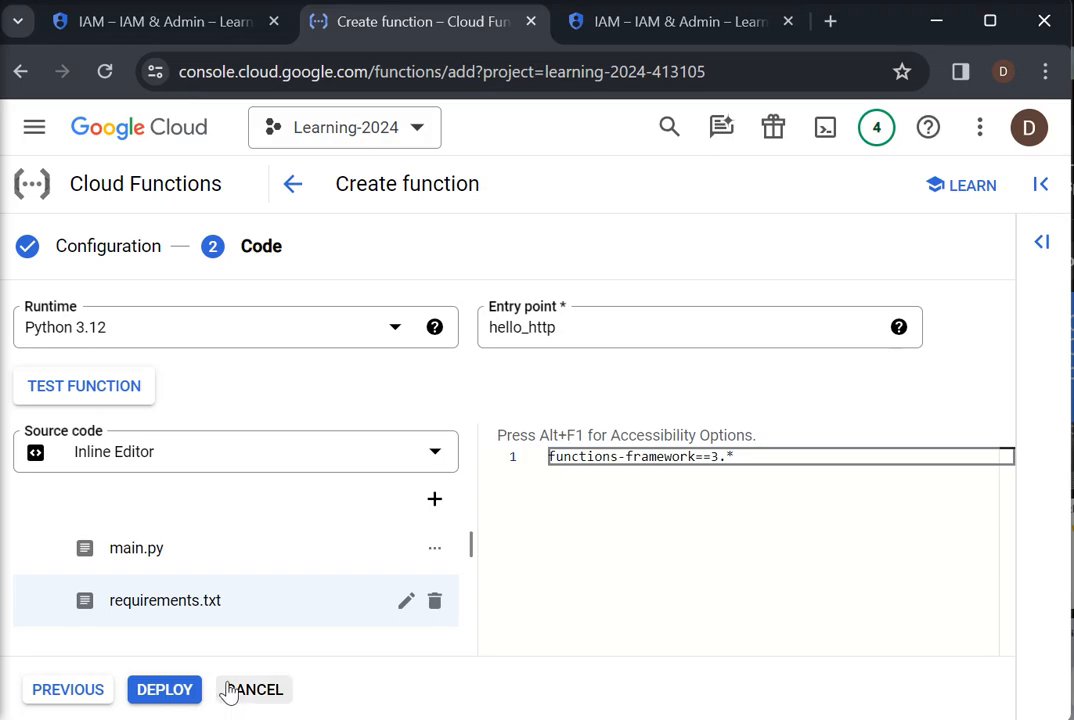
mouse_move(533, 348)
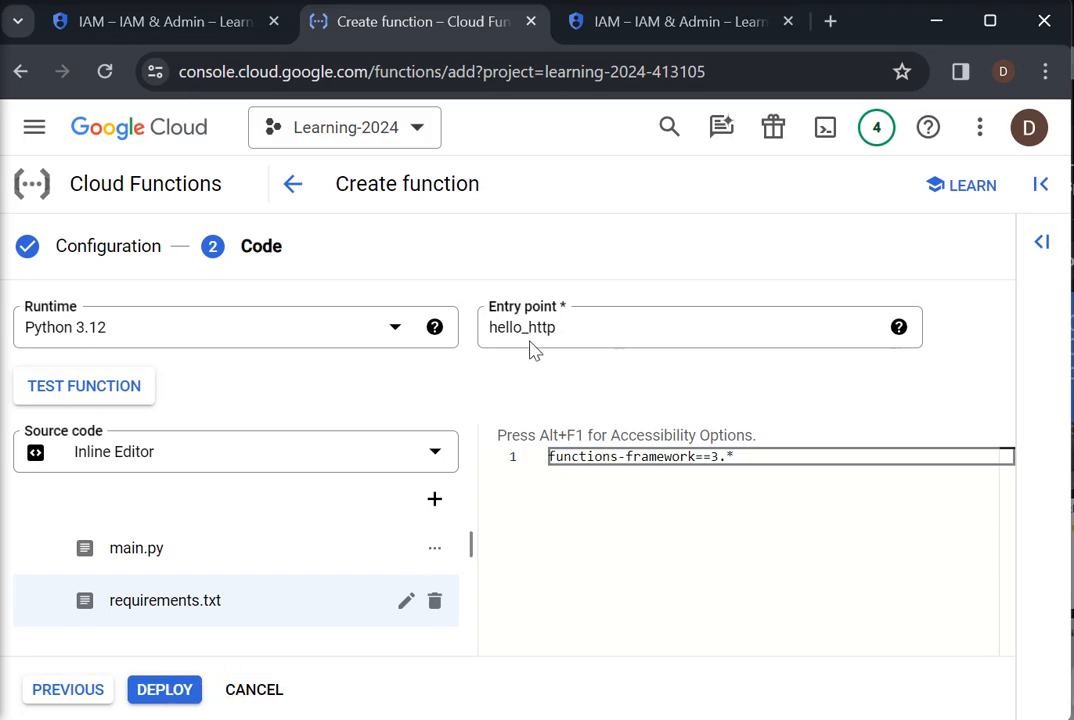
mouse_move(714, 537)
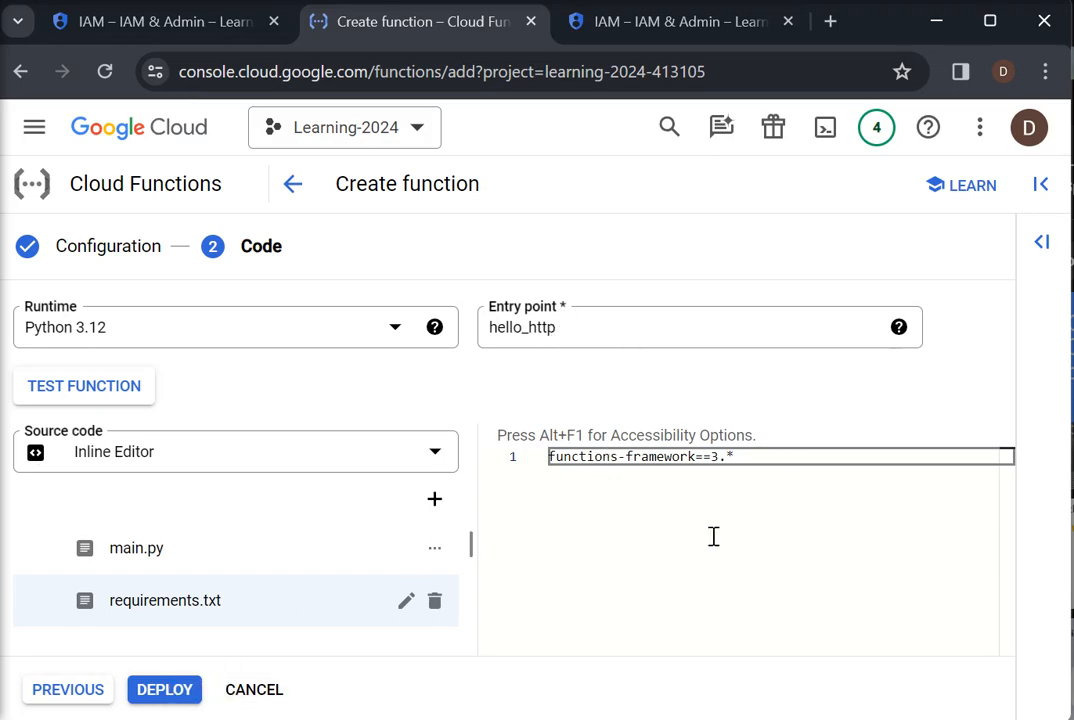
left_click(136, 548)
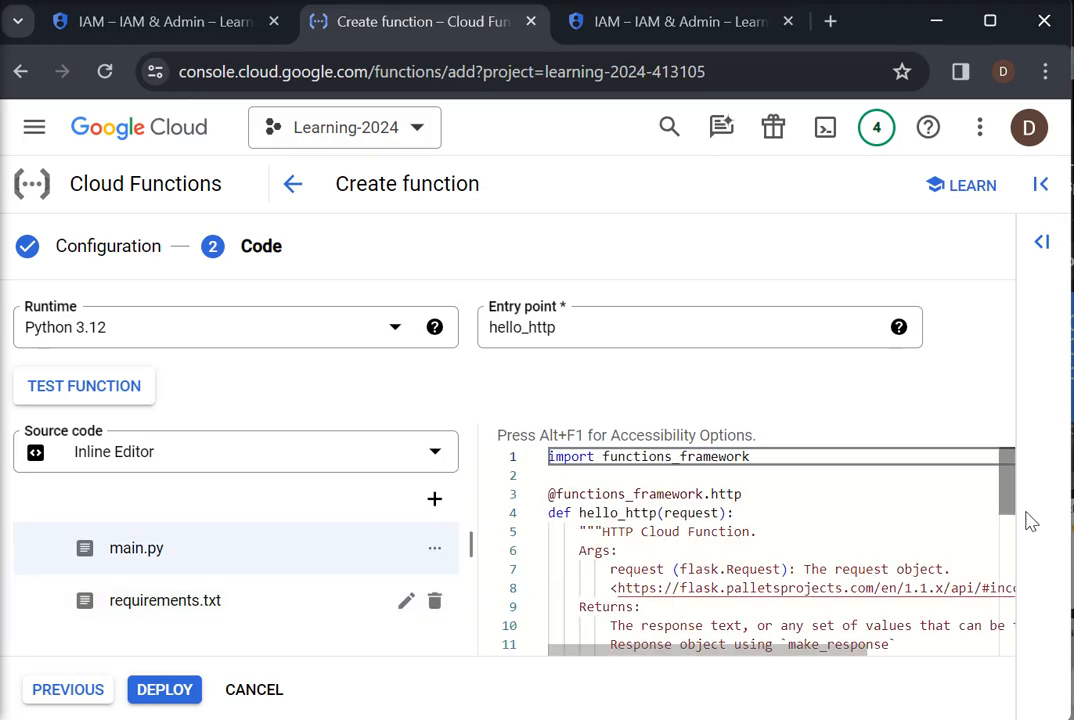
scroll("down", 3)
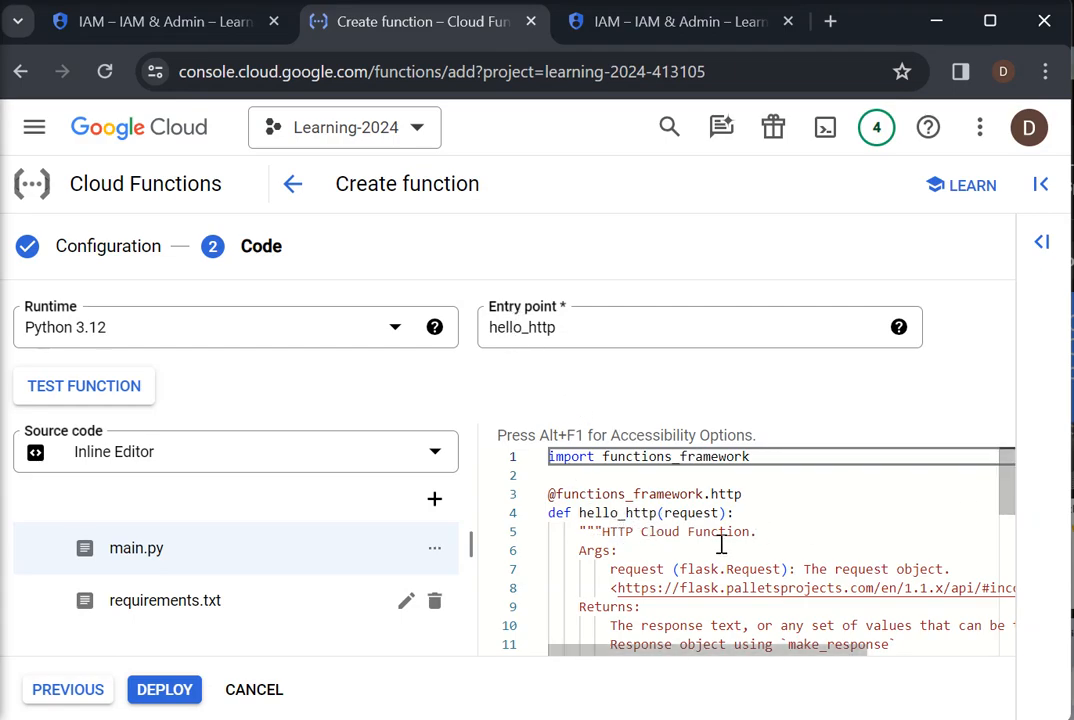
Deploy the function and dismiss the 'Powered by Cloud Run' 2nd gen popup.
left_click(164, 689)
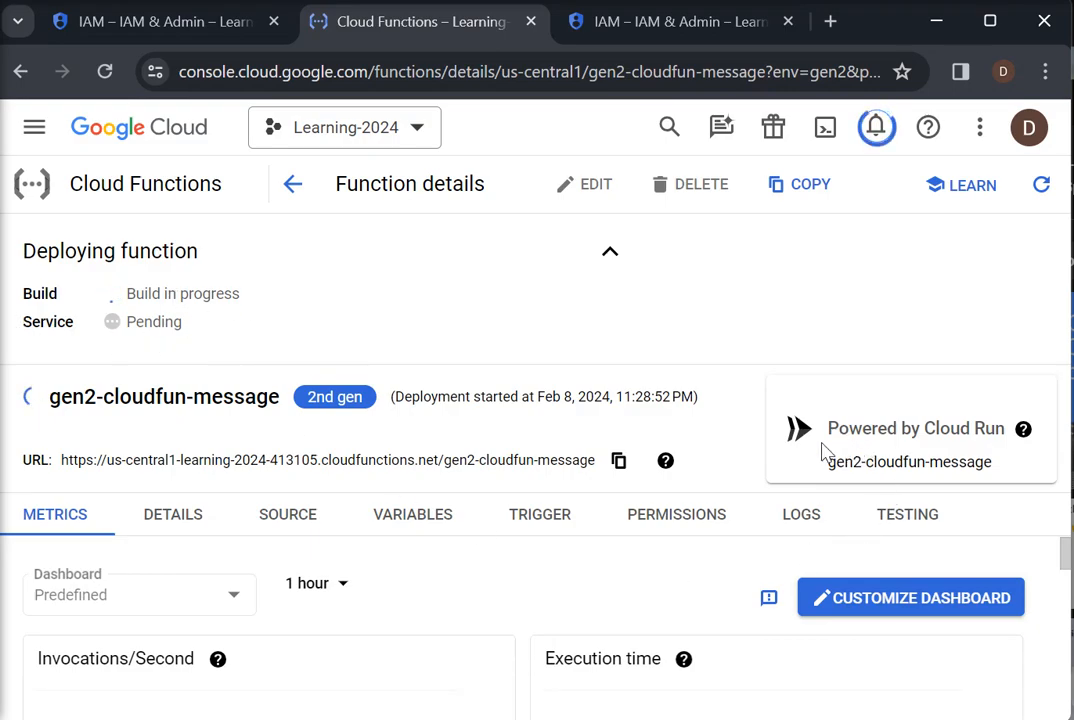
mouse_move(843, 460)
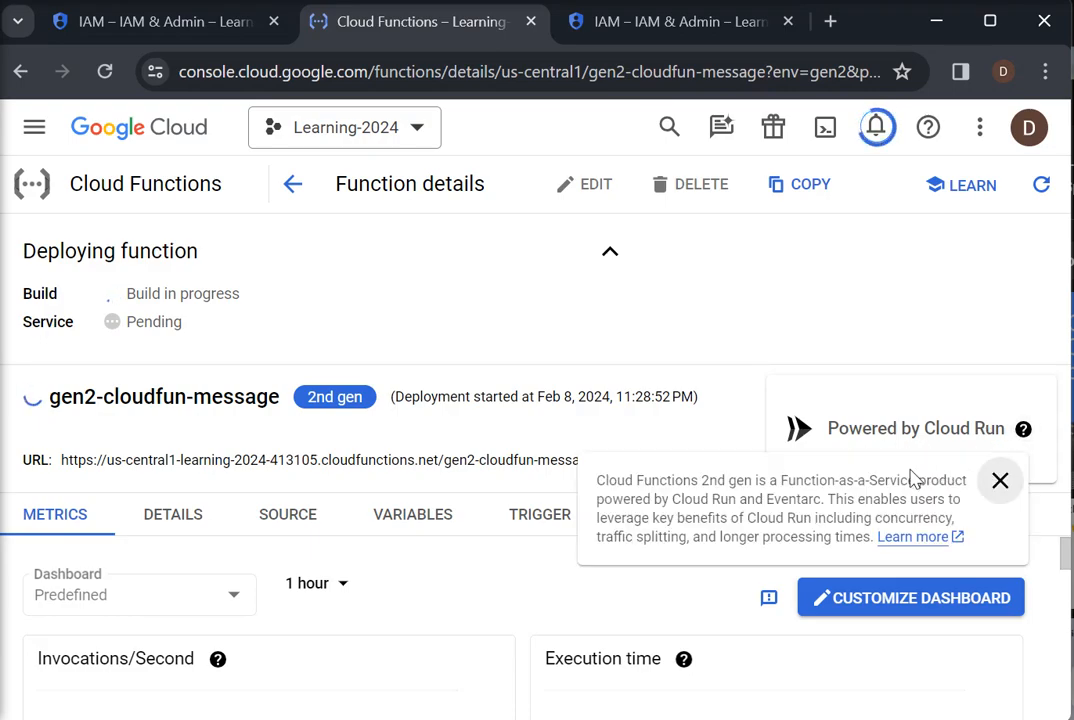
left_click(1000, 481)
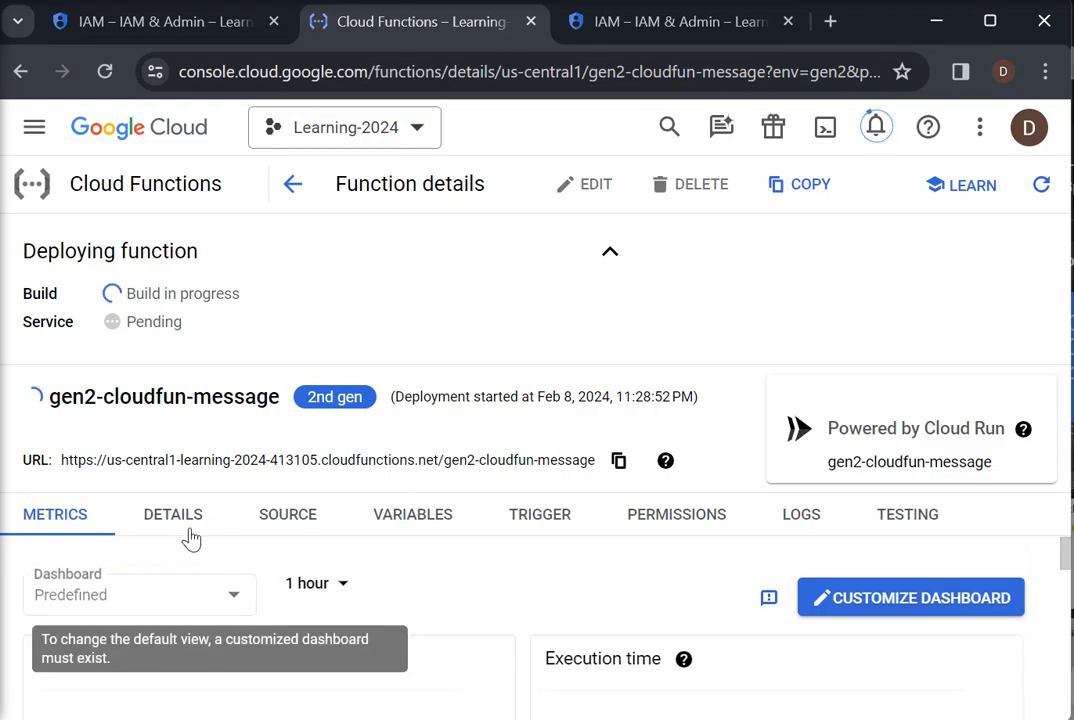
Inspect the function's details, including 4 GiB memory and 1 CPU.
left_click(172, 514)
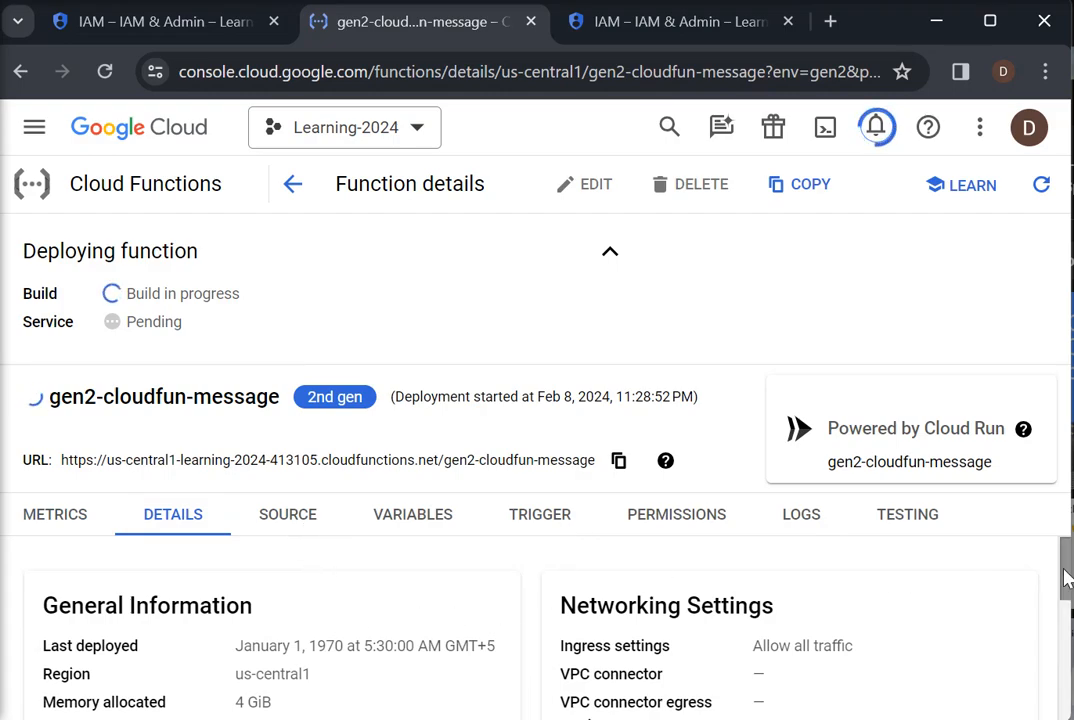
scroll("down", 3)
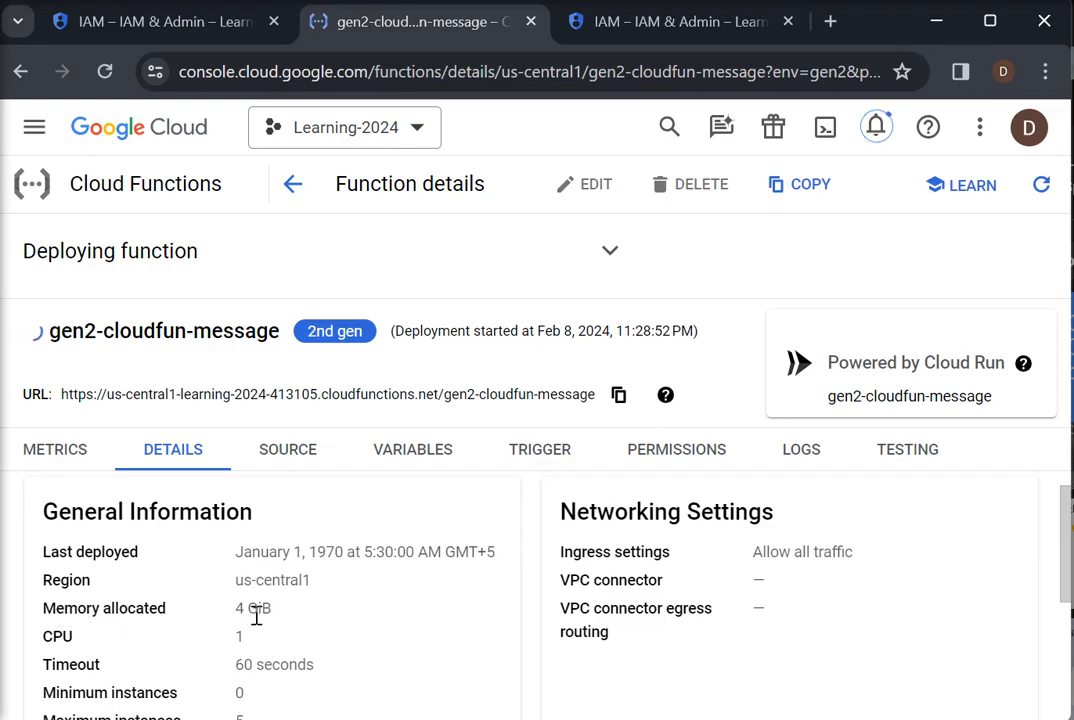
mouse_move(1004, 578)
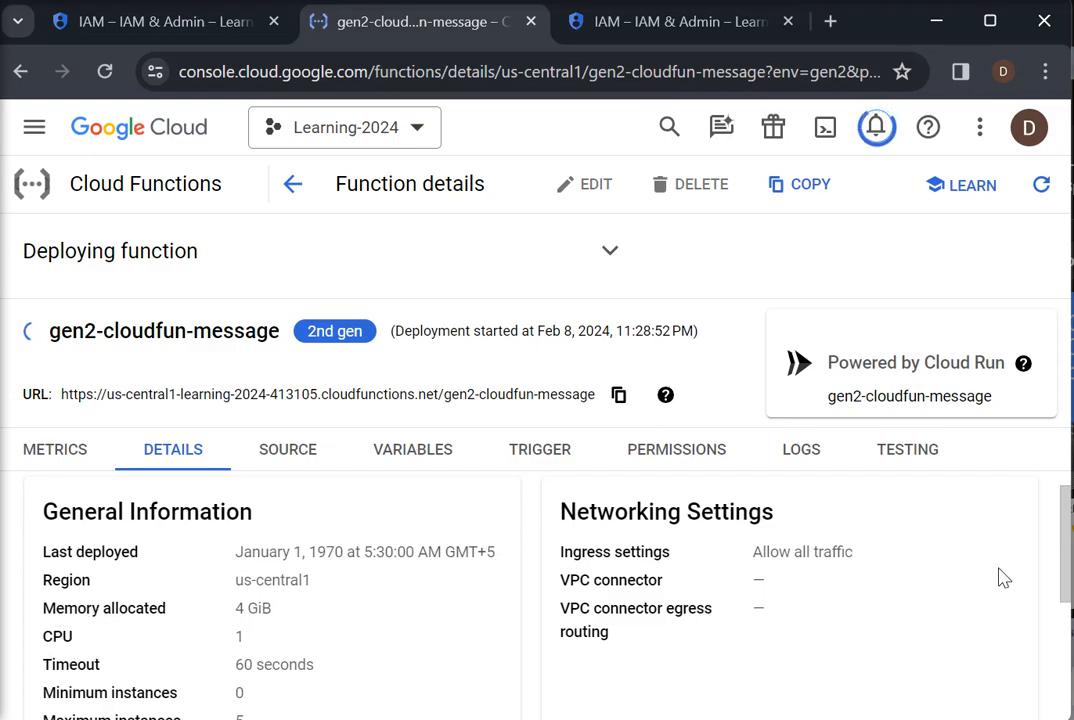
scroll("down", 3)
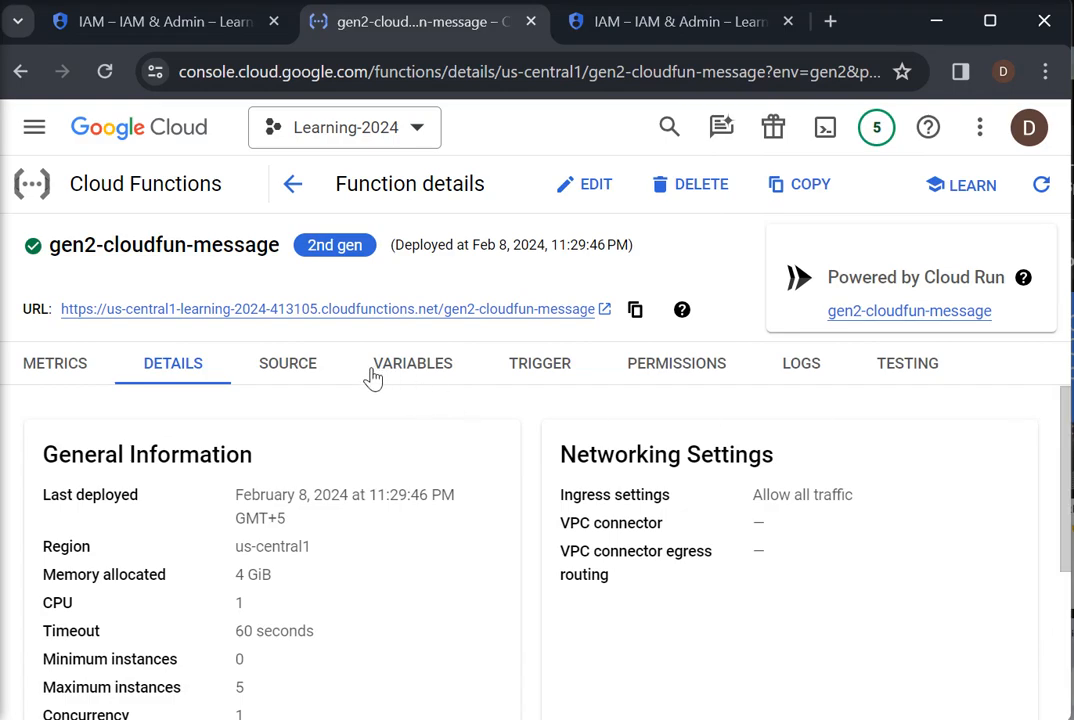
Review the Python 3.12 hello_http source, then confirm no environment variables or secrets exist.
left_click(287, 363)
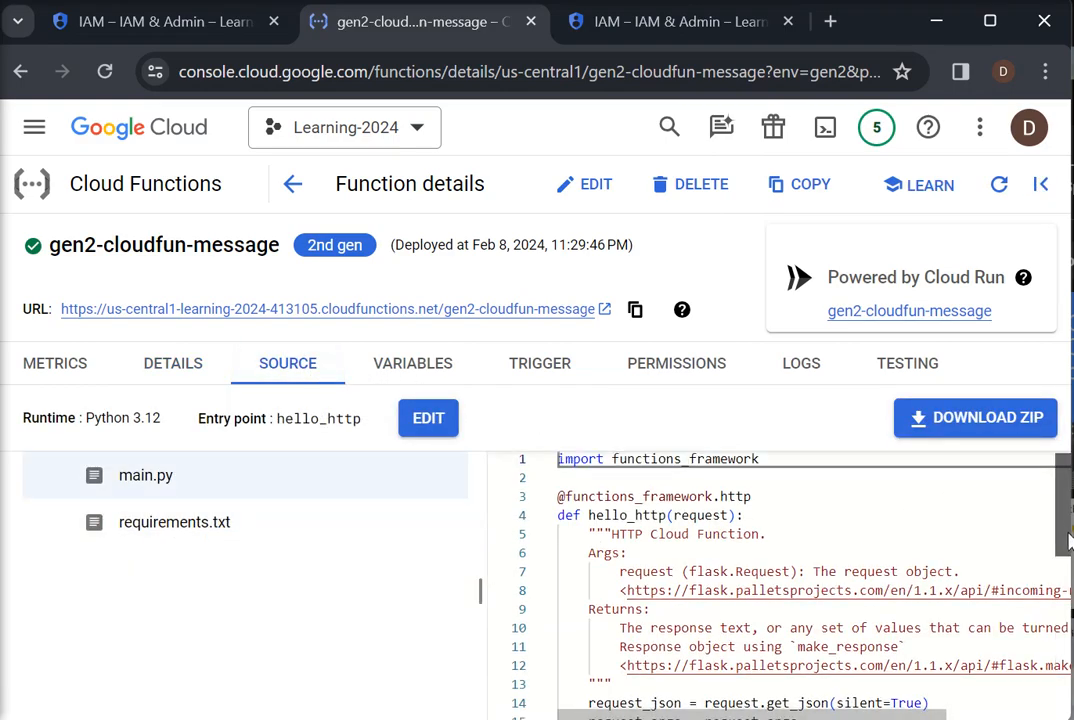
scroll("down", 3)
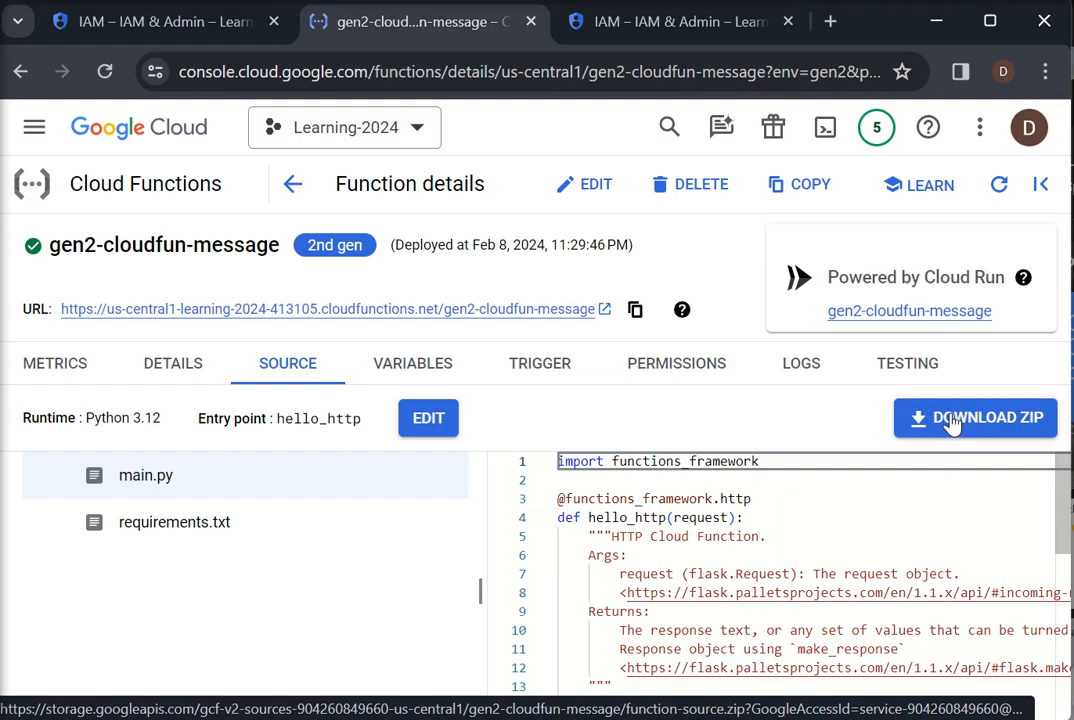
mouse_move(490, 336)
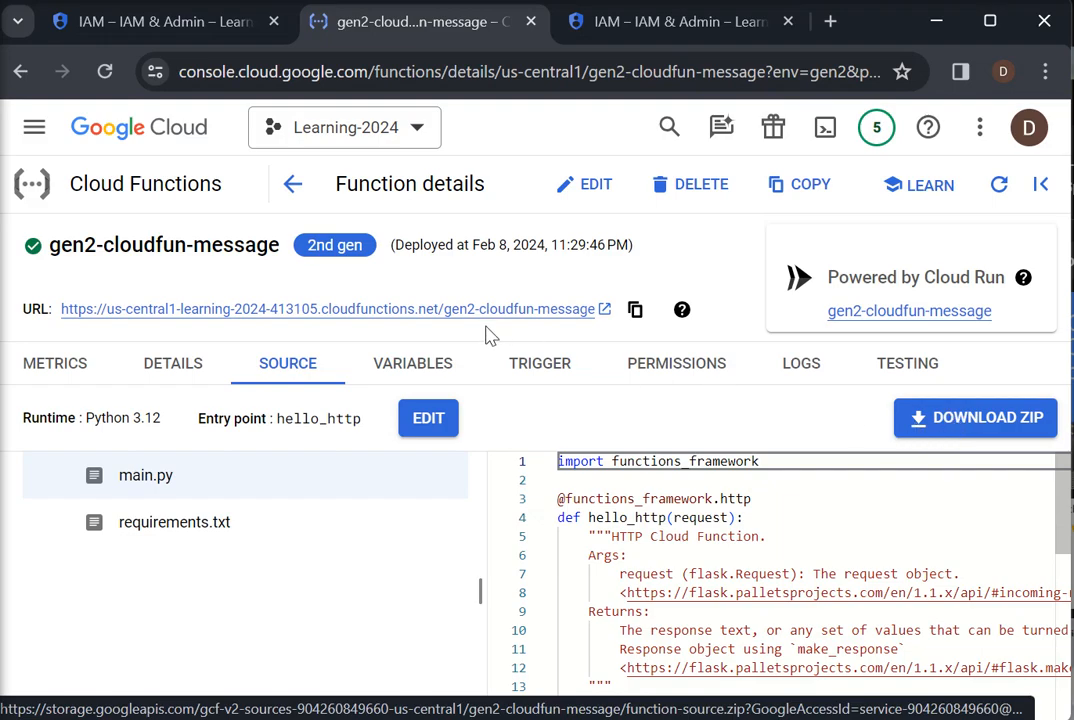
left_click(412, 363)
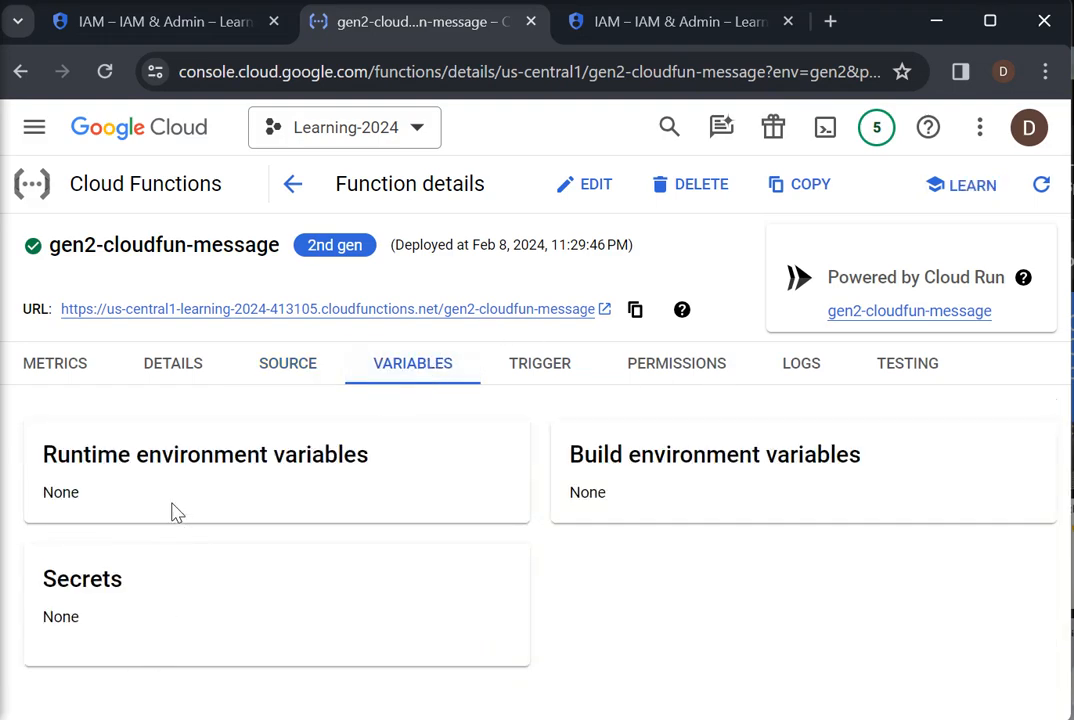
mouse_move(235, 488)
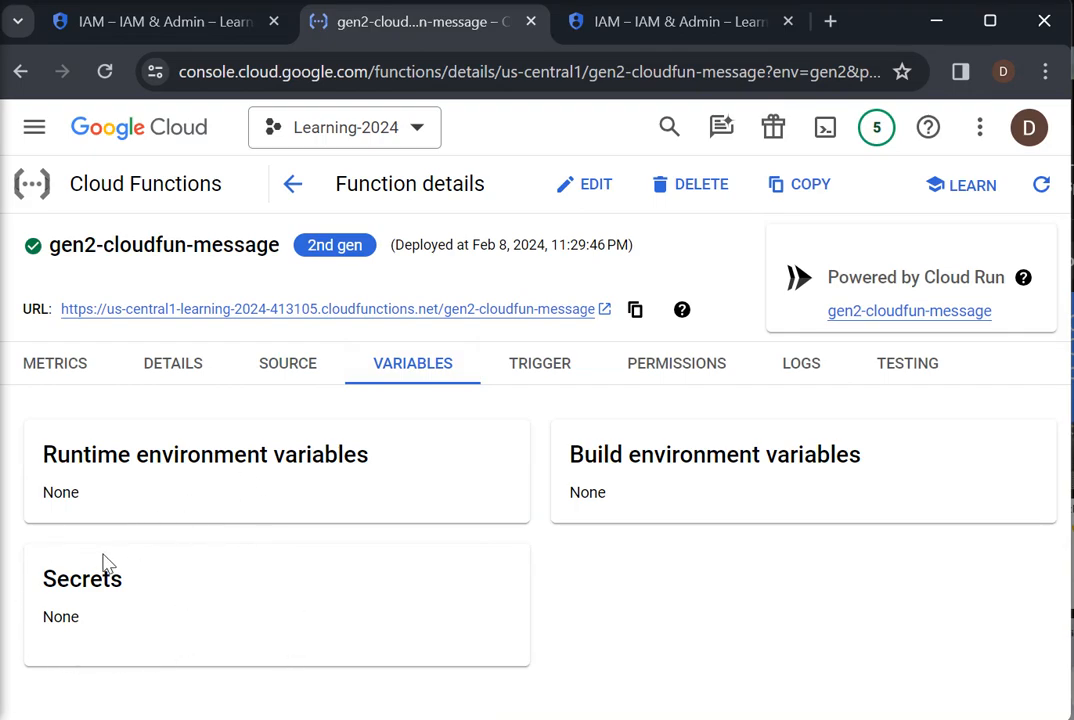
mouse_move(80, 658)
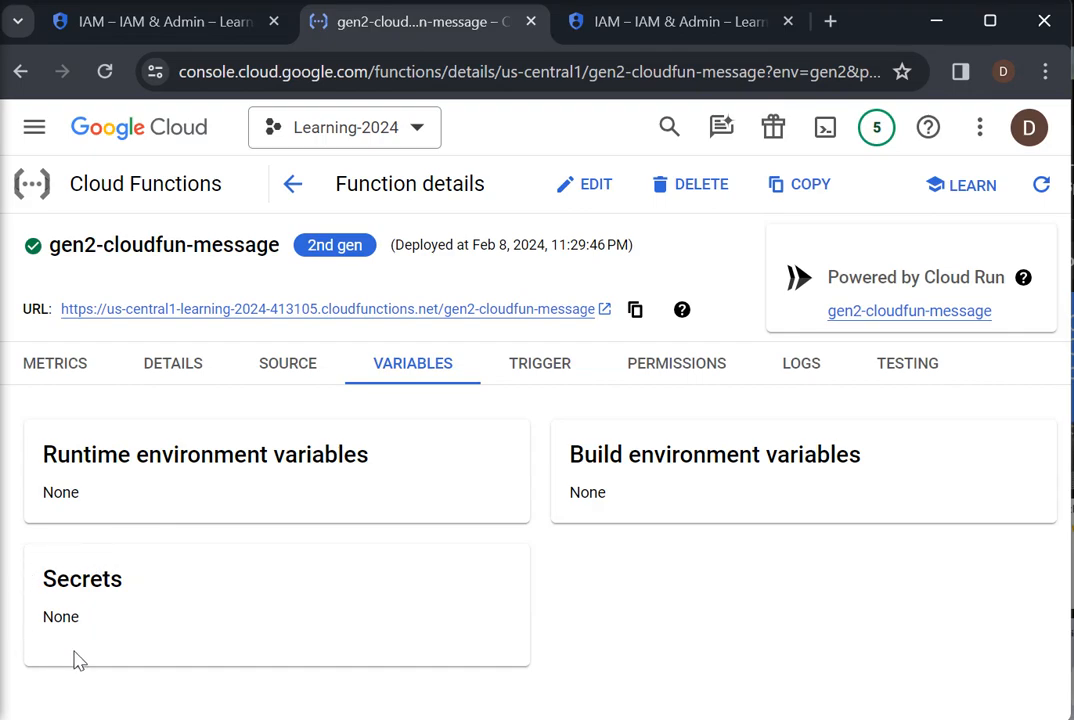
mouse_move(175, 657)
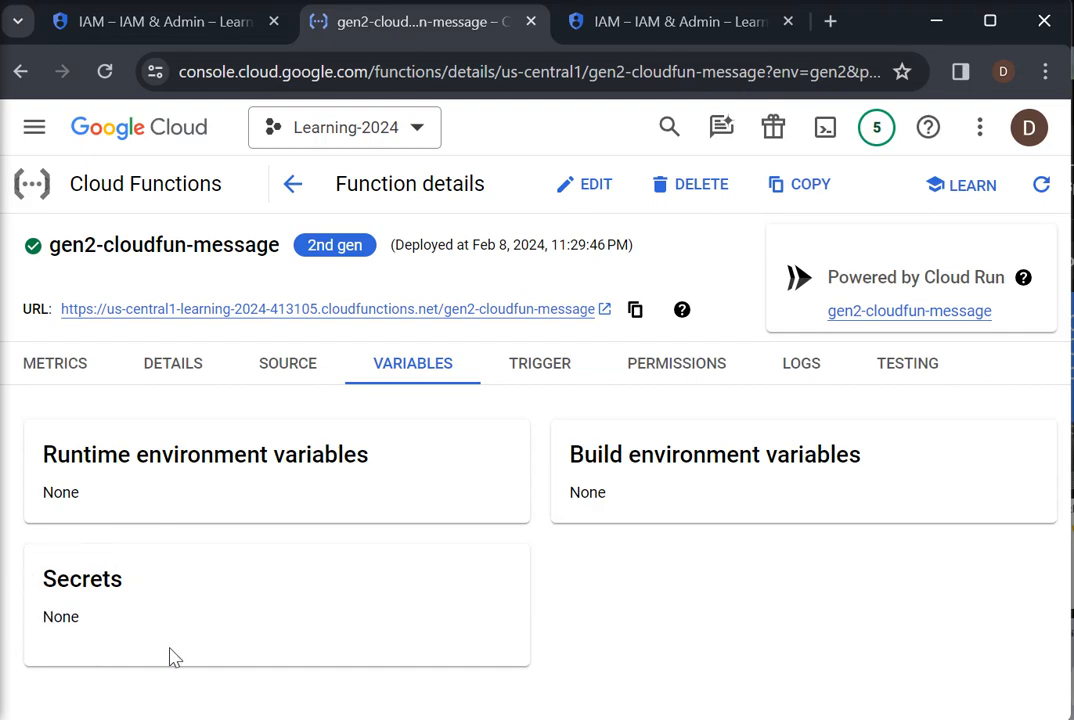
mouse_move(596, 459)
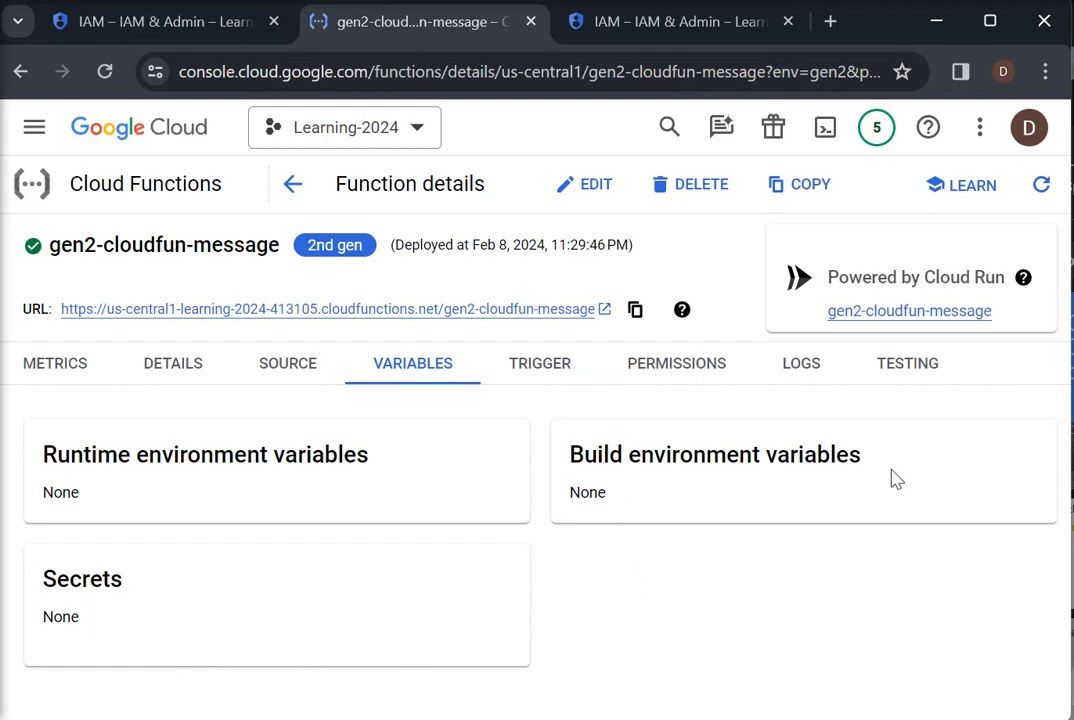
Open the function's HTTPS URL in a new browser tab.
left_click(539, 363)
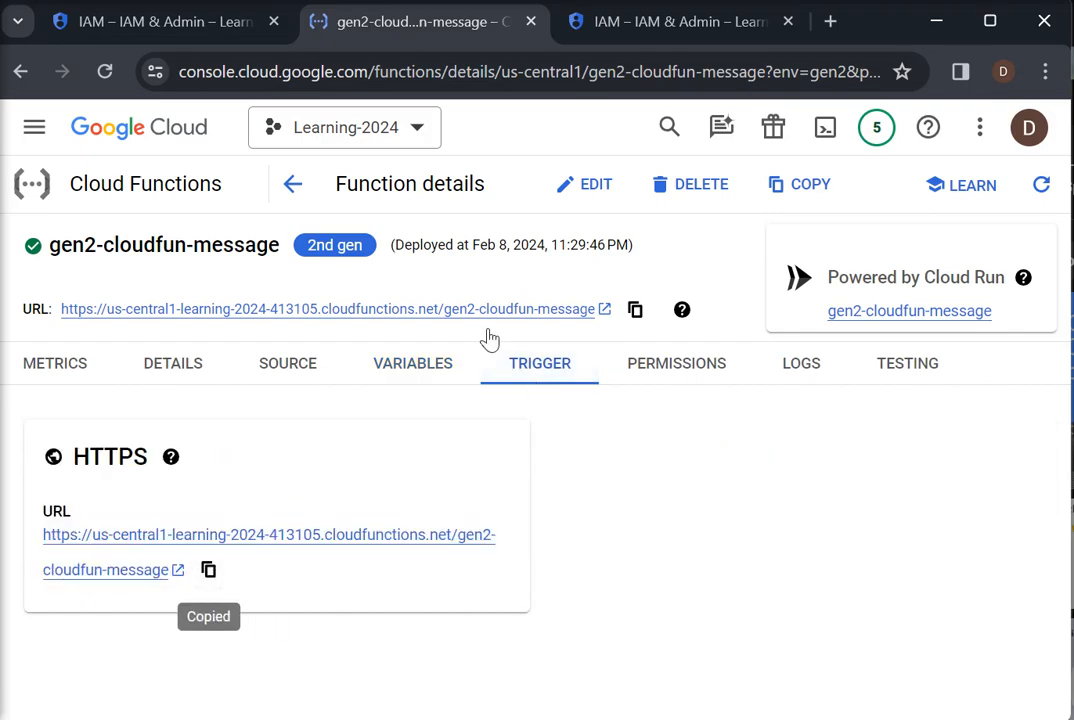
left_click(830, 21)
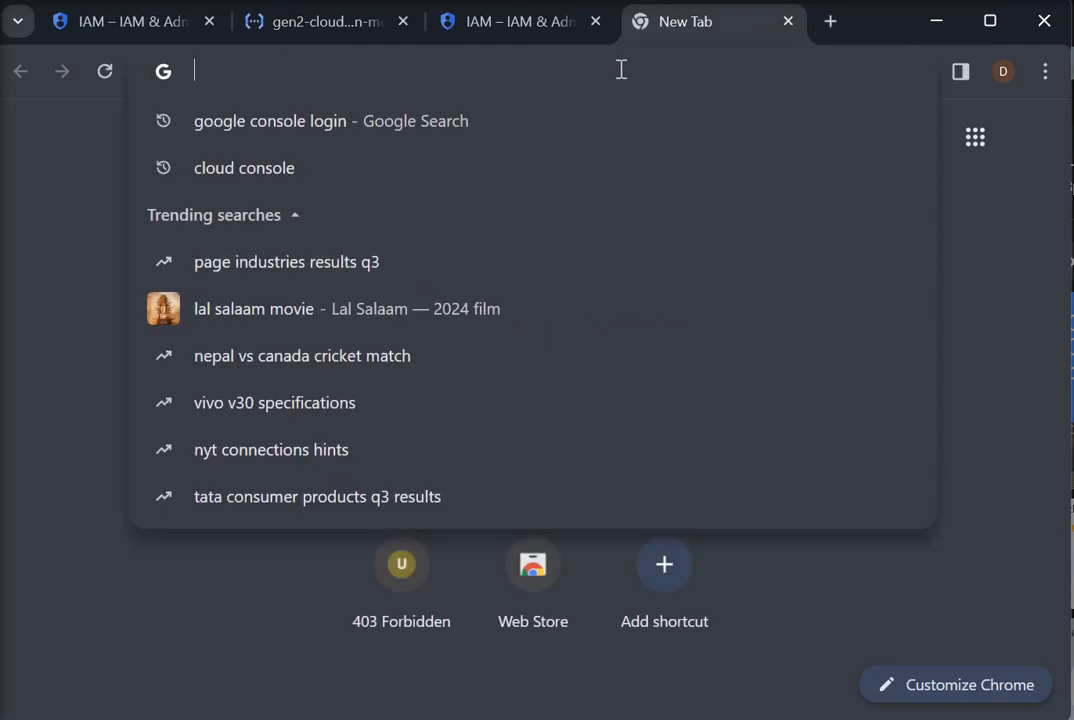
type("https://us-central1-learning-2024-413105.cloudfunctions.net/gen2-cloudfun-message")
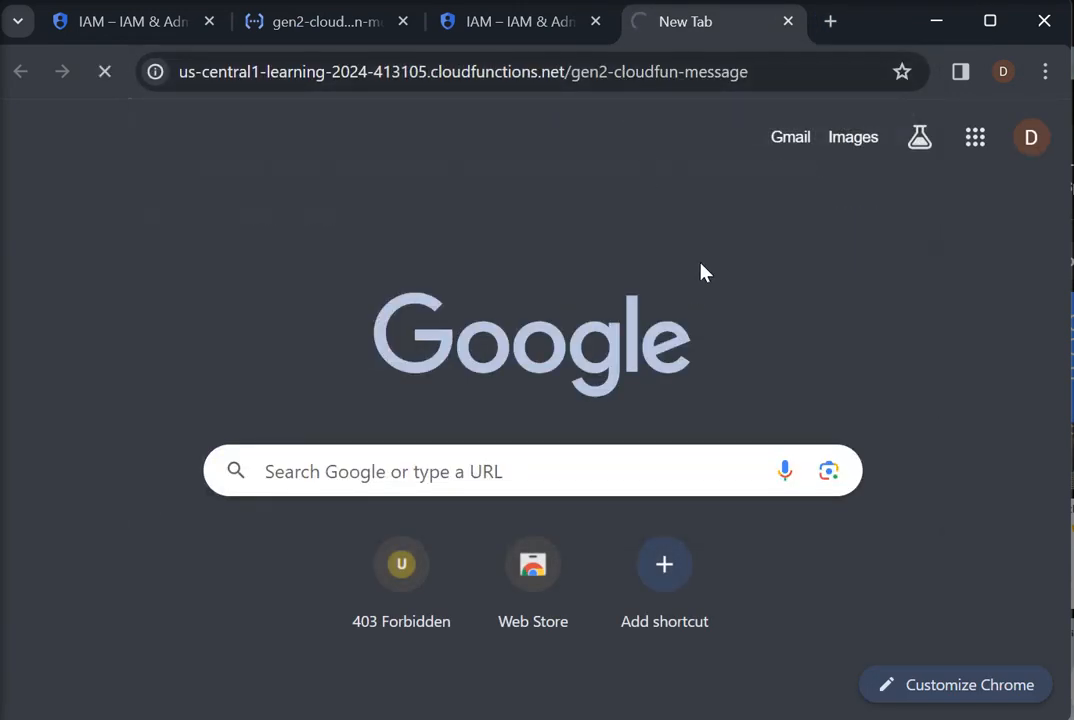
mouse_move(715, 230)
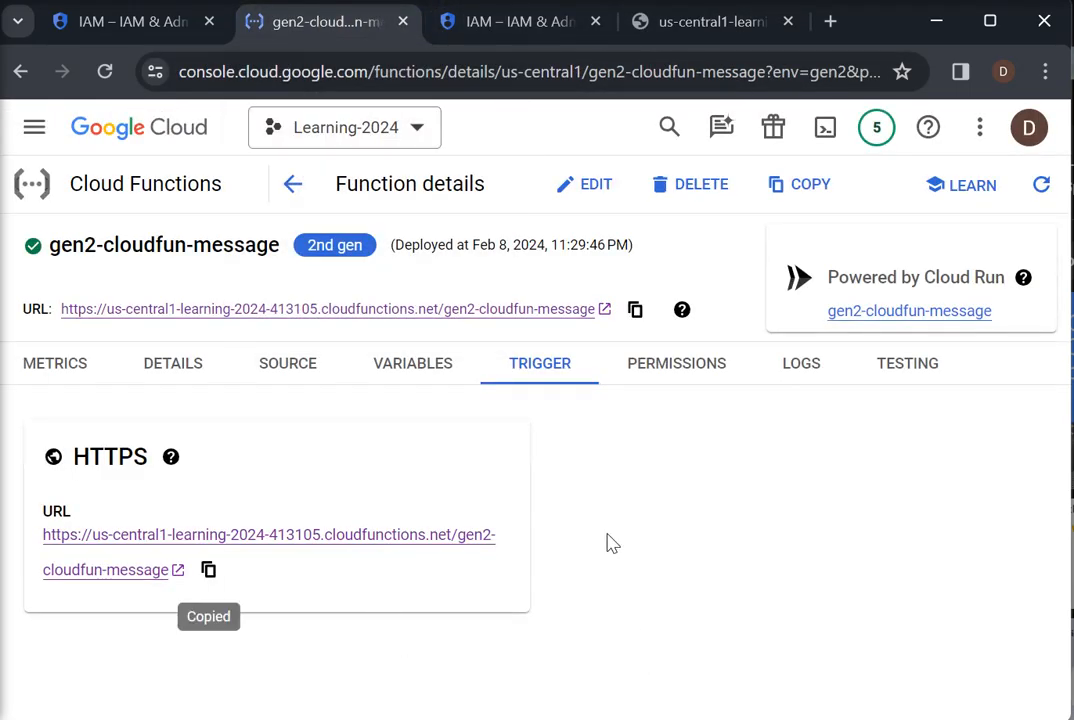
Review the function's permissions and the Invoker role warning.
left_click(676, 363)
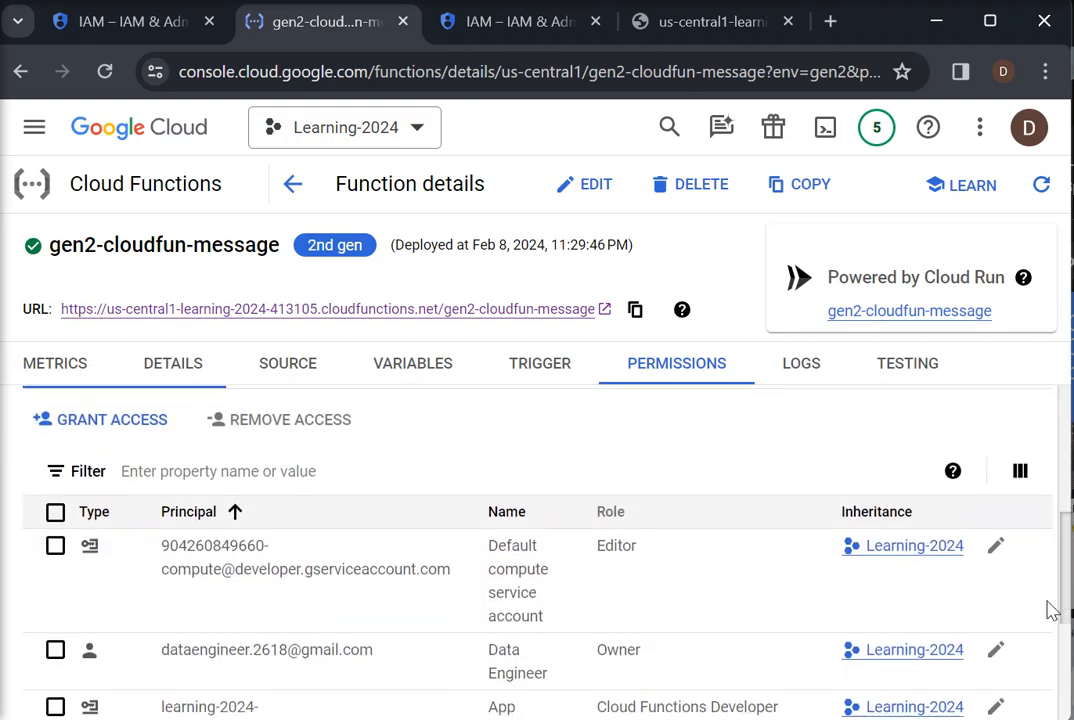
scroll("down", 3)
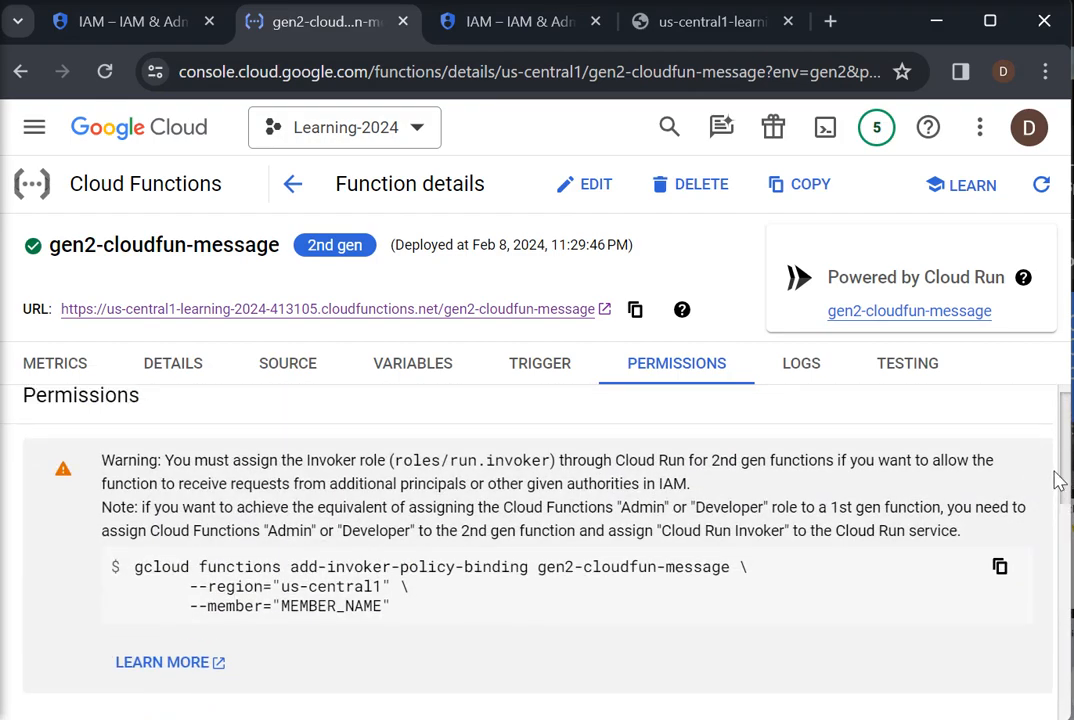
scroll("down", 3)
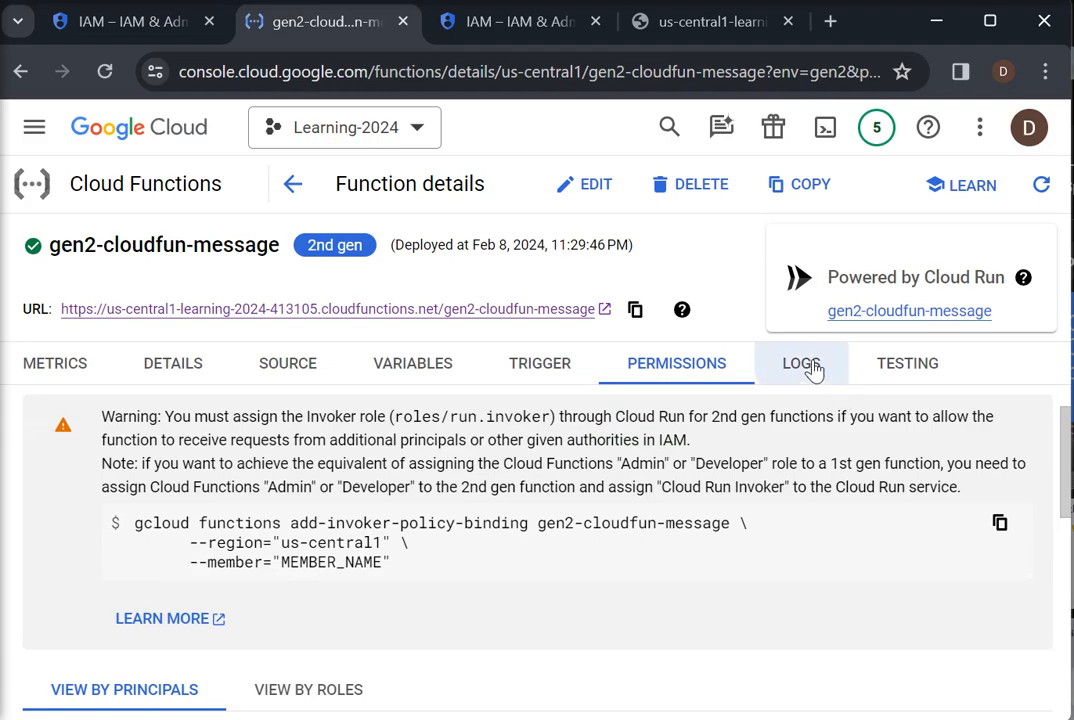
Check the logs, then run a Testing-tab event with name 'Gen 2 Cloud function'.
left_click(801, 363)
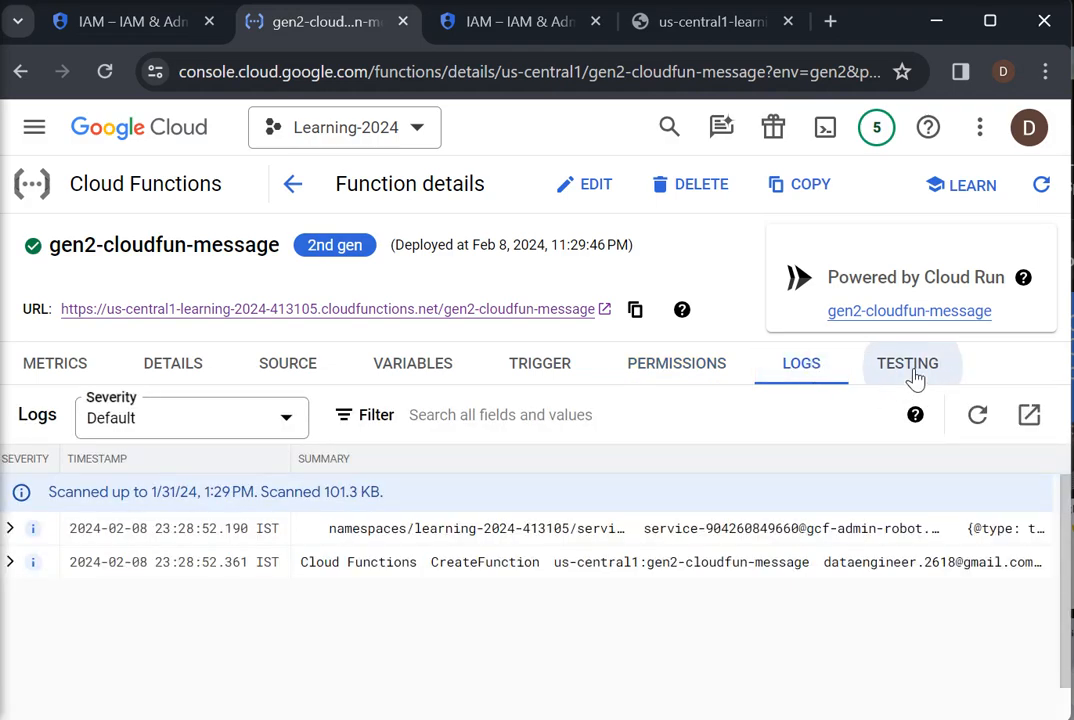
left_click(907, 363)
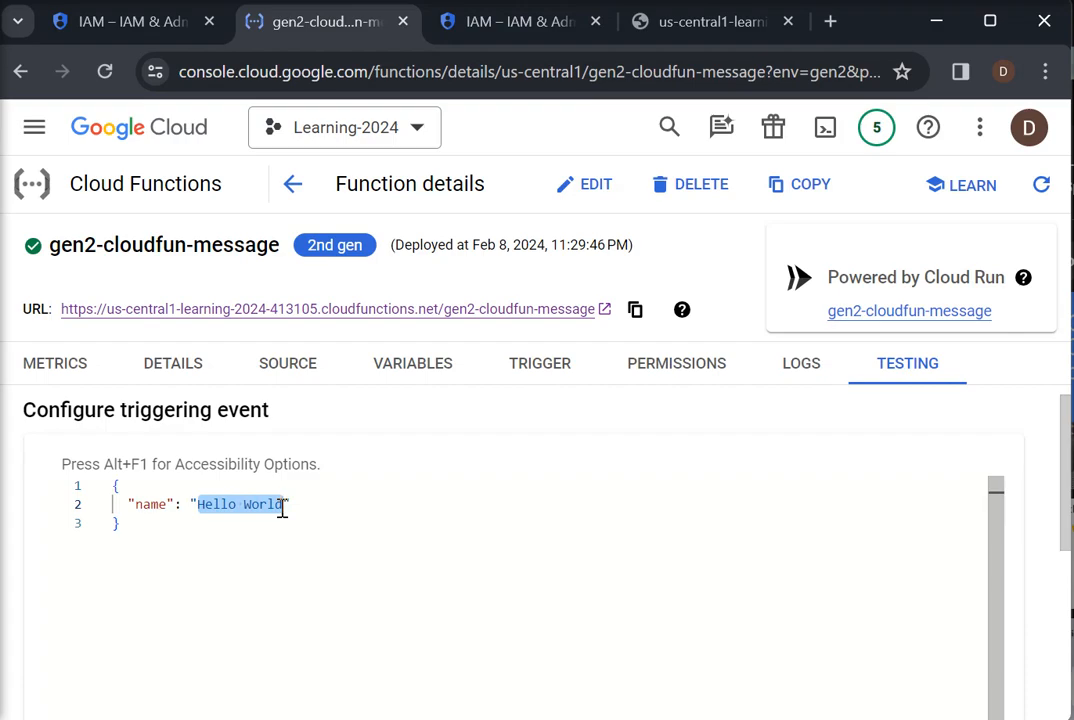
type("Gen 2 Cloud")
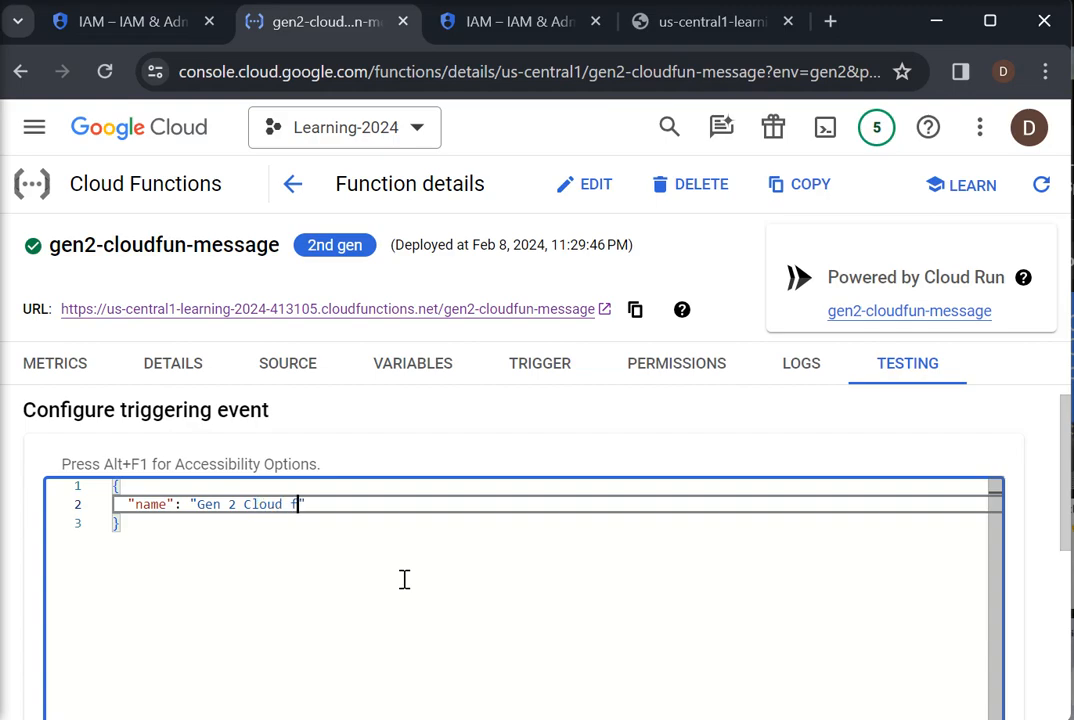
type("unction")
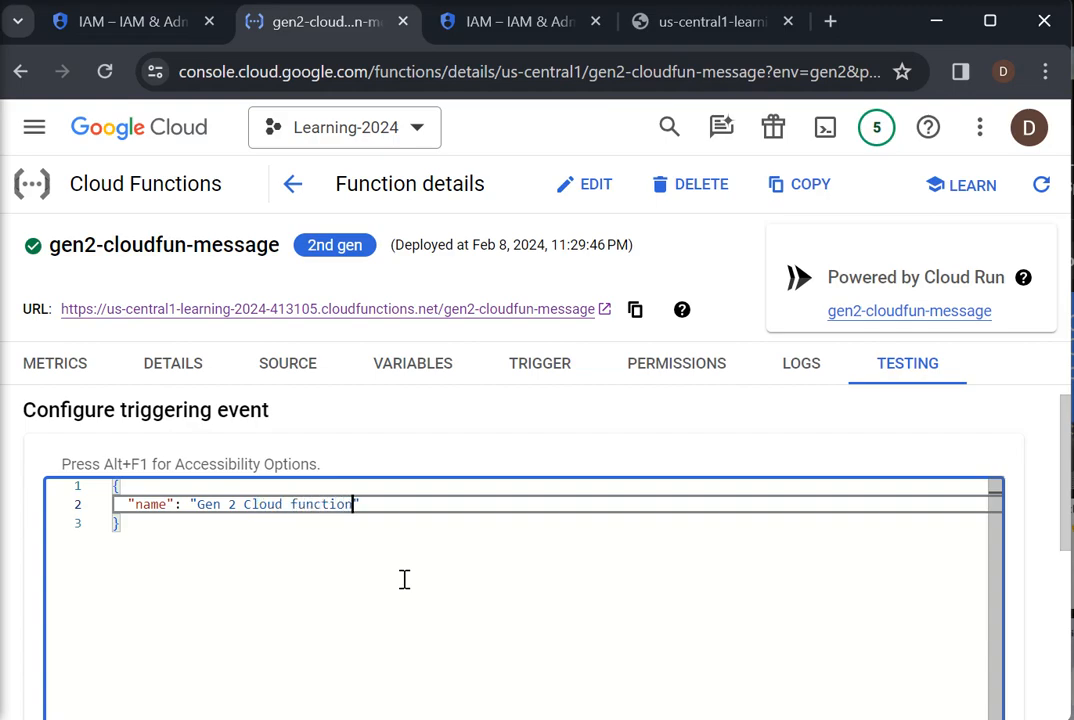
scroll("down", 3)
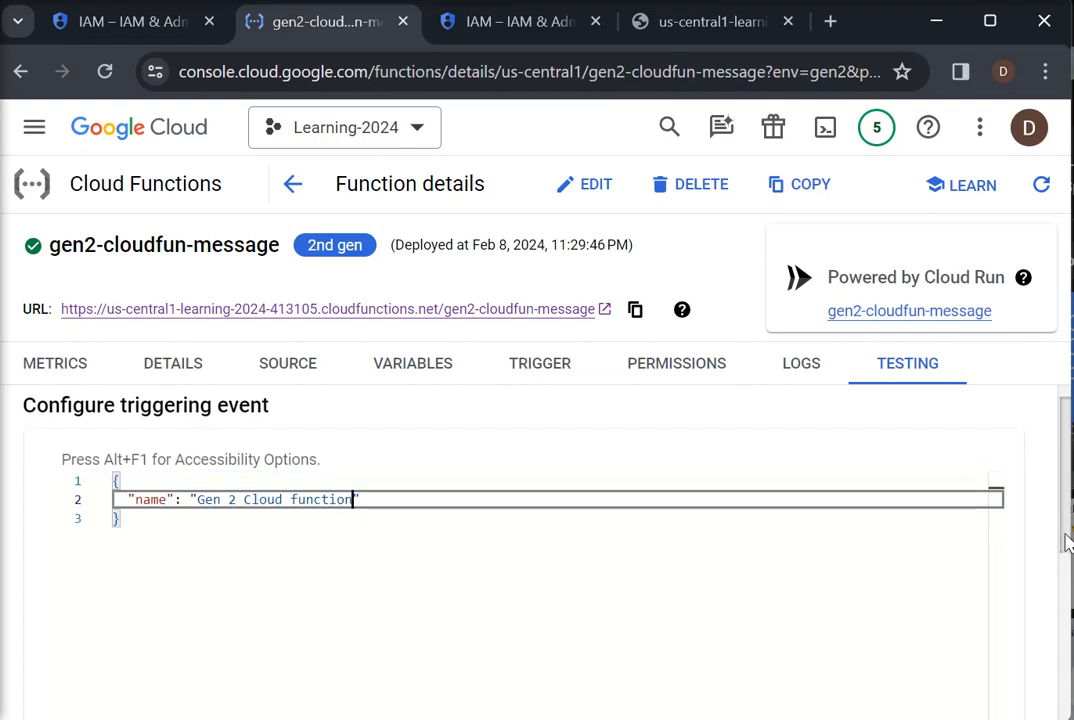
scroll("down", 3)
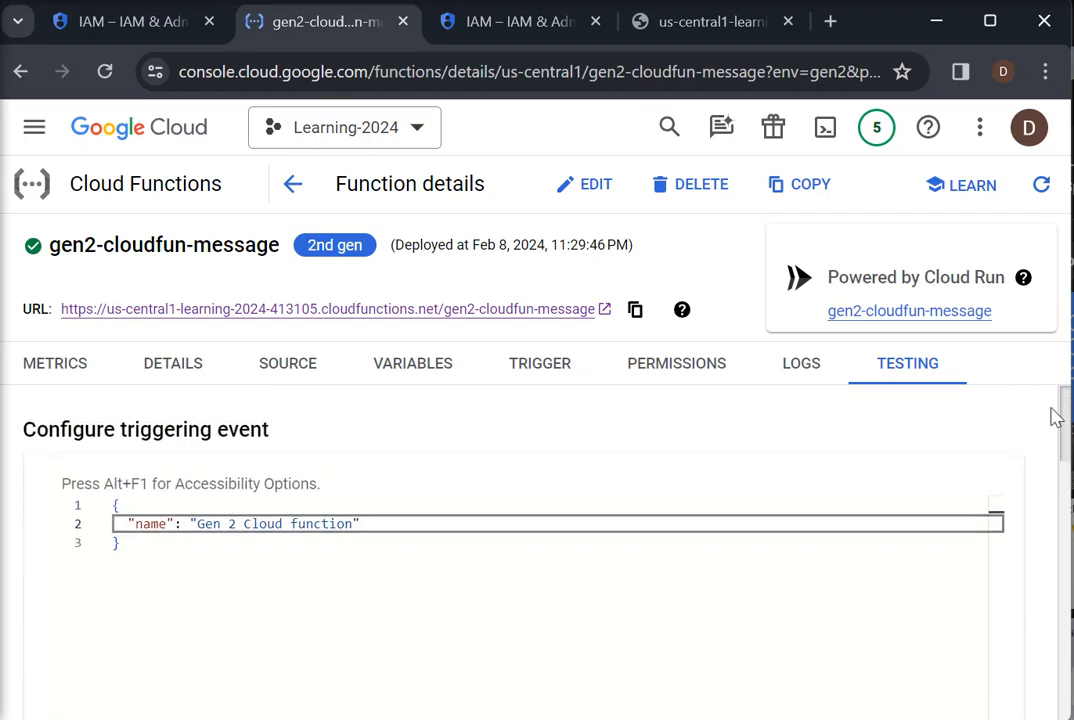
scroll("down", 3)
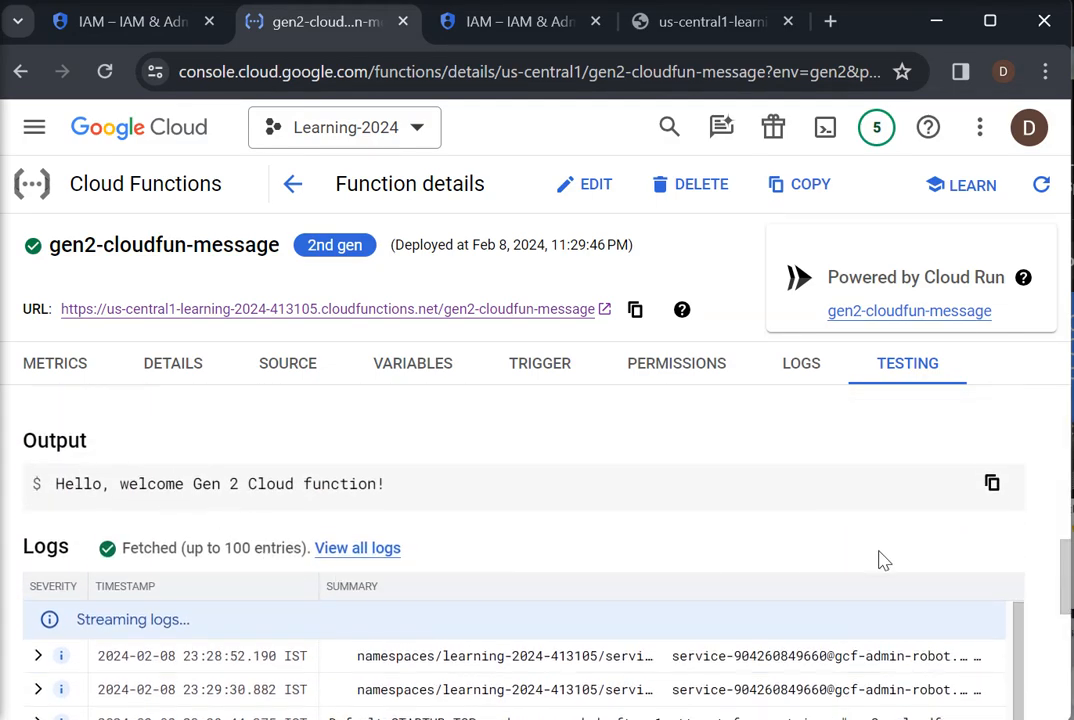
scroll("down", 3)
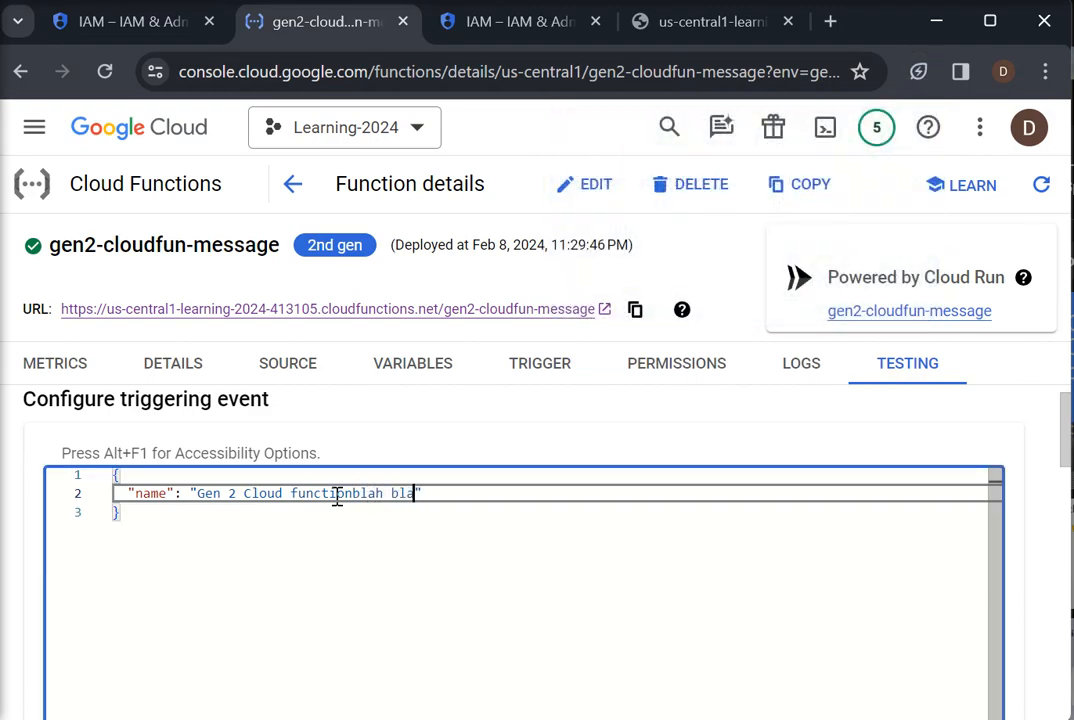
Change the test event name to 'Gen 2 Cloud function-blah blag' and rerun the test.
type("g")
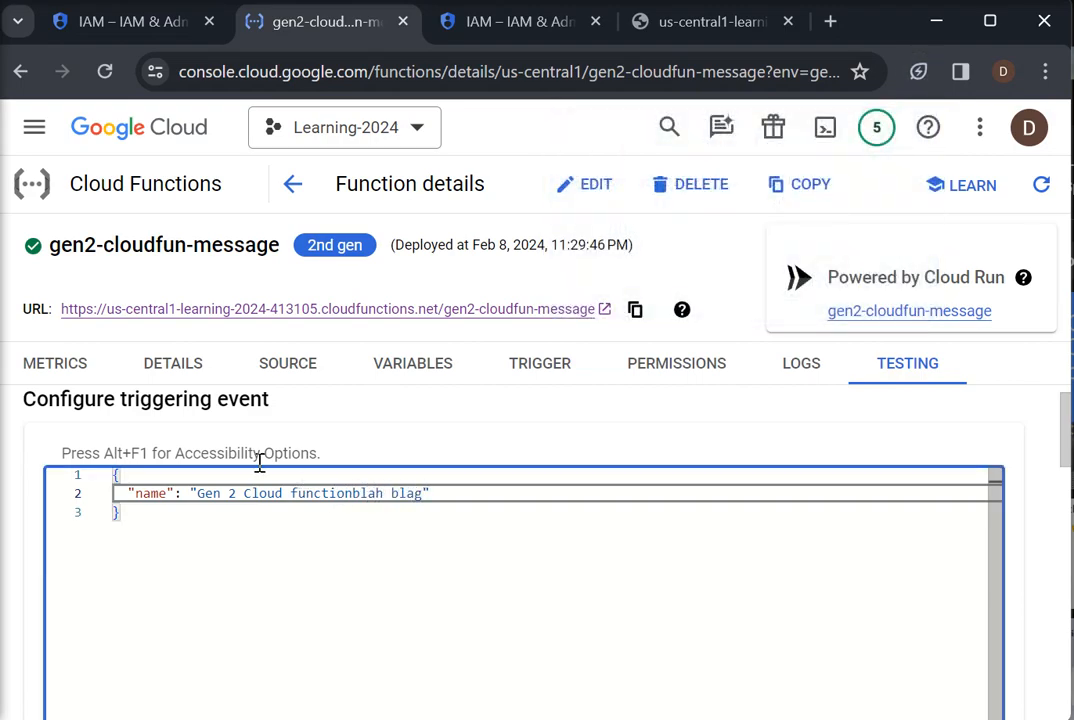
double_click(337, 493)
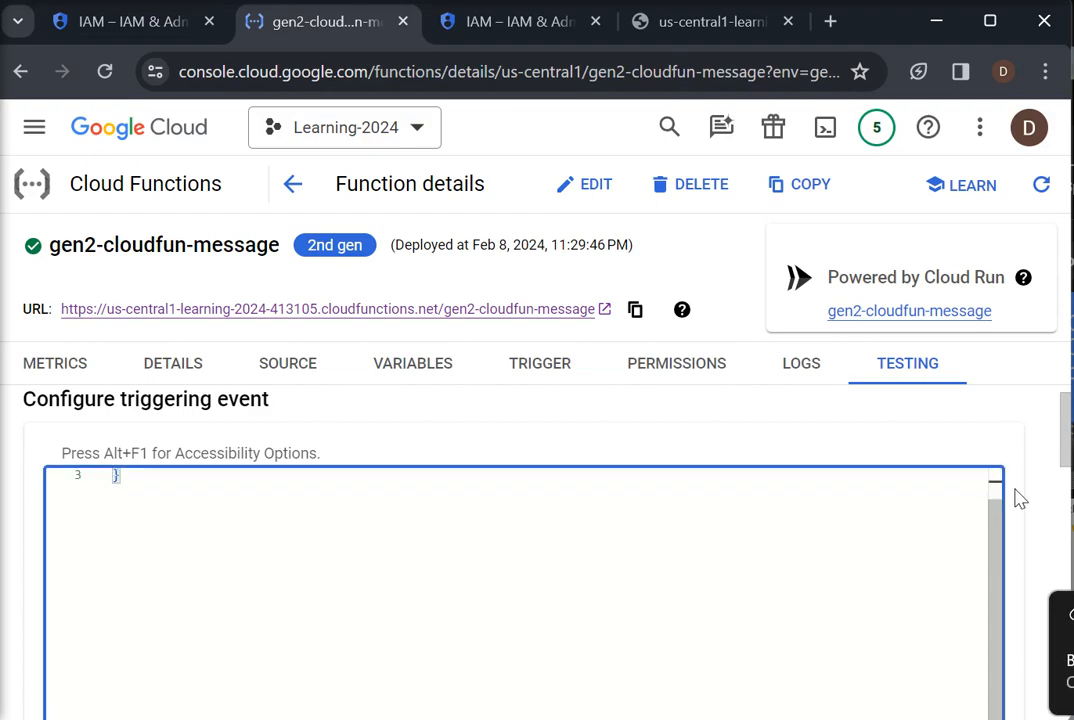
scroll("down", 3)
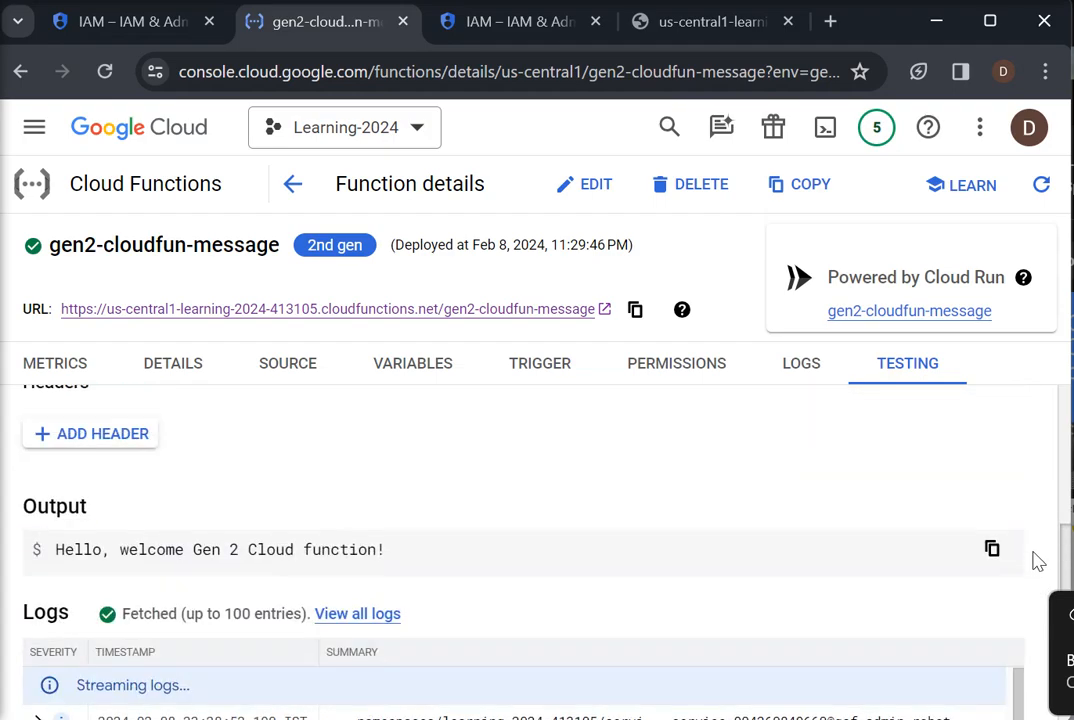
scroll("up", 3)
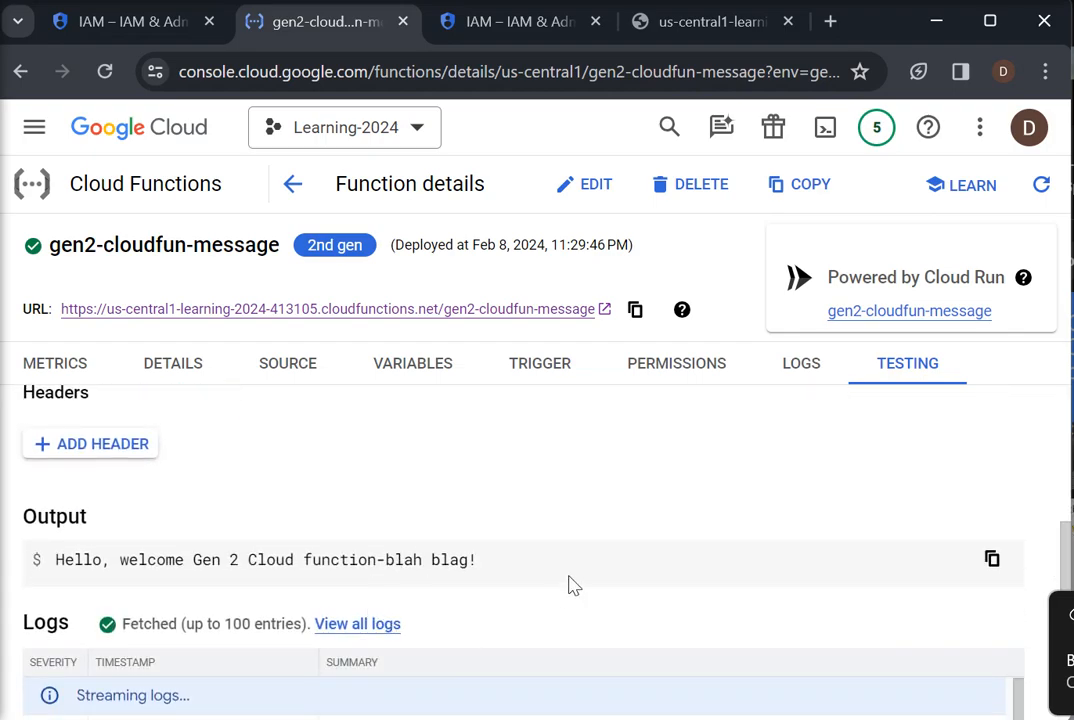
mouse_move(535, 567)
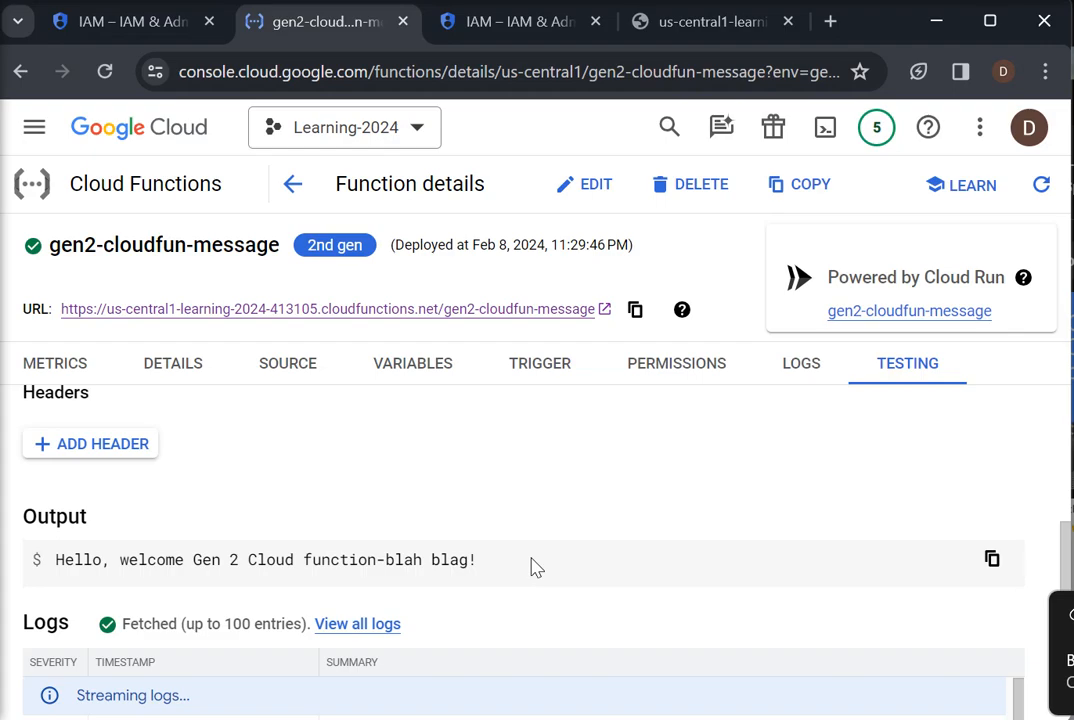